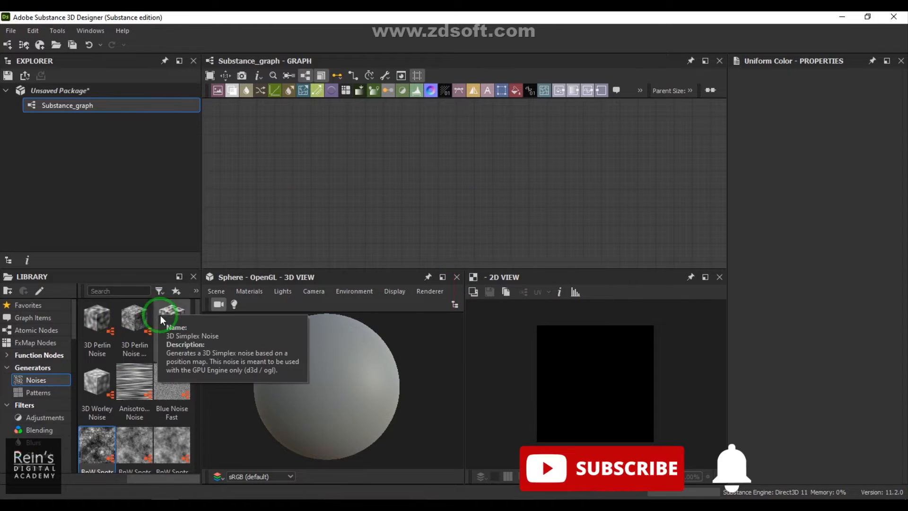
pyautogui.moveTo(95, 384)
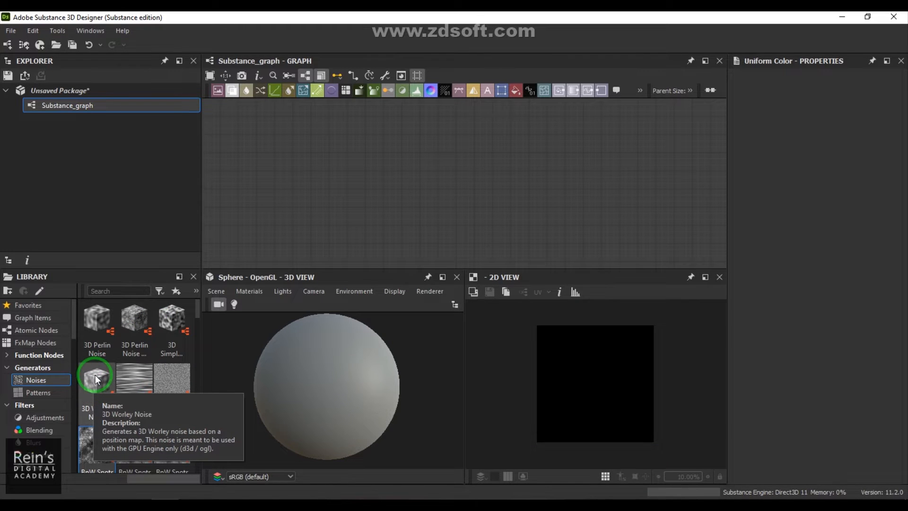
pyautogui.moveTo(165, 365)
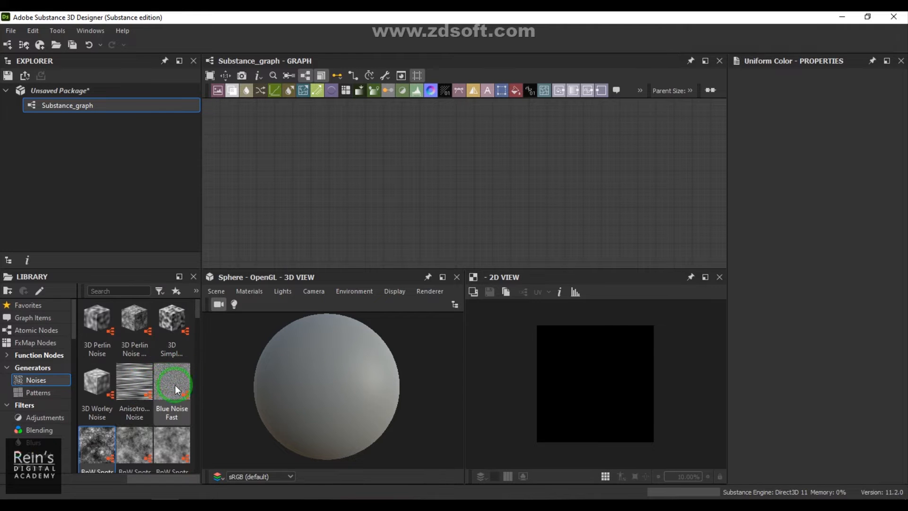
pyautogui.moveTo(134, 379)
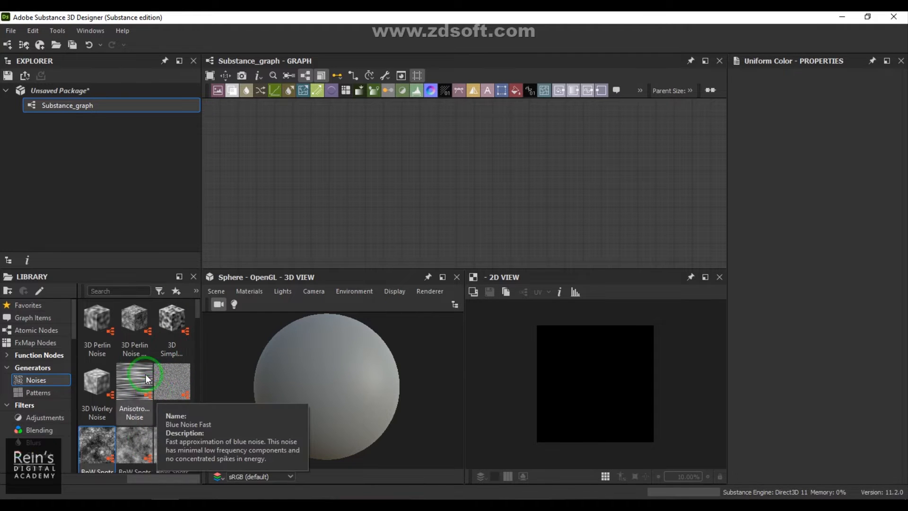
pyautogui.moveTo(138, 393)
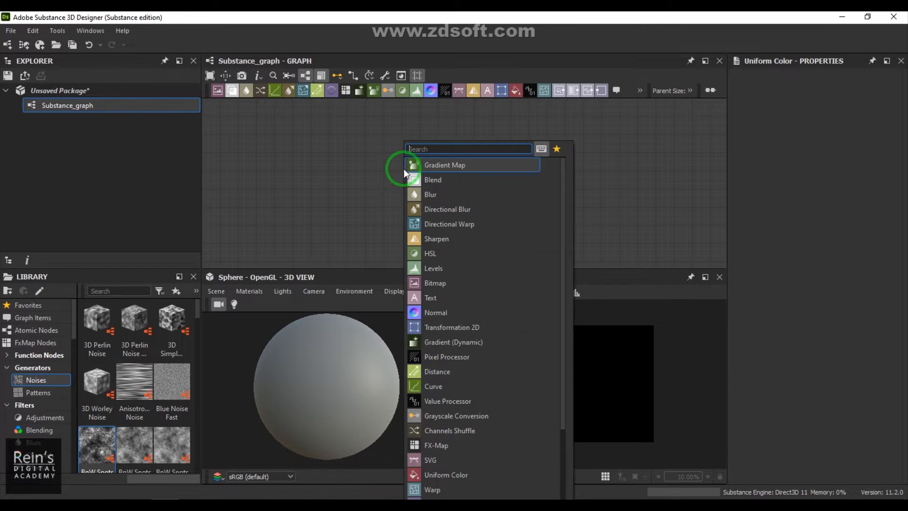
# Step: Add a Base Material node and set its User-Defined Height map to True
pyautogui.write('base')
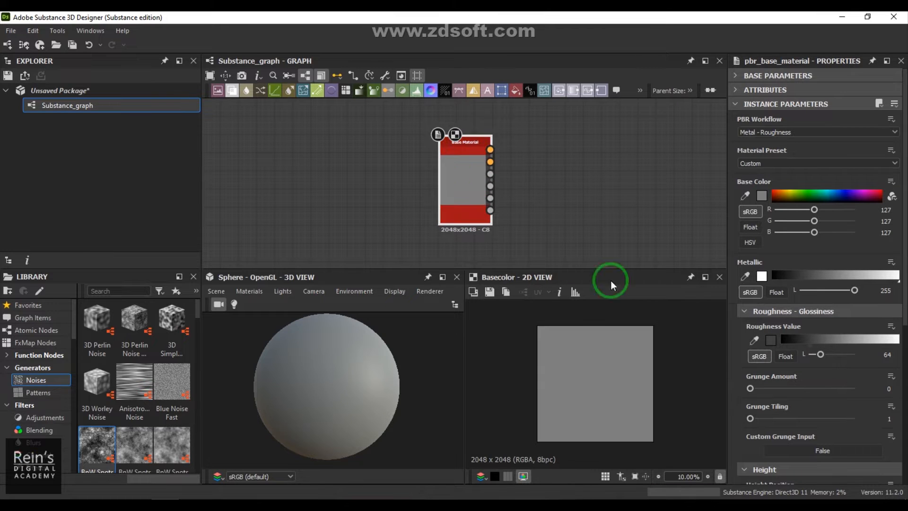
pyautogui.scroll(-3)
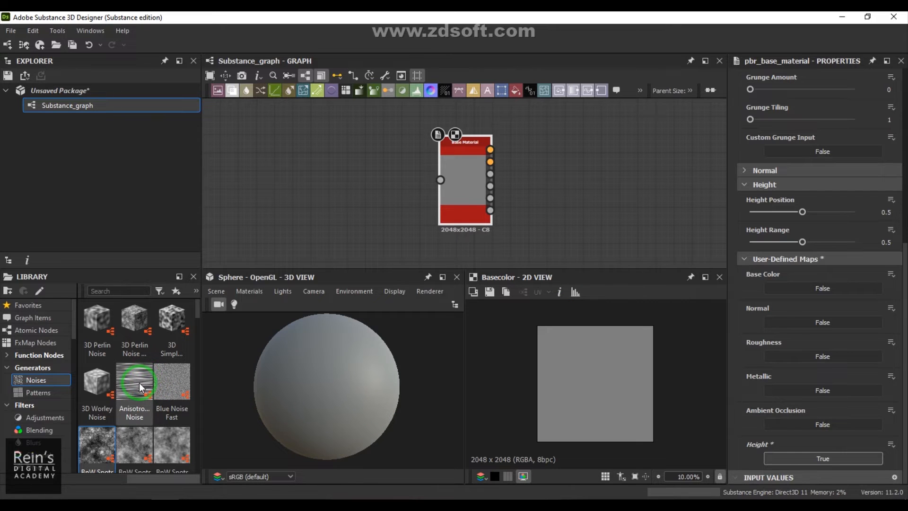
pyautogui.moveTo(133, 381)
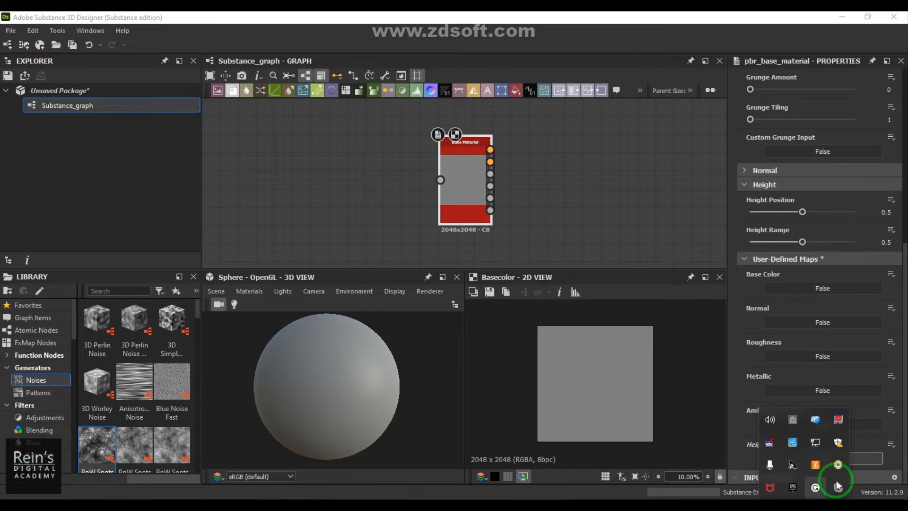
pyautogui.click(836, 464)
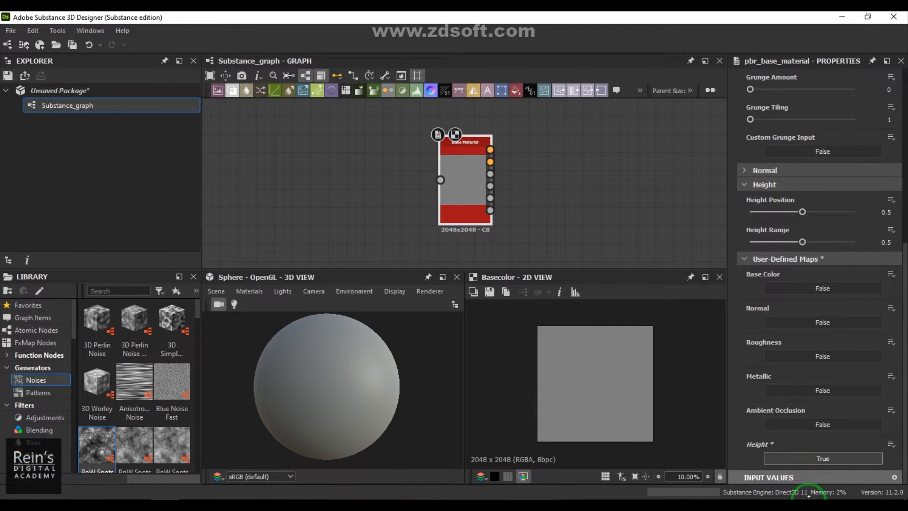
# Step: Give the Base Material an orange-gold base colour and preview it on the sphere
pyautogui.click(822, 457)
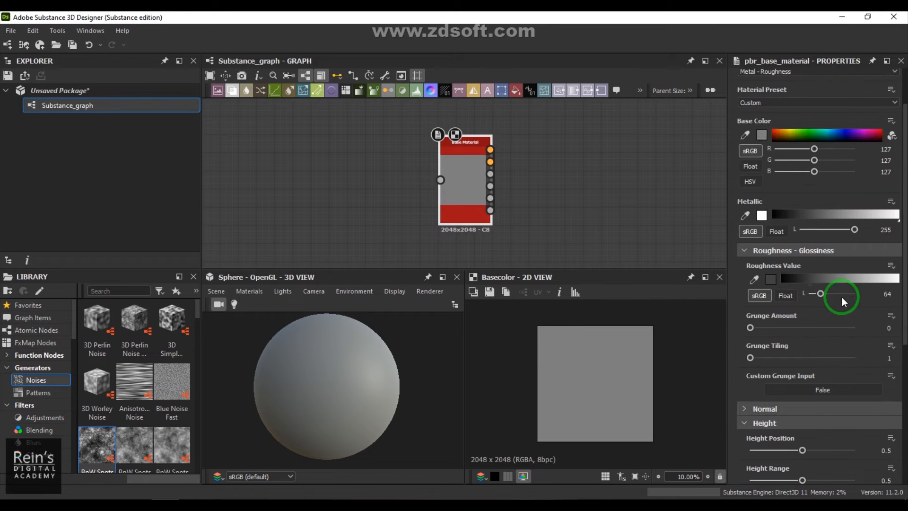
pyautogui.click(788, 131)
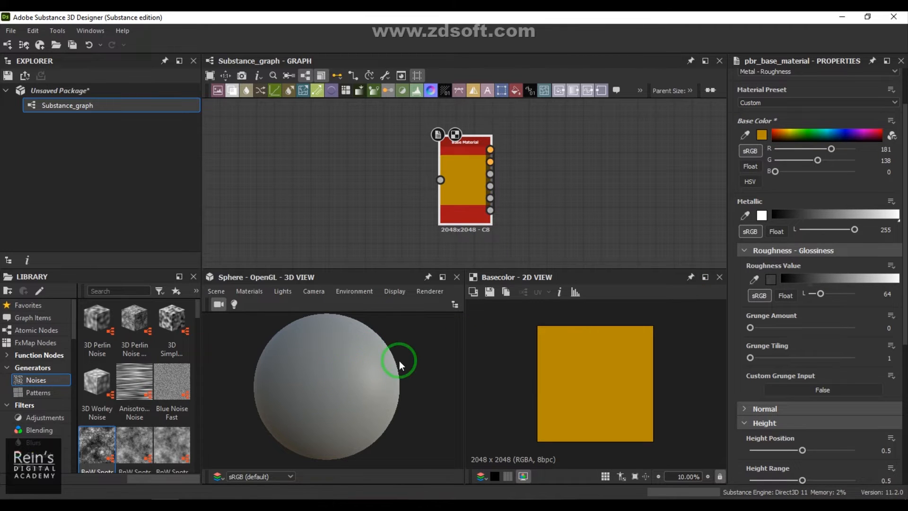
pyautogui.rightClick(460, 179)
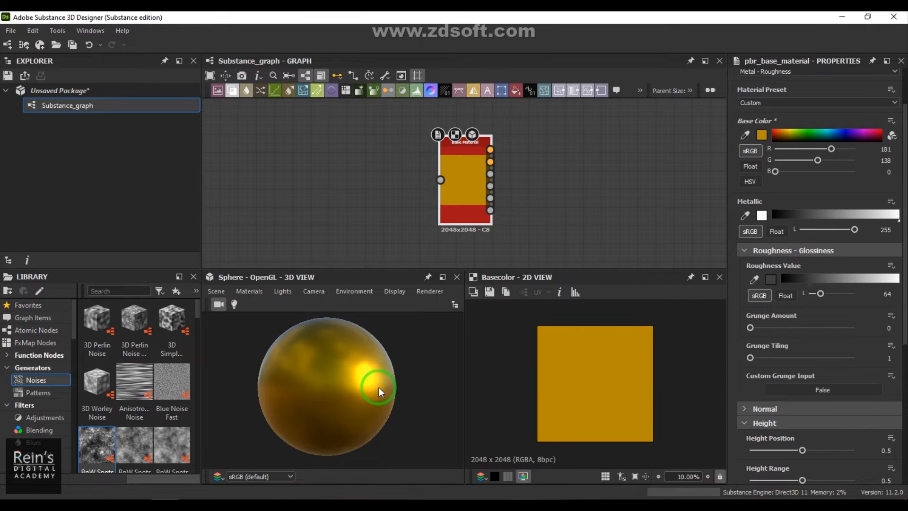
pyautogui.moveTo(799, 208)
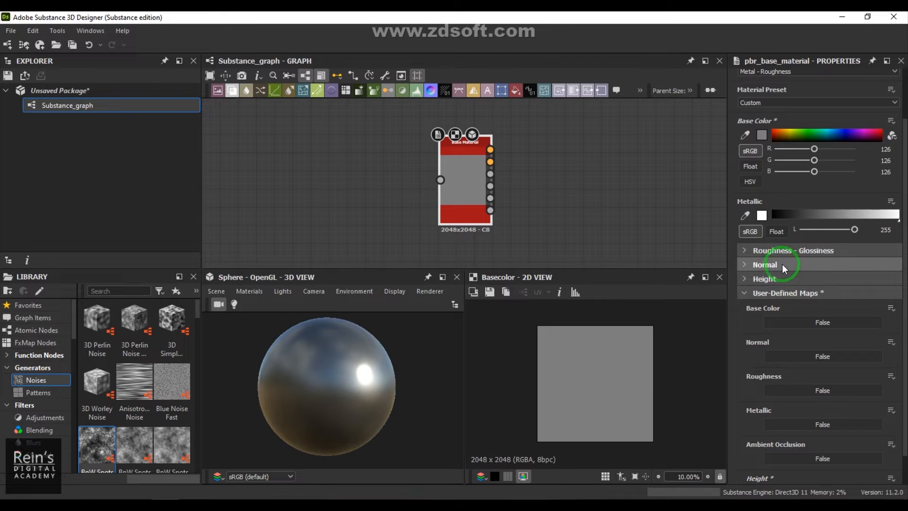
# Step: Drop Metallic to 0 and set the Roughness value to about 91
pyautogui.moveTo(851, 230); pyautogui.dragTo(839, 229)
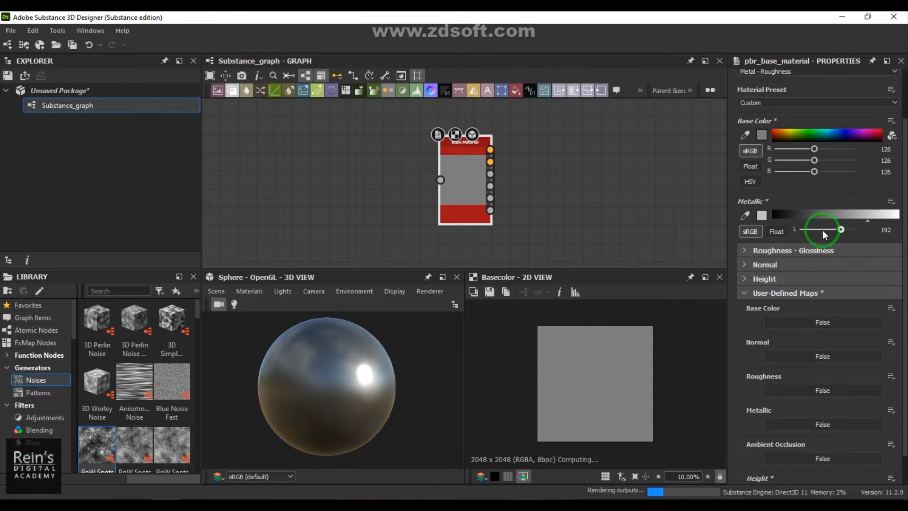
pyautogui.moveTo(822, 229); pyautogui.dragTo(799, 229)
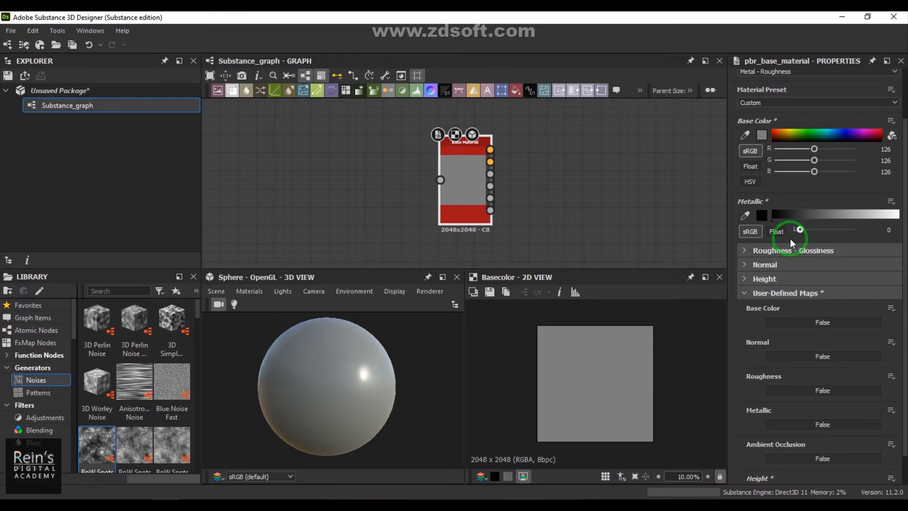
pyautogui.click(793, 249)
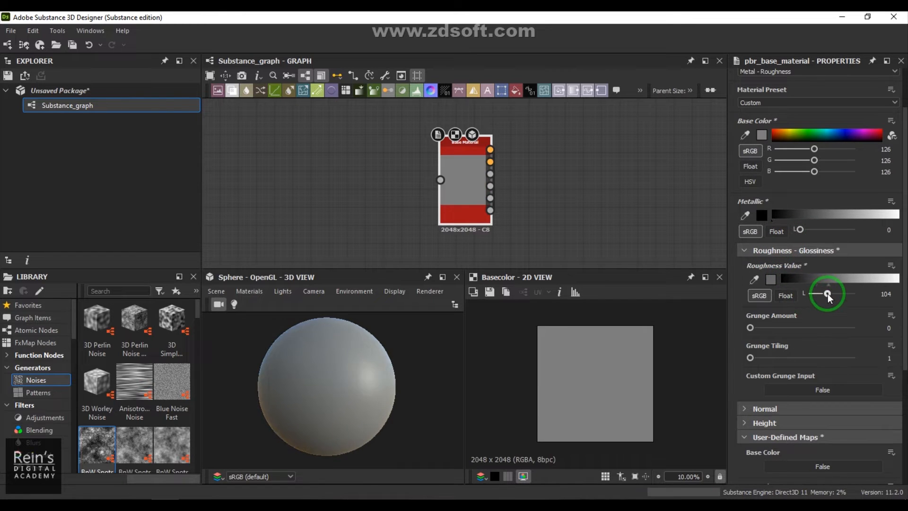
pyautogui.moveTo(826, 293); pyautogui.dragTo(825, 293)
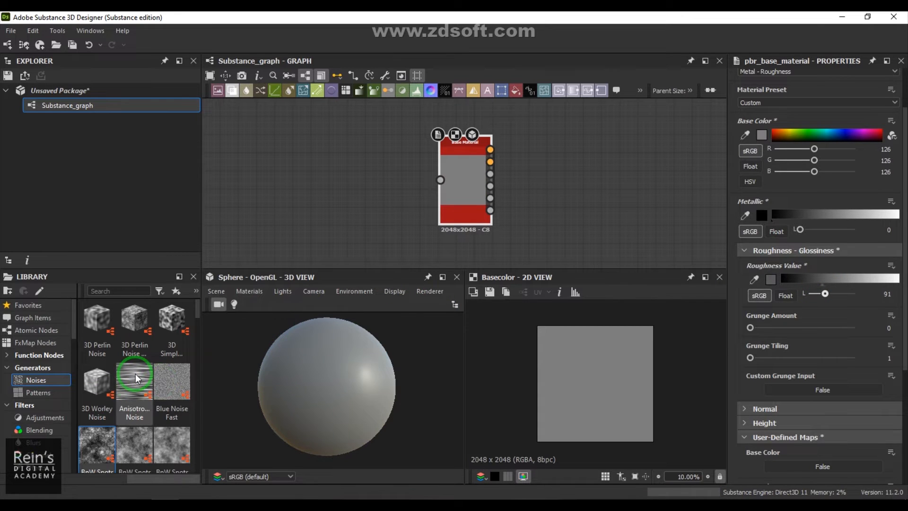
# Step: Drop an Anisotropic Noise node in and wire its output to the Base Material Height input
pyautogui.moveTo(134, 377); pyautogui.dragTo(304, 179)
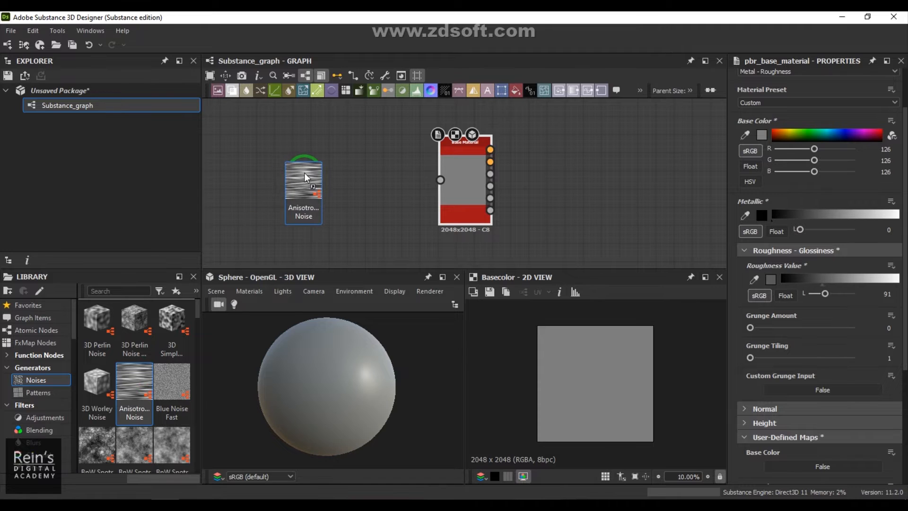
pyautogui.click(302, 179)
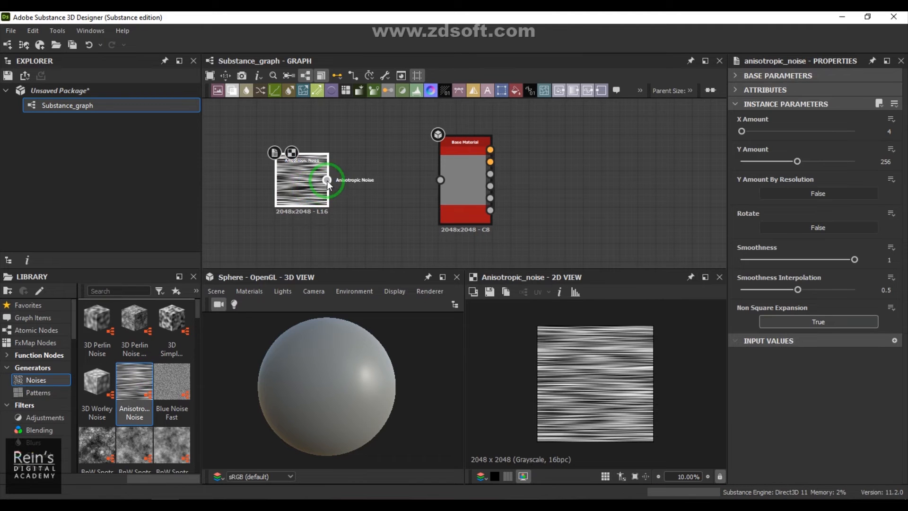
pyautogui.moveTo(327, 180); pyautogui.dragTo(439, 180)
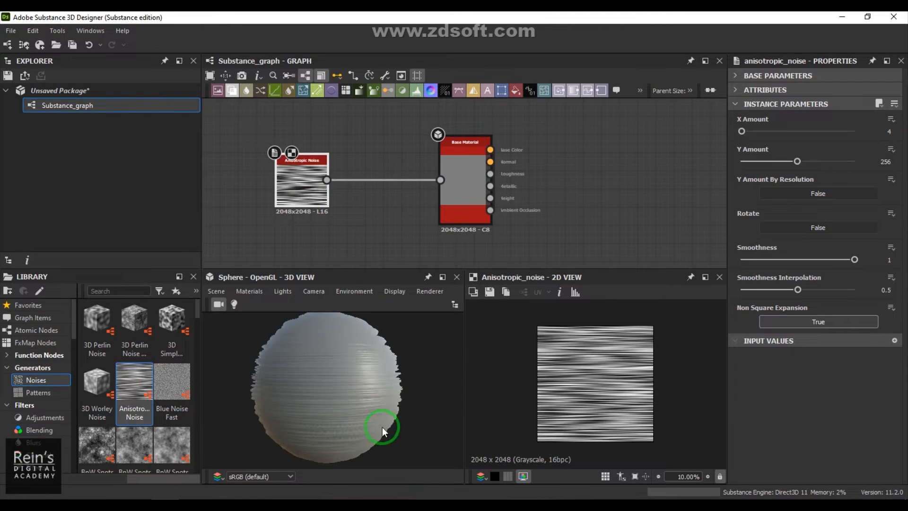
pyautogui.moveTo(382, 432); pyautogui.dragTo(391, 455)
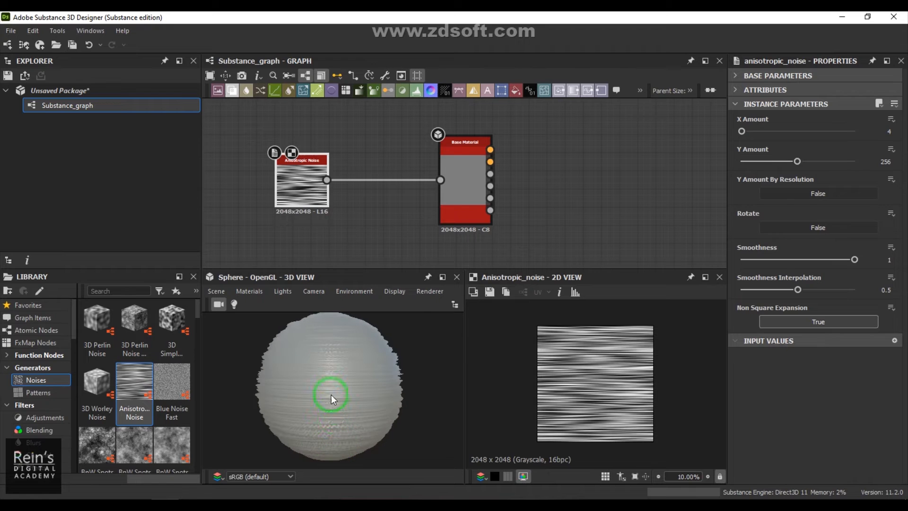
pyautogui.moveTo(332, 398); pyautogui.dragTo(338, 404)
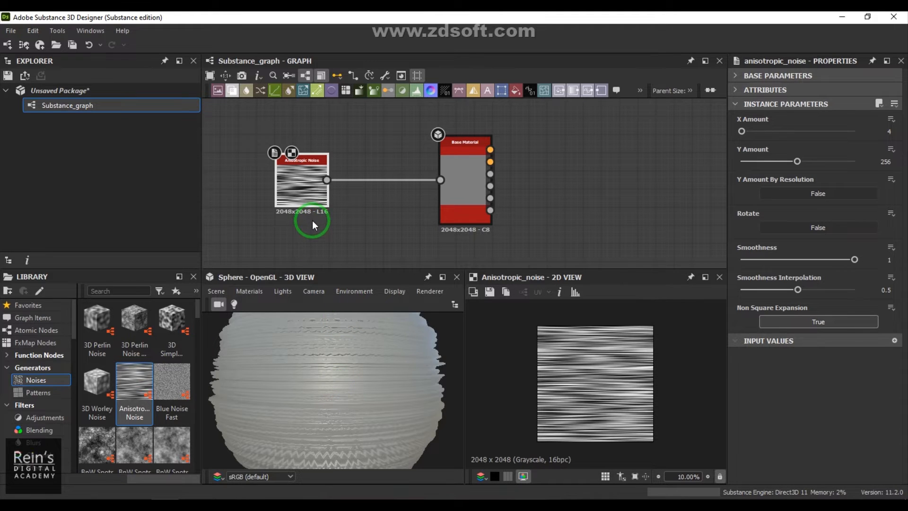
pyautogui.moveTo(310, 197)
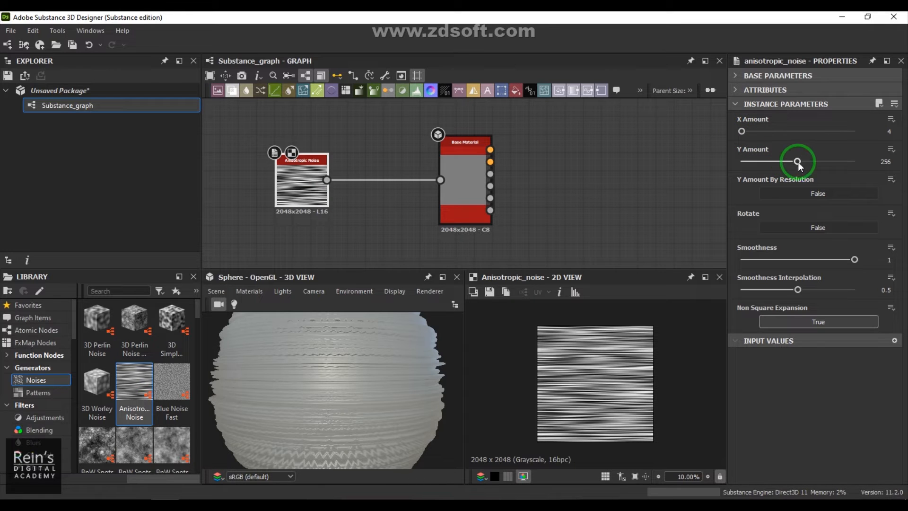
pyautogui.click(885, 162)
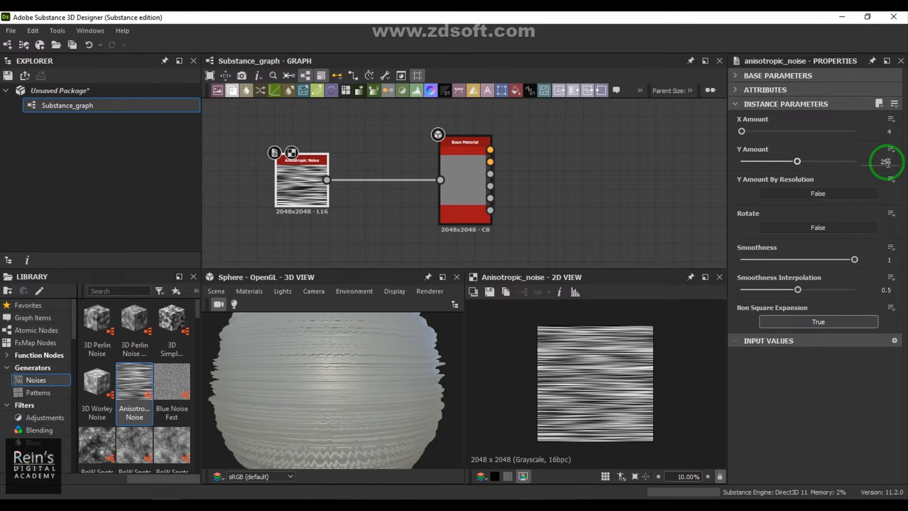
pyautogui.moveTo(741, 130); pyautogui.dragTo(796, 131)
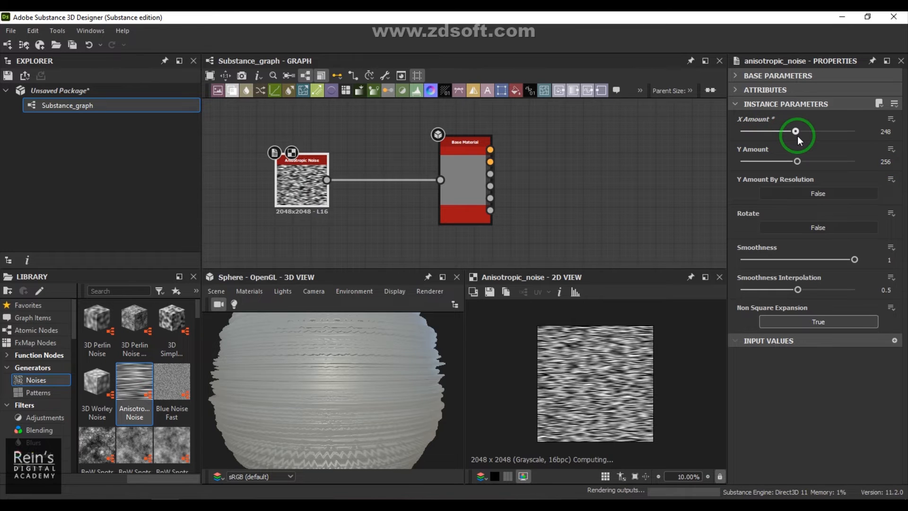
pyautogui.moveTo(796, 130); pyautogui.dragTo(799, 130)
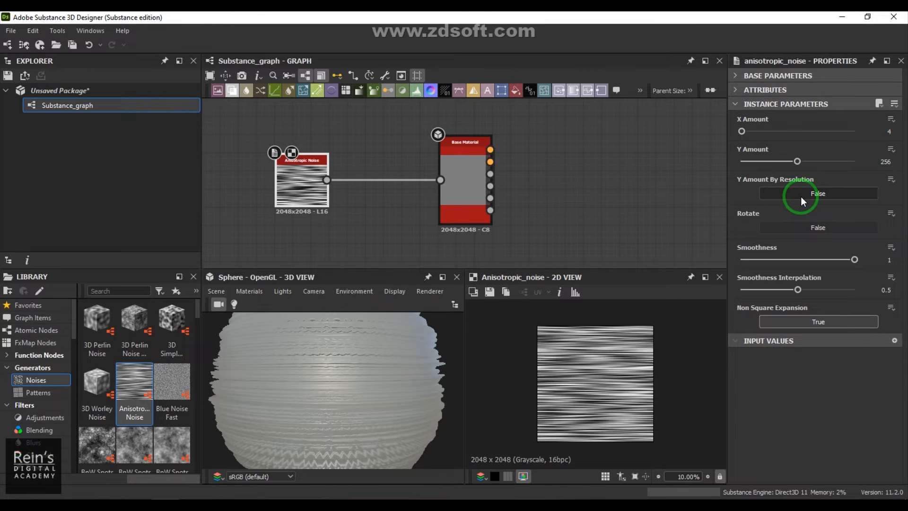
pyautogui.click(817, 193)
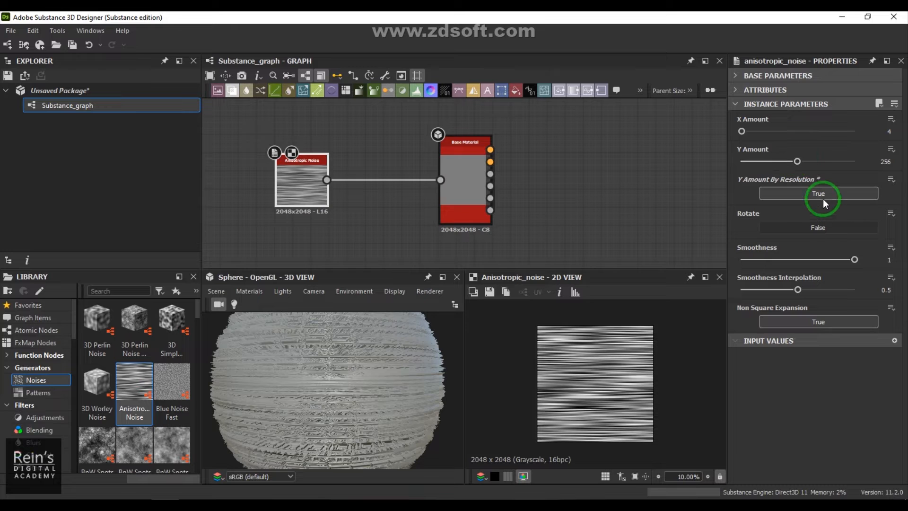
pyautogui.click(818, 193)
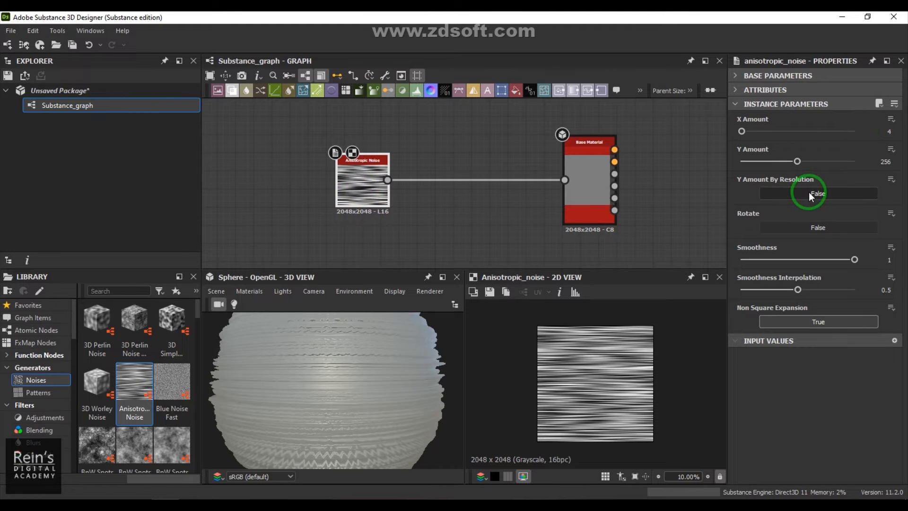
pyautogui.moveTo(852, 268)
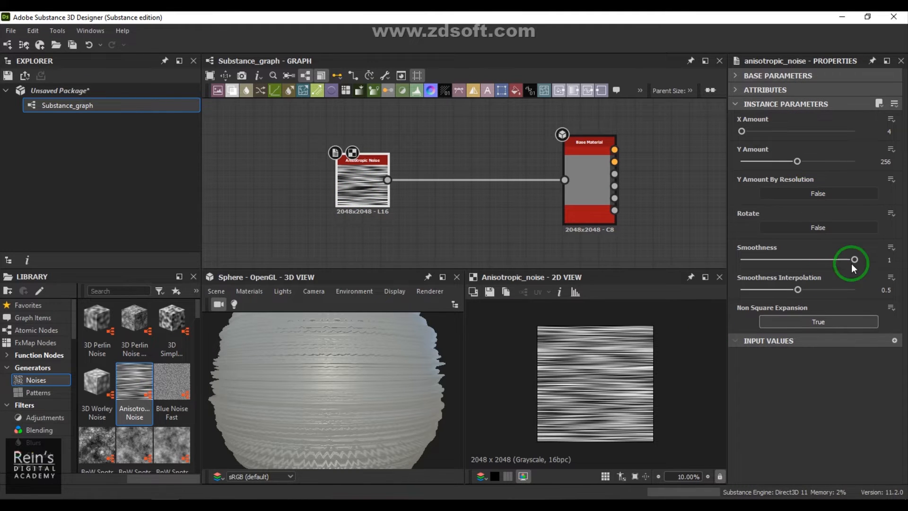
pyautogui.moveTo(852, 259); pyautogui.dragTo(761, 259)
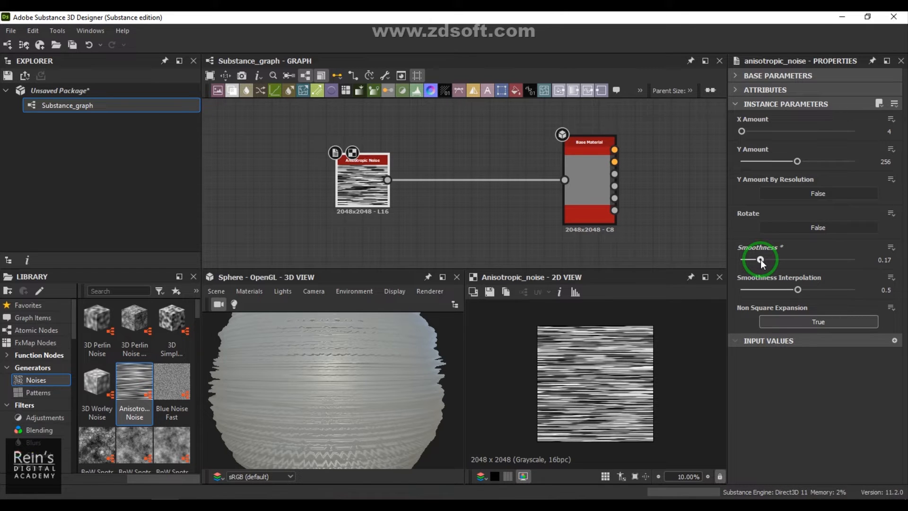
pyautogui.moveTo(761, 260); pyautogui.dragTo(853, 259)
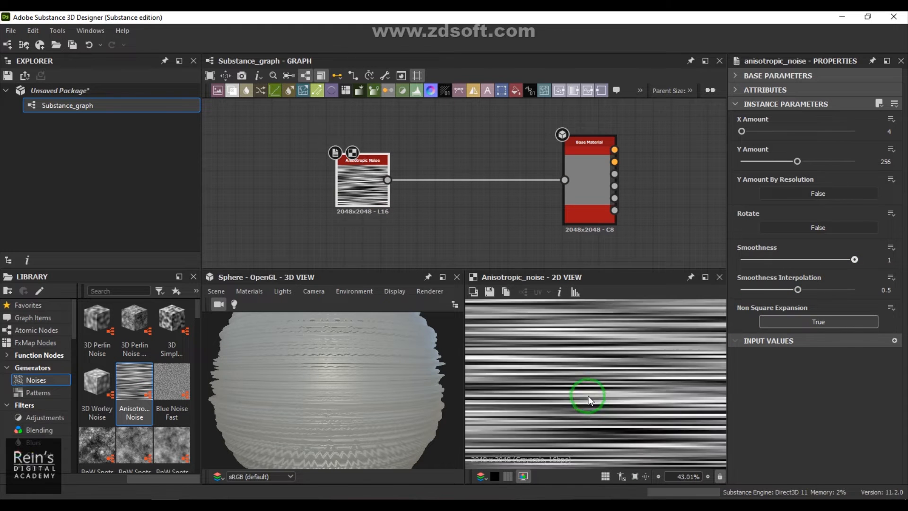
pyautogui.moveTo(799, 289); pyautogui.dragTo(791, 289)
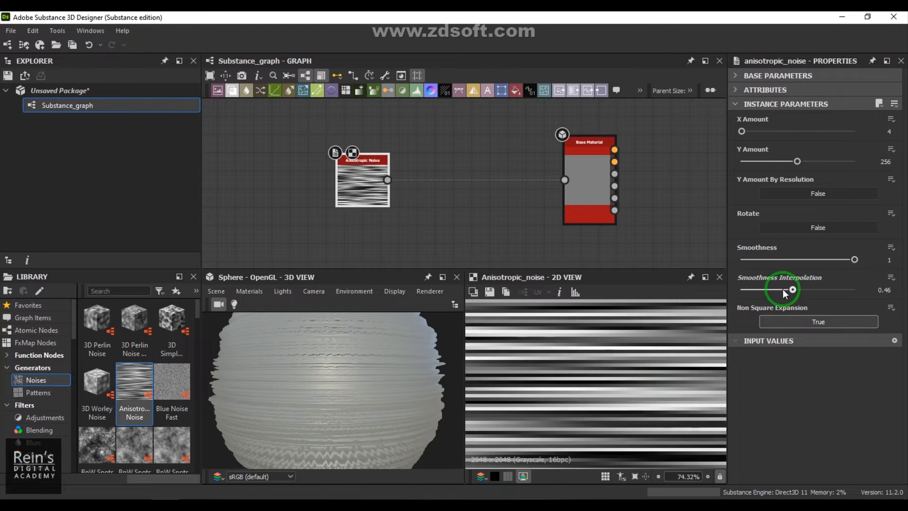
pyautogui.moveTo(792, 290); pyautogui.dragTo(753, 290)
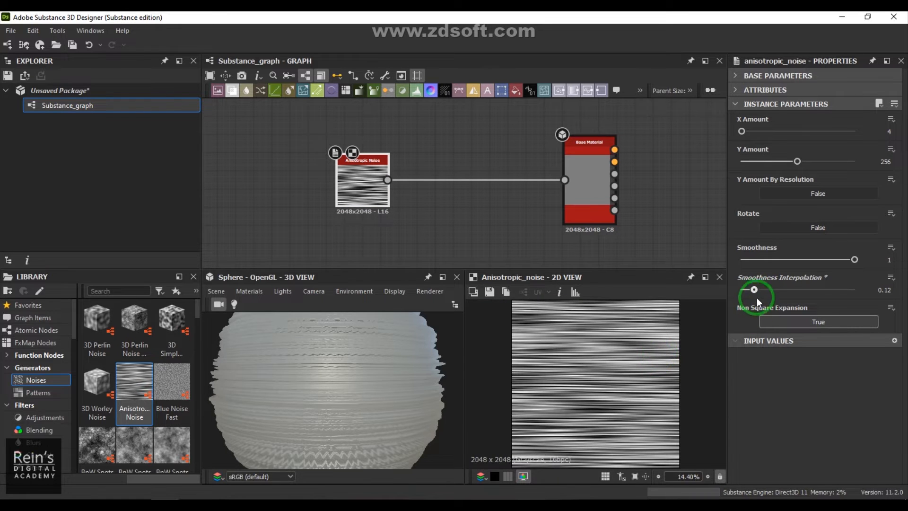
pyautogui.moveTo(755, 289); pyautogui.dragTo(798, 290)
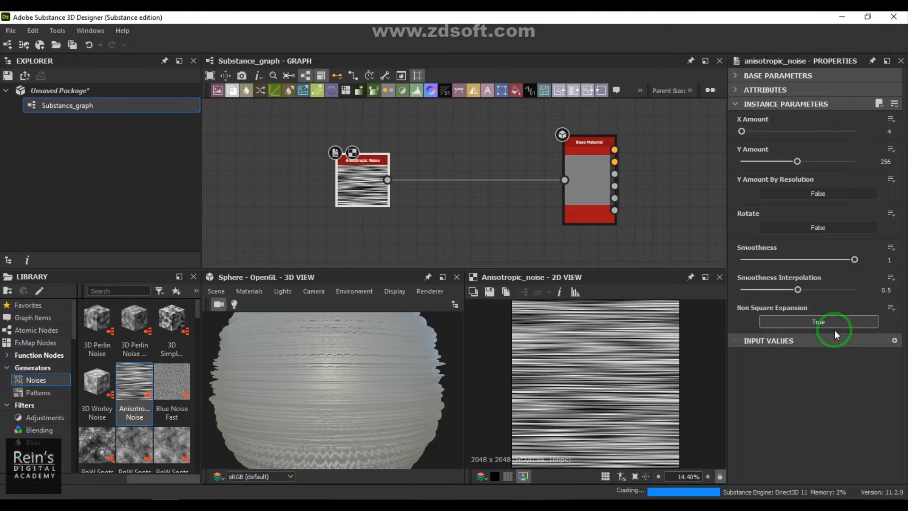
pyautogui.moveTo(799, 289); pyautogui.dragTo(796, 290)
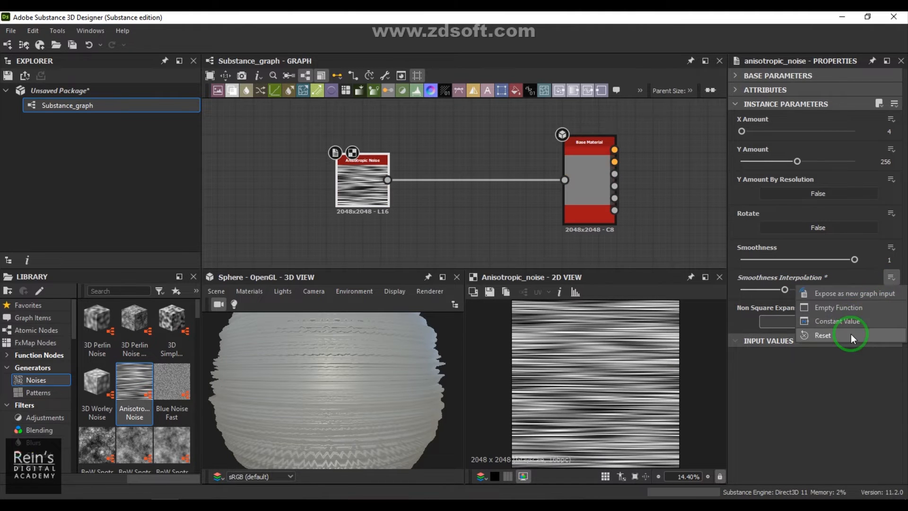
pyautogui.click(822, 335)
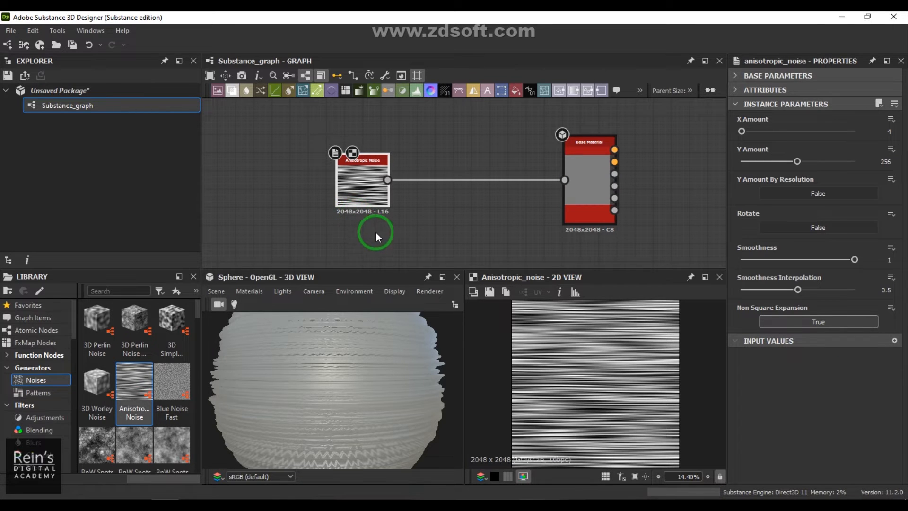
pyautogui.moveTo(426, 246)
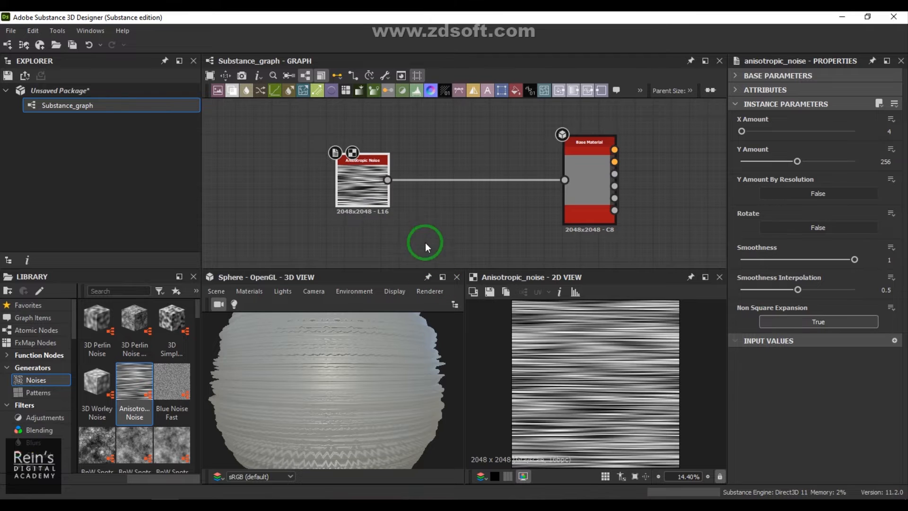
# Step: Insert a Gradient Map node on the link between the noise and Base Material
pyautogui.moveTo(425, 243); pyautogui.dragTo(363, 186)
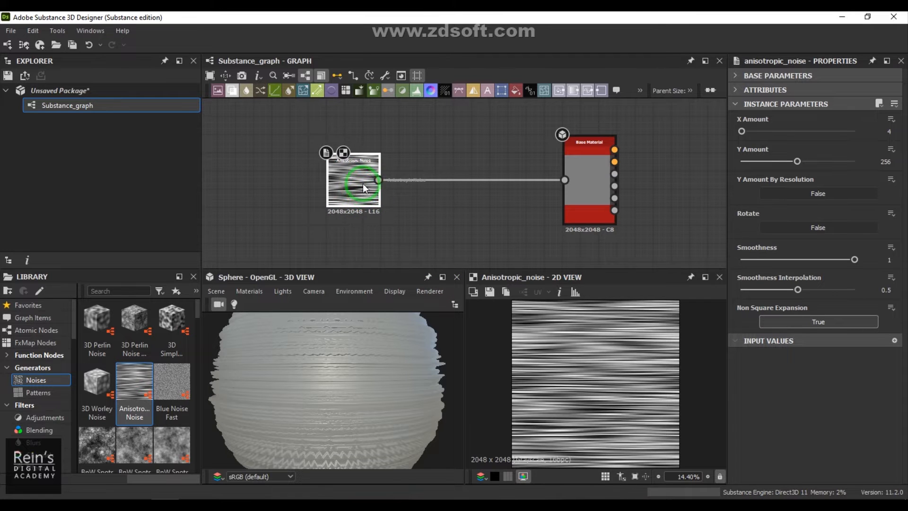
pyautogui.moveTo(363, 188); pyautogui.dragTo(388, 207)
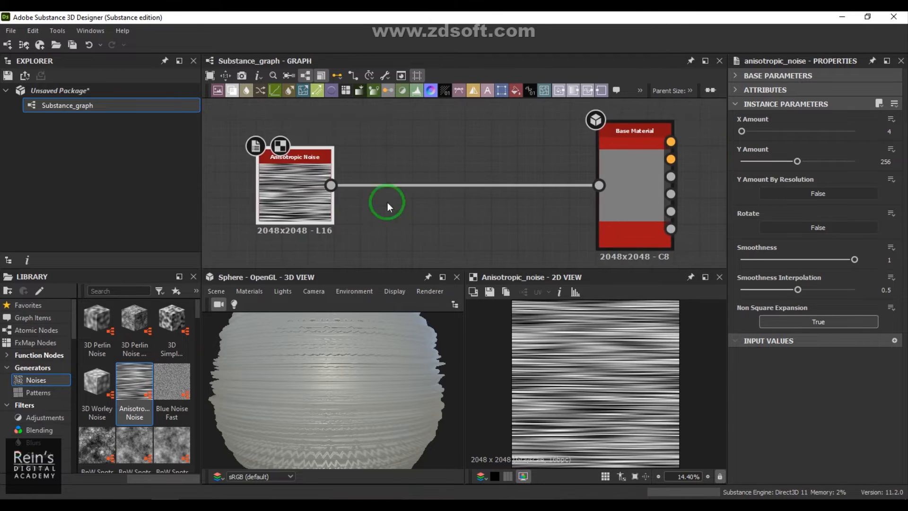
pyautogui.moveTo(422, 223)
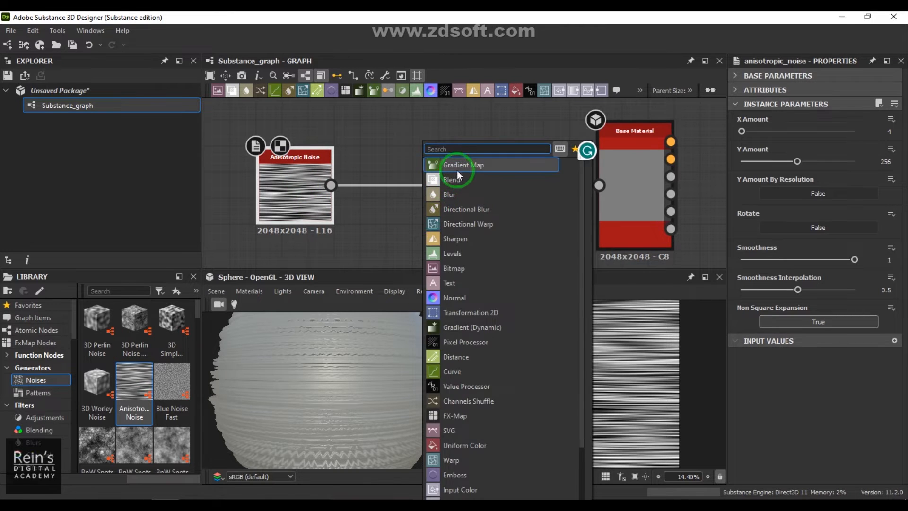
pyautogui.click(462, 164)
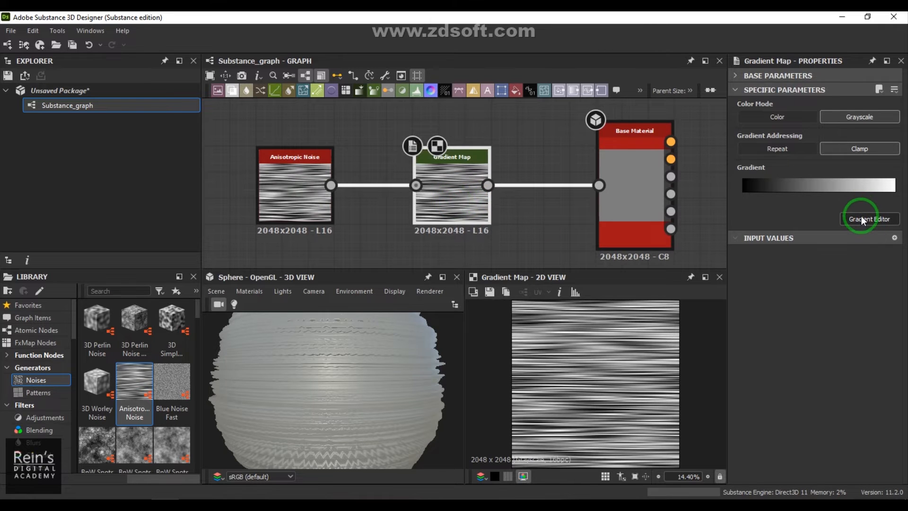
# Step: Set the gradient's white end key to grey #9f9f9f in the Gradient Editor
pyautogui.click(868, 218)
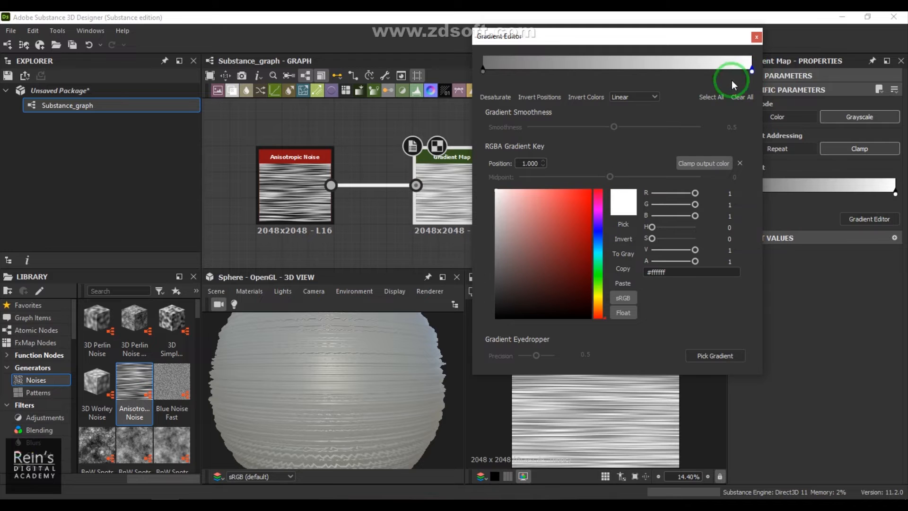
pyautogui.click(497, 227)
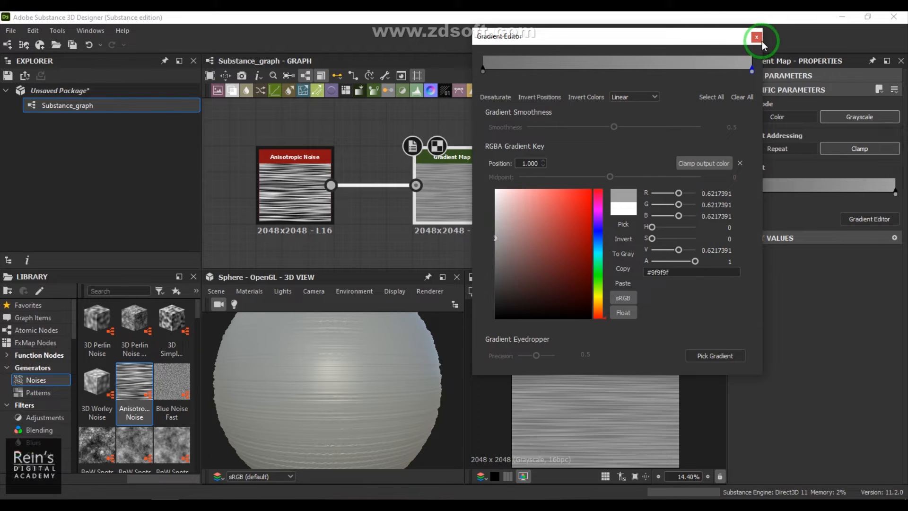
pyautogui.click(756, 36)
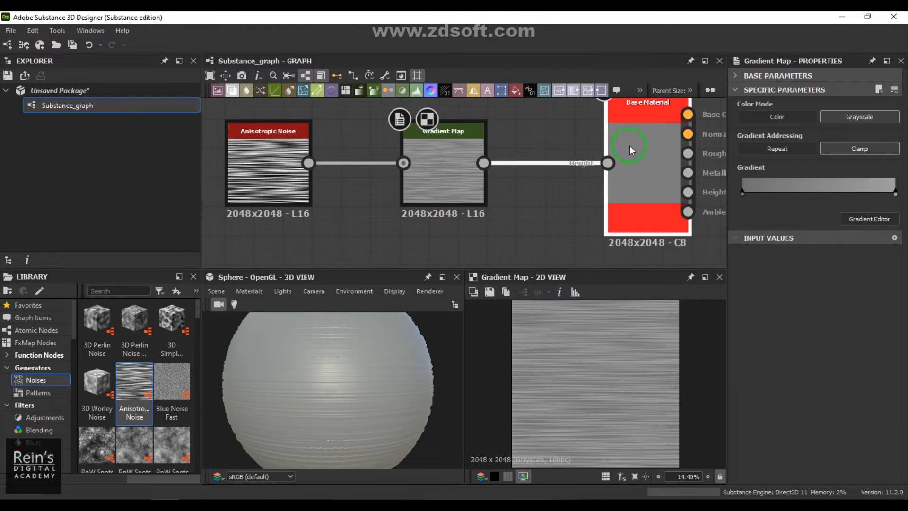
# Step: Set the Base Material's Metallic to 255 and inspect the metallic streaks on the sphere
pyautogui.click(647, 145)
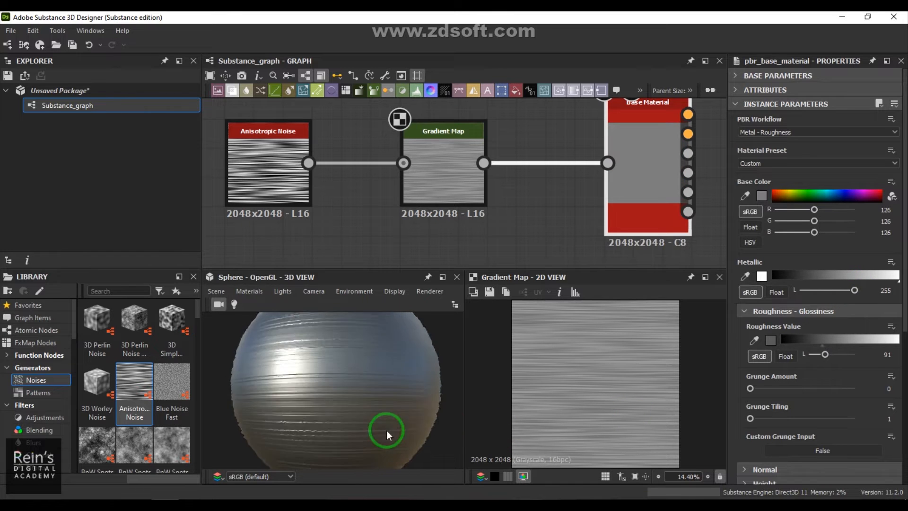
pyautogui.moveTo(385, 435); pyautogui.dragTo(420, 421)
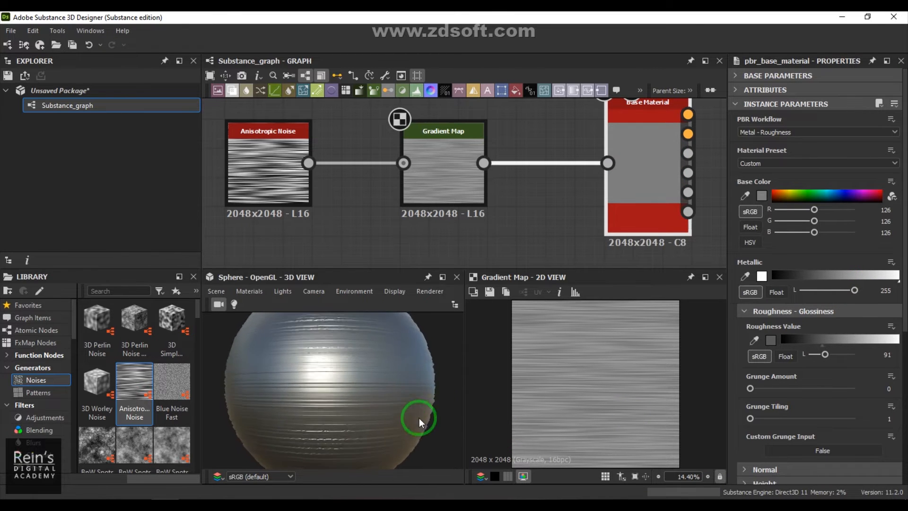
pyautogui.moveTo(420, 423); pyautogui.dragTo(340, 438)
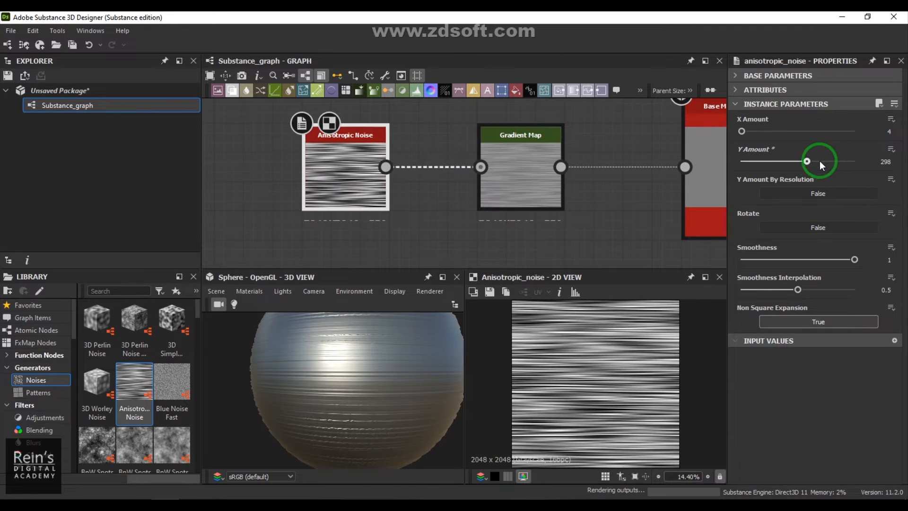
# Step: Raise the Anisotropic Noise Y Amount to 512, keeping X Amount at 4
pyautogui.moveTo(807, 161); pyautogui.dragTo(854, 161)
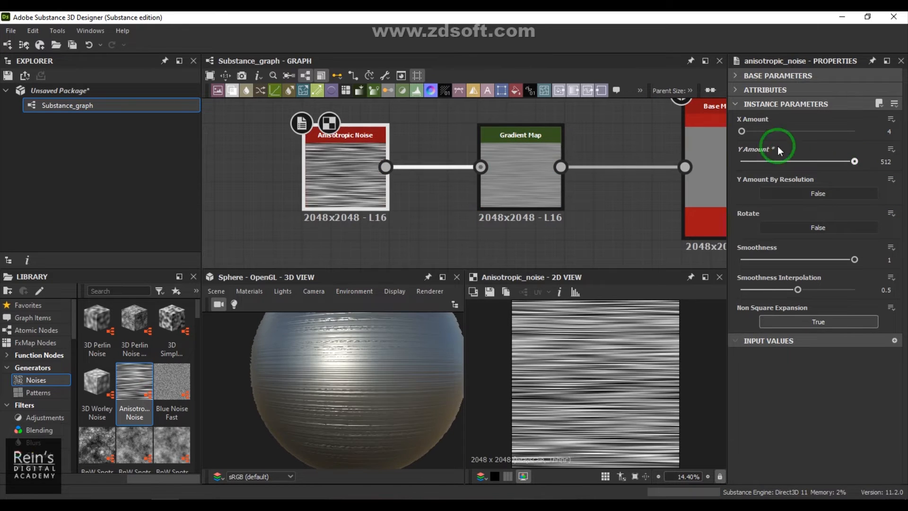
pyautogui.moveTo(759, 130); pyautogui.dragTo(770, 131)
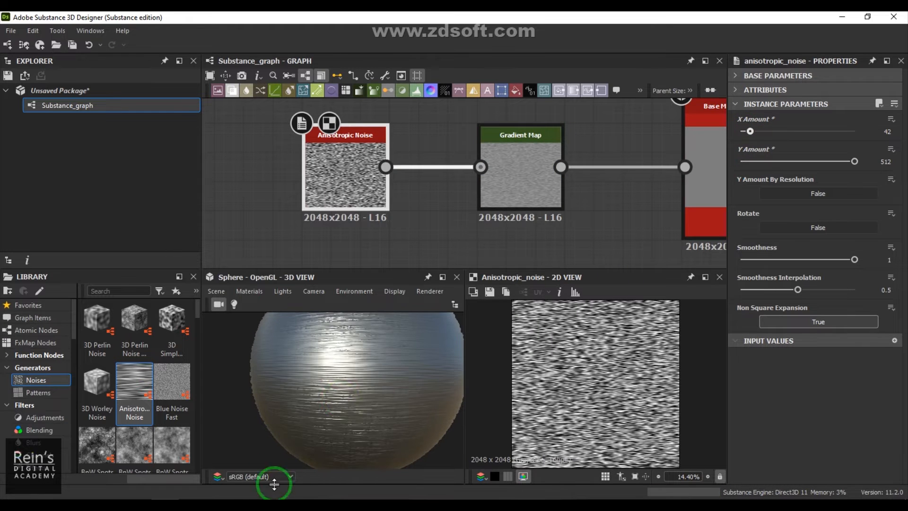
pyautogui.moveTo(275, 483); pyautogui.dragTo(347, 384)
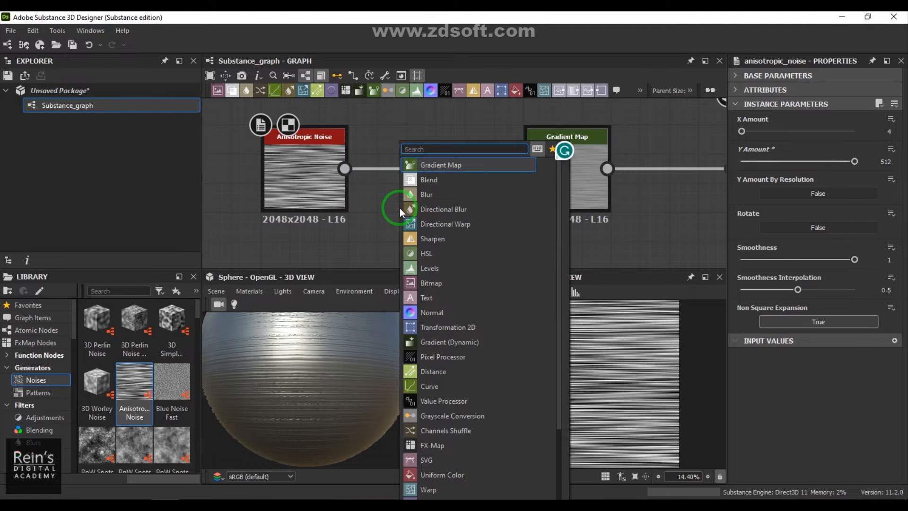
# Step: Insert a Transformation 2D after the noise with Rotation Angle 45, testing Width 500% then 100%
pyautogui.click(447, 326)
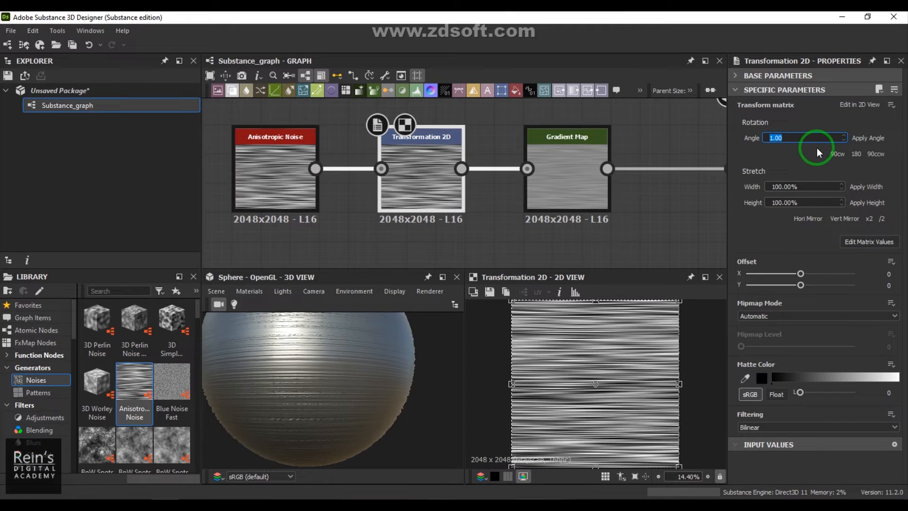
pyautogui.write('45.00')
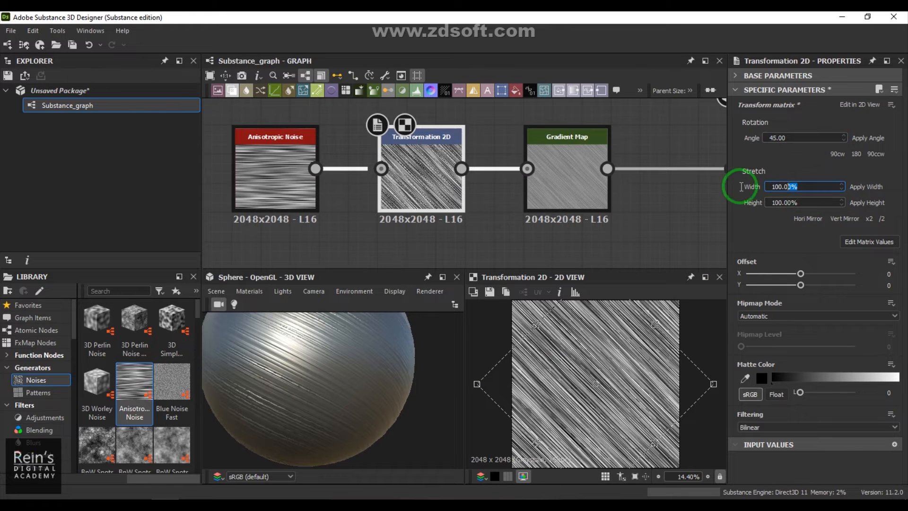
pyautogui.write('500.00%')
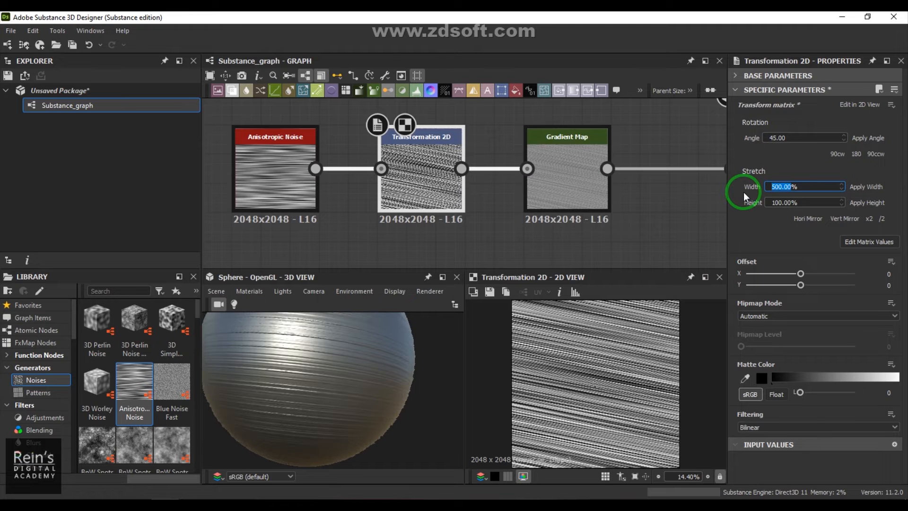
pyautogui.write('100')
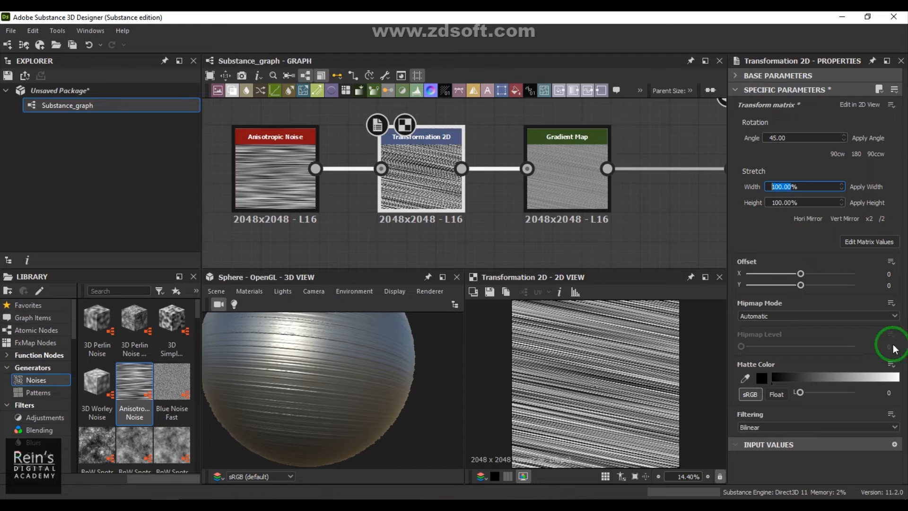
# Step: Shift the rotated pattern's Offset X slightly
pyautogui.moveTo(800, 272); pyautogui.dragTo(803, 272)
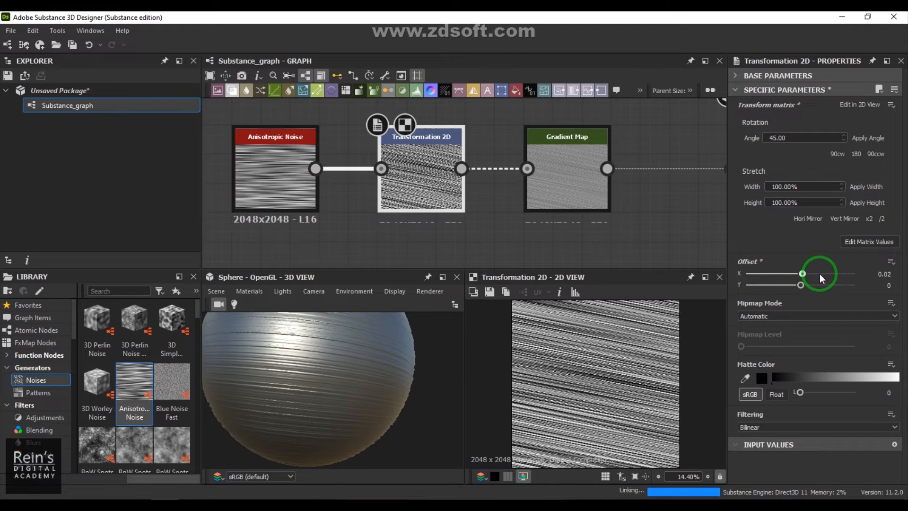
pyautogui.moveTo(802, 273); pyautogui.dragTo(828, 273)
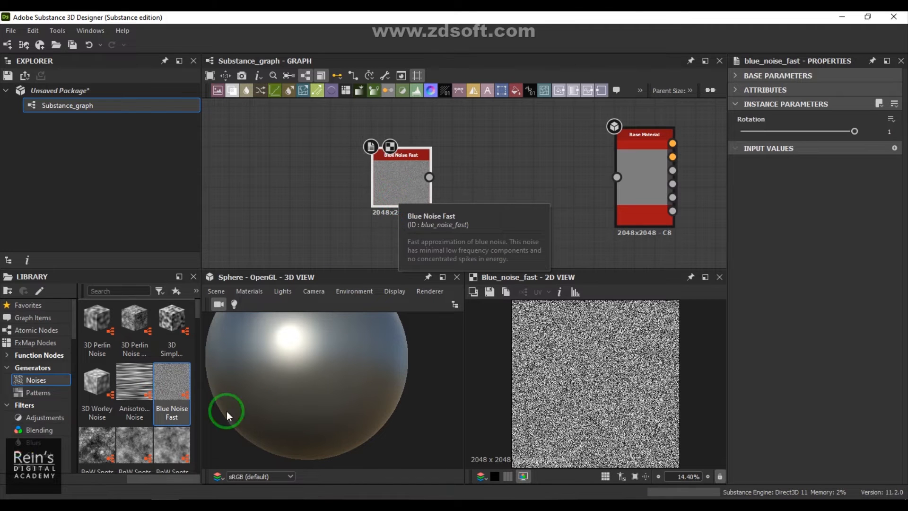
pyautogui.moveTo(139, 382)
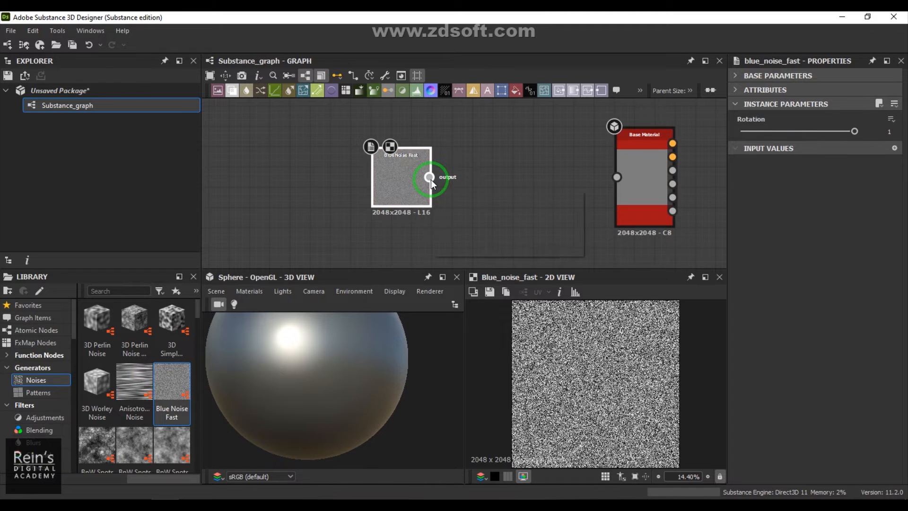
# Step: Wire Blue Noise Fast through a Transformation 2D with Width 1000% and Height 10% into Base Material
pyautogui.moveTo(429, 177); pyautogui.dragTo(616, 177)
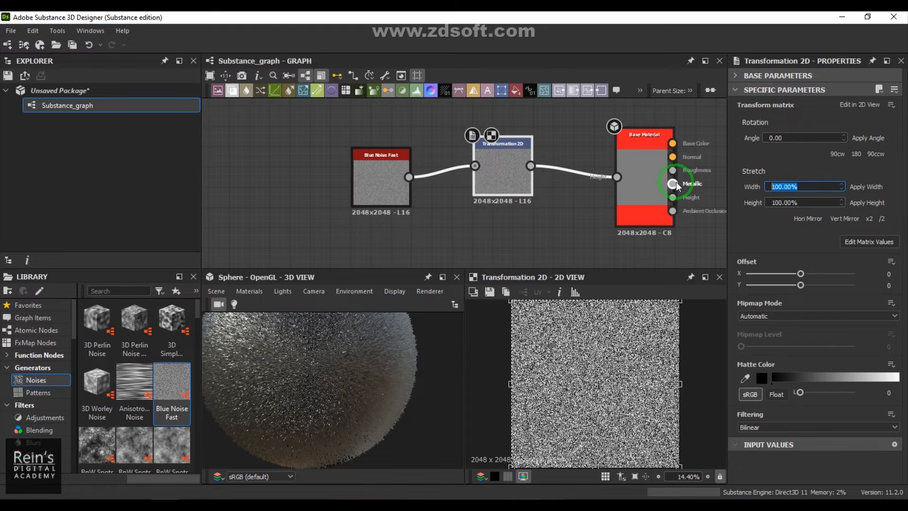
pyautogui.write('1000')
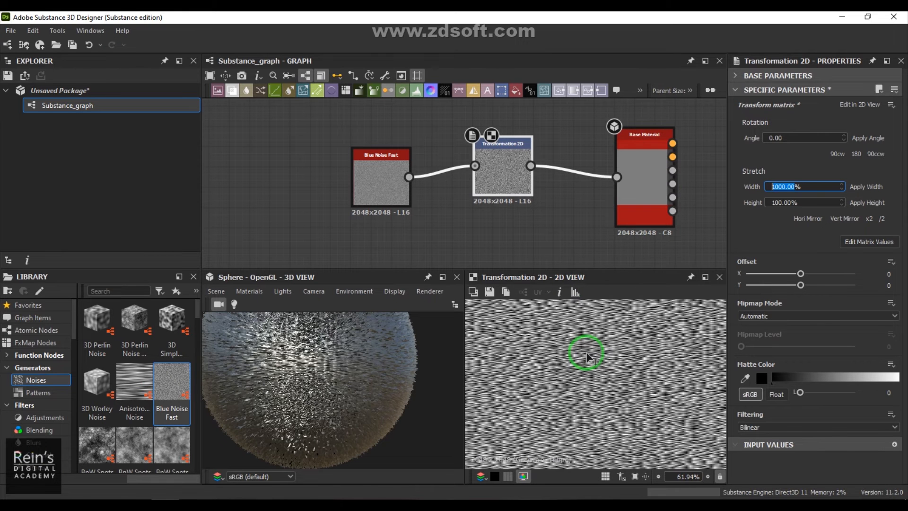
pyautogui.click(803, 202)
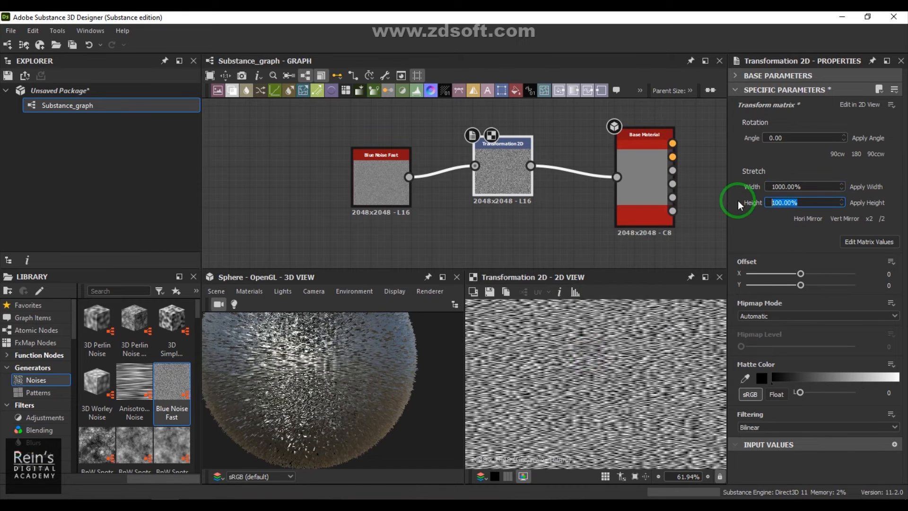
pyautogui.write('10.00')
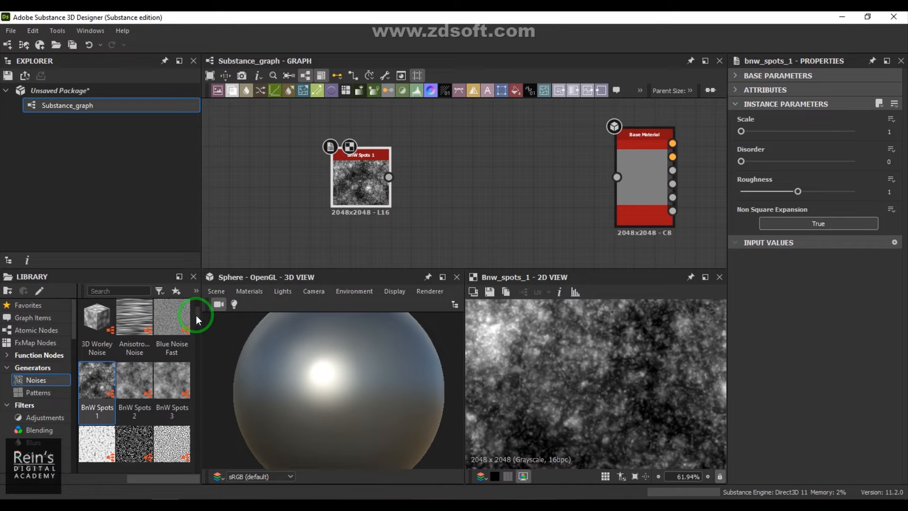
# Step: Connect the BnW Spots 1 output to the Base Material input
pyautogui.moveTo(388, 177); pyautogui.dragTo(603, 182)
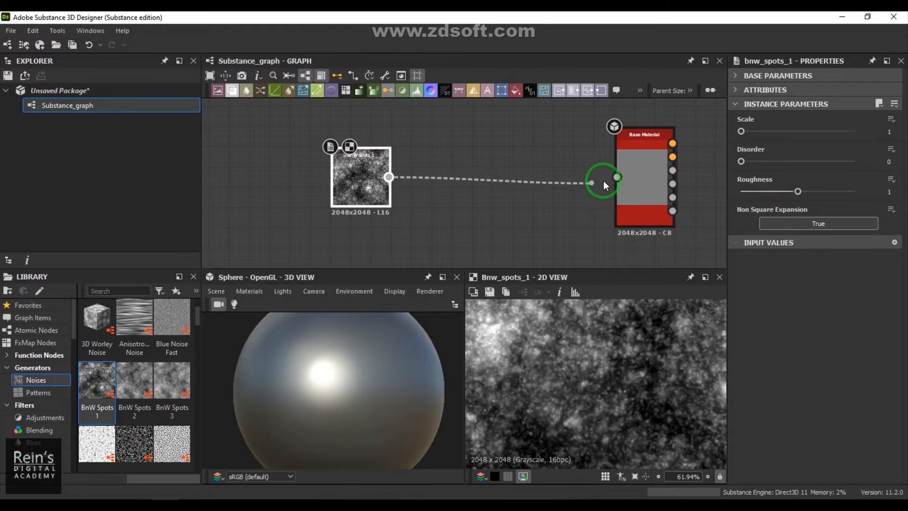
pyautogui.click(602, 183)
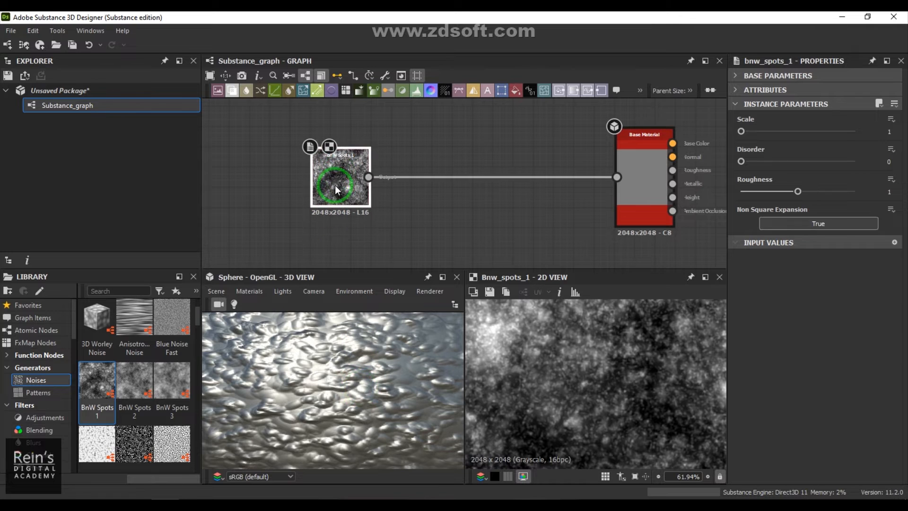
pyautogui.moveTo(417, 192)
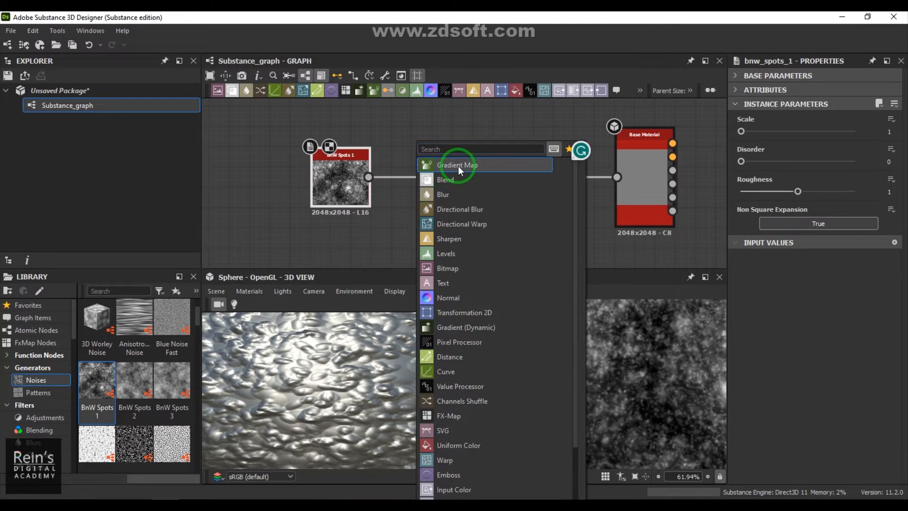
# Step: Add a Gradient Map node and feed BnW Spots 1 into it
pyautogui.click(457, 165)
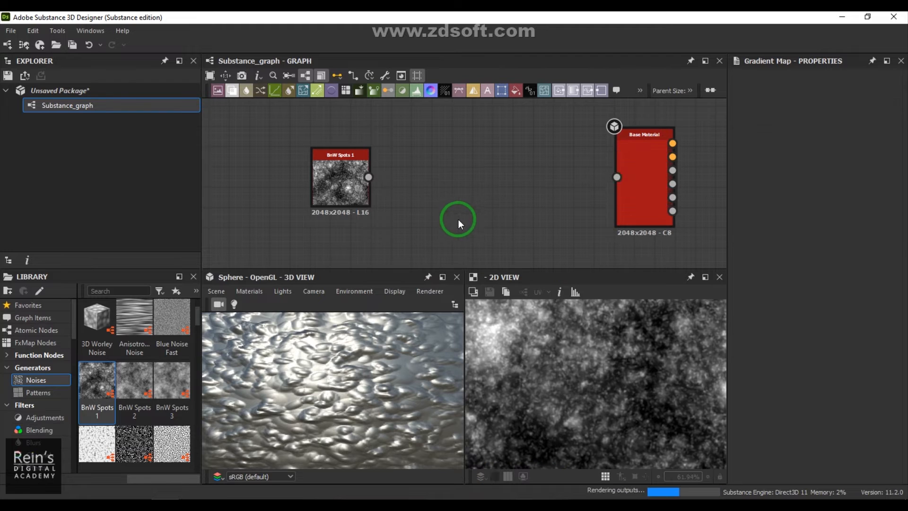
pyautogui.moveTo(369, 177); pyautogui.dragTo(616, 177)
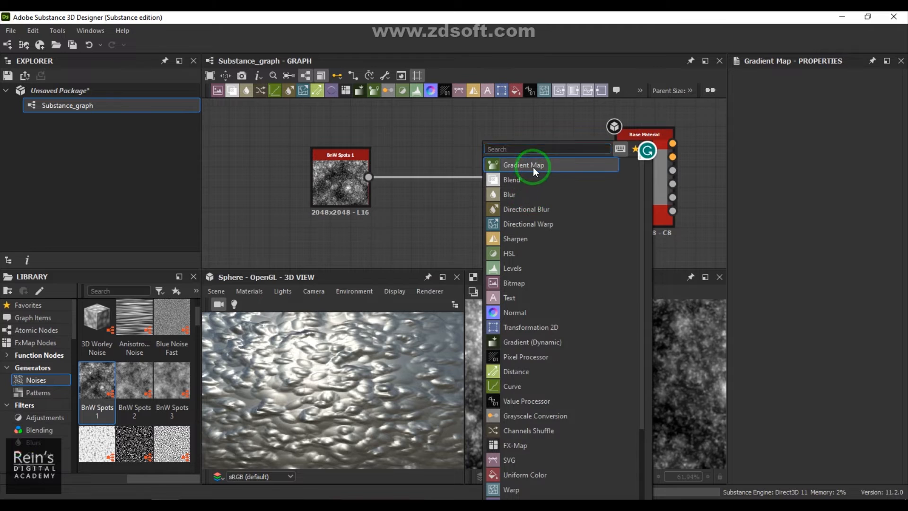
pyautogui.click(523, 165)
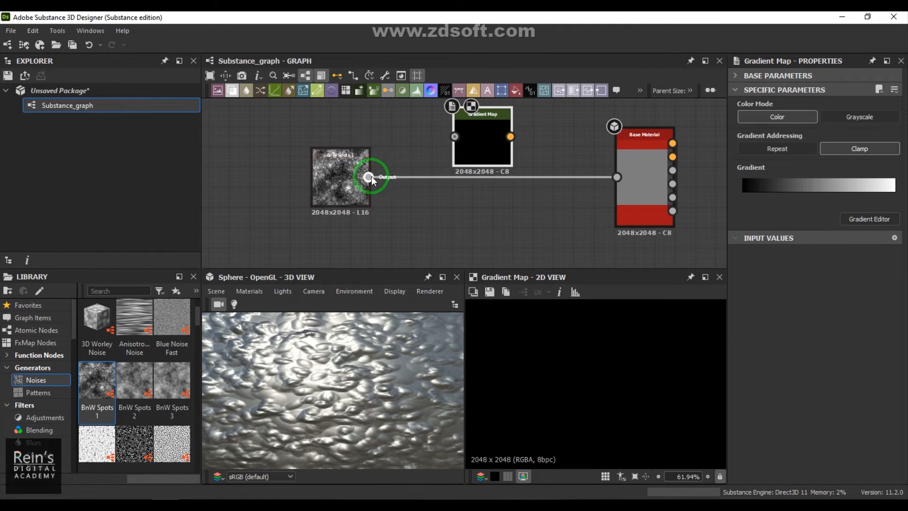
pyautogui.moveTo(510, 137); pyautogui.dragTo(599, 153)
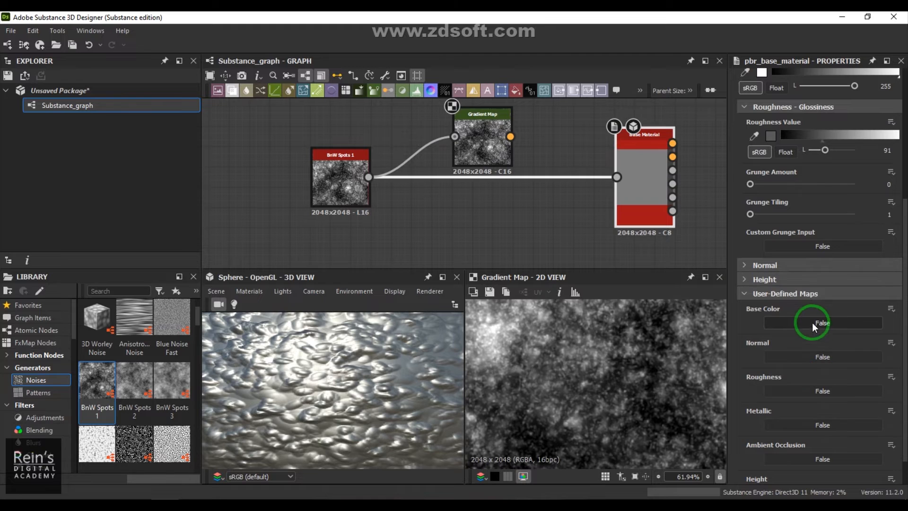
# Step: Set User-Defined Base Color to True so the Gradient Map drives the base colour
pyautogui.click(822, 322)
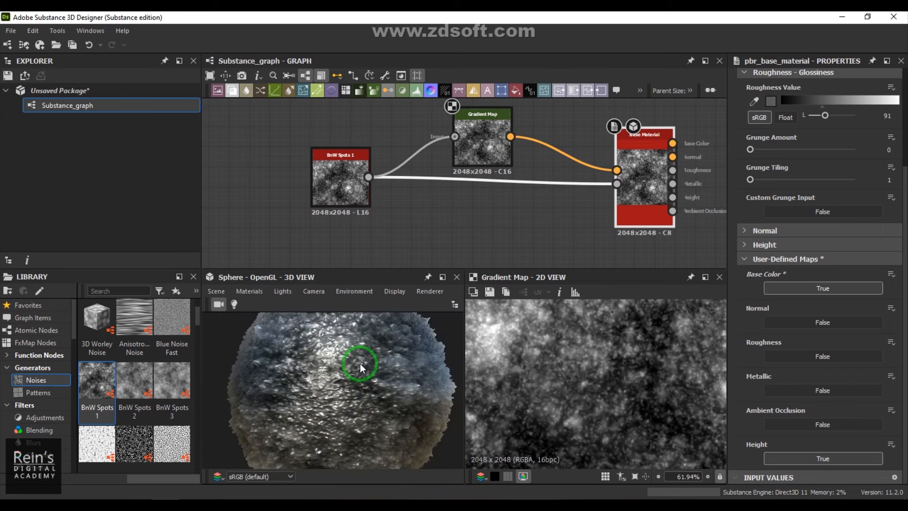
pyautogui.moveTo(509, 164)
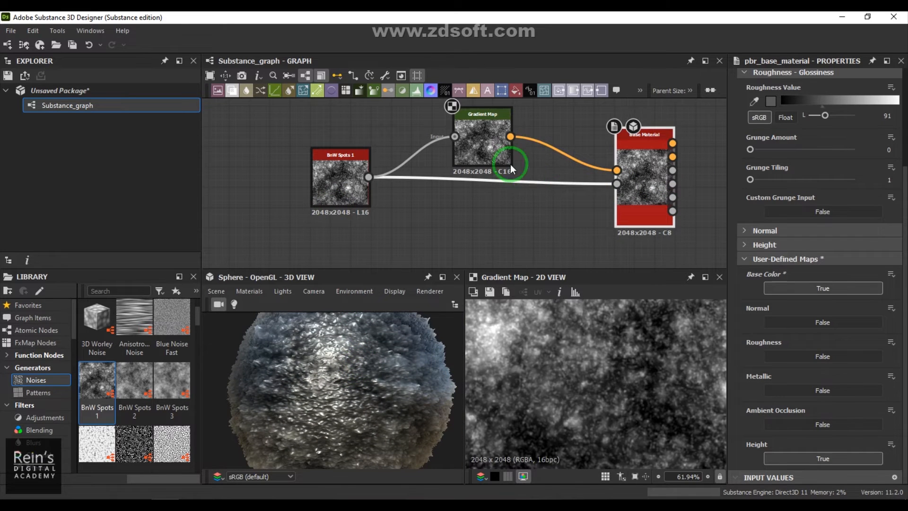
pyautogui.click(482, 139)
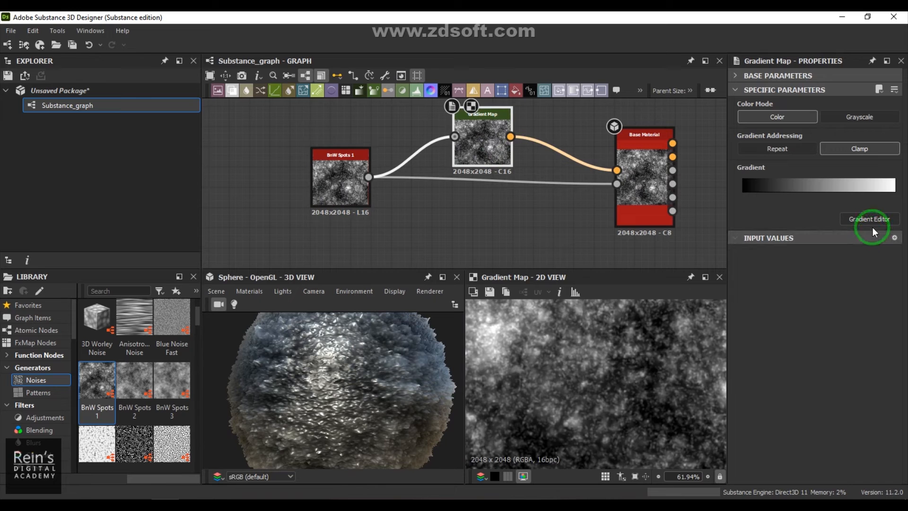
# Step: Use Pick Gradient to sample green-and-brown grass colours into the Gradient Map
pyautogui.click(868, 219)
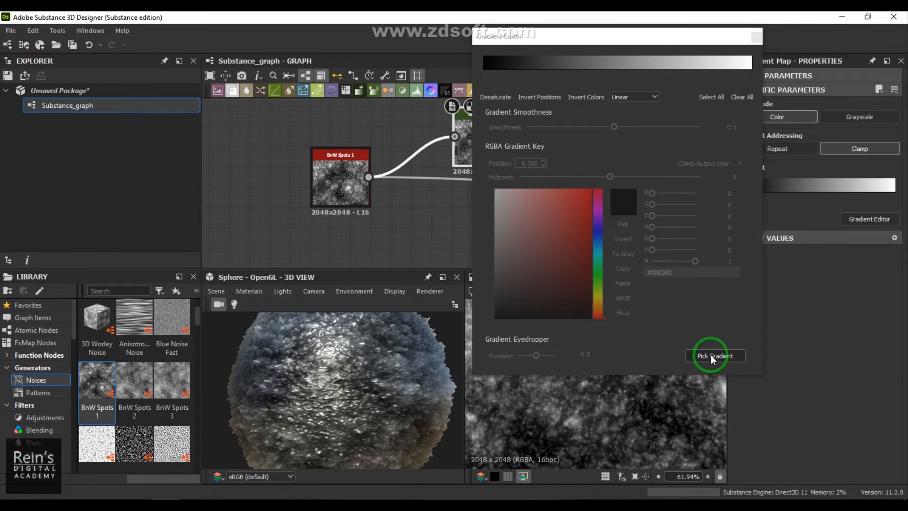
pyautogui.click(715, 355)
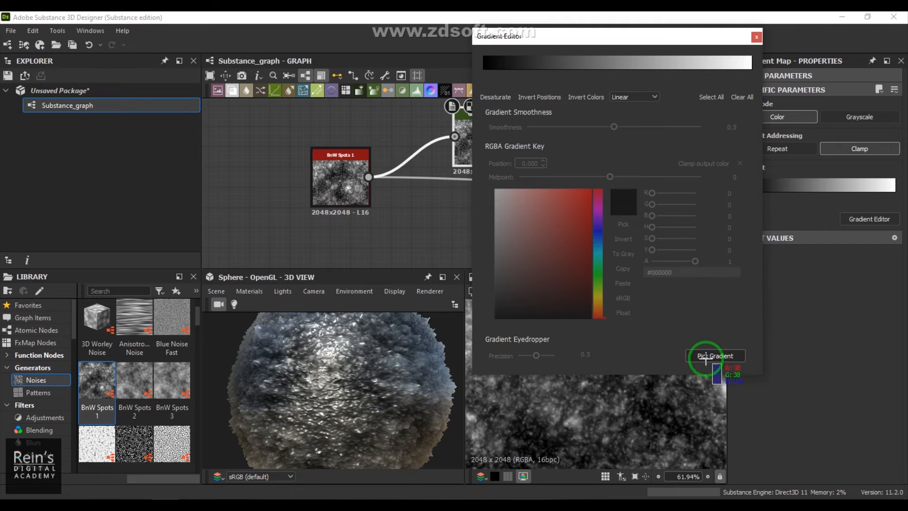
pyautogui.click(715, 356)
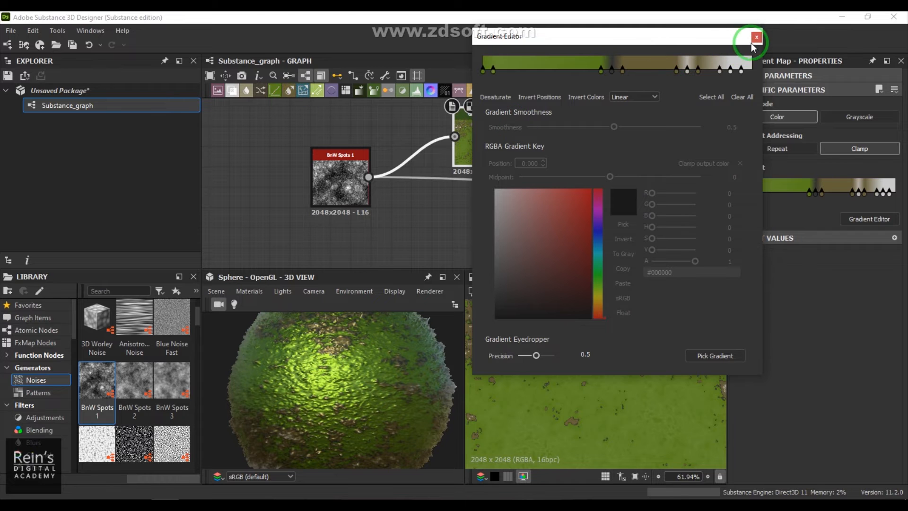
pyautogui.click(757, 37)
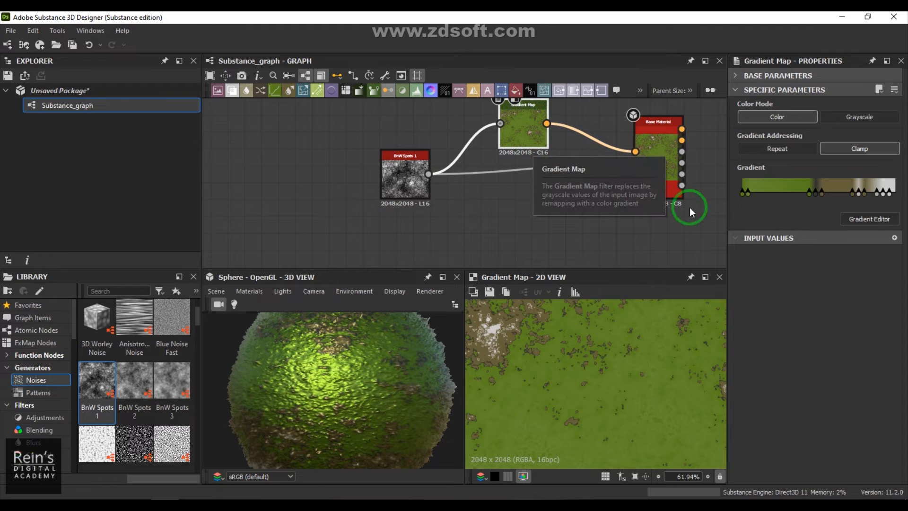
# Step: Reopen the Gradient Editor and delete the extra pale keys near the light end
pyautogui.click(868, 218)
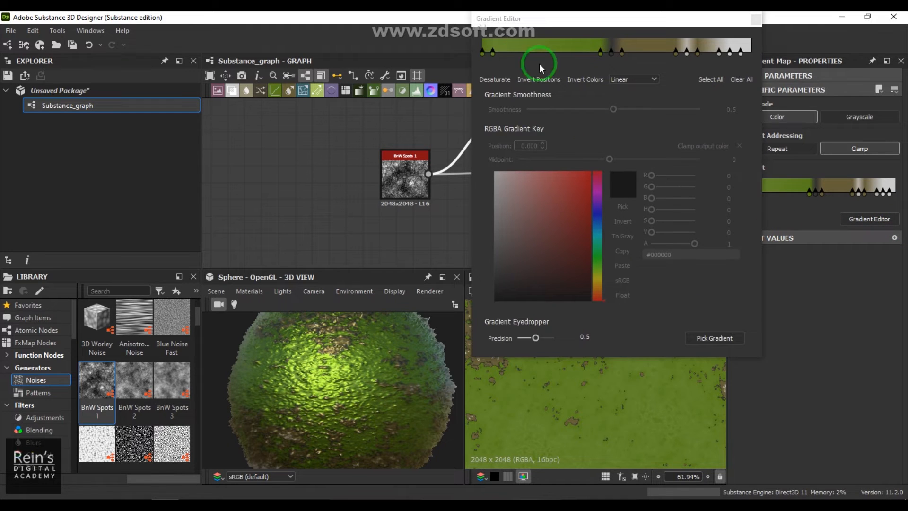
pyautogui.click(491, 51)
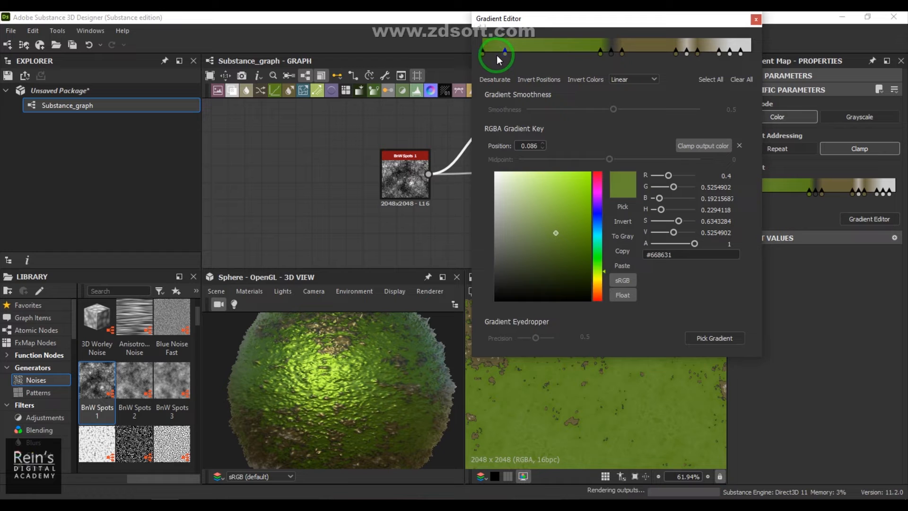
pyautogui.click(686, 52)
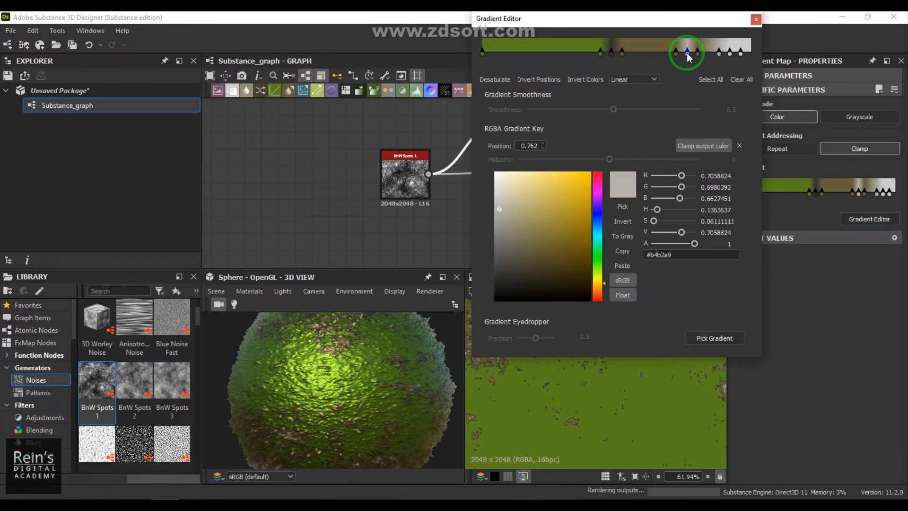
pyautogui.click(731, 52)
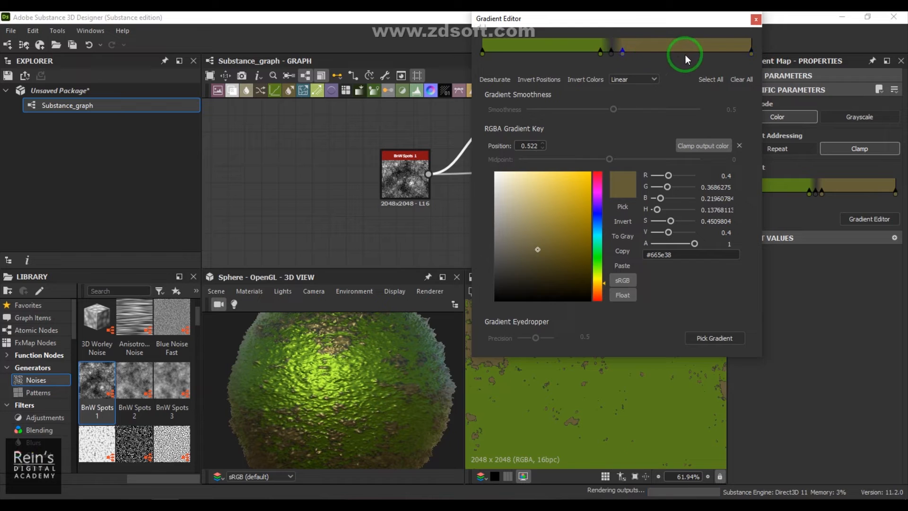
# Step: Slide the green key toward the dark end and add a #333333 key near position 0.19
pyautogui.click(569, 51)
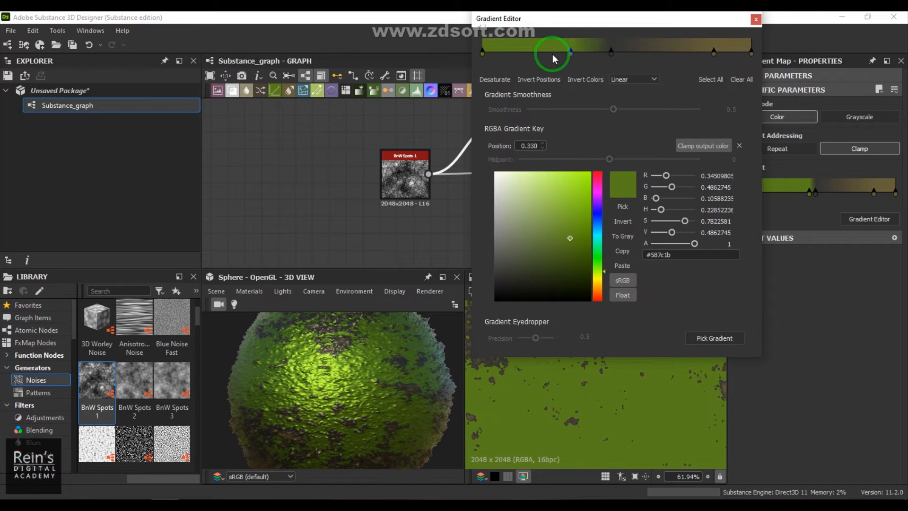
pyautogui.moveTo(570, 52); pyautogui.dragTo(512, 52)
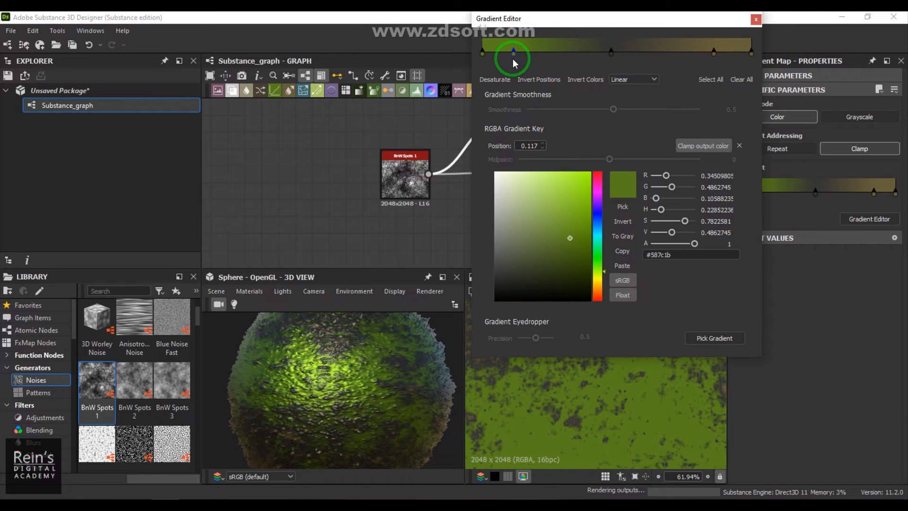
pyautogui.click(585, 52)
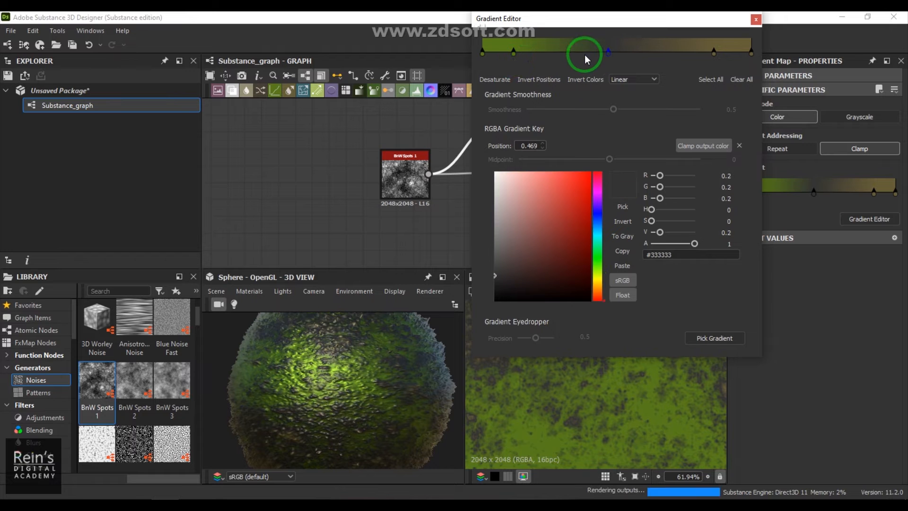
pyautogui.moveTo(584, 52); pyautogui.dragTo(532, 52)
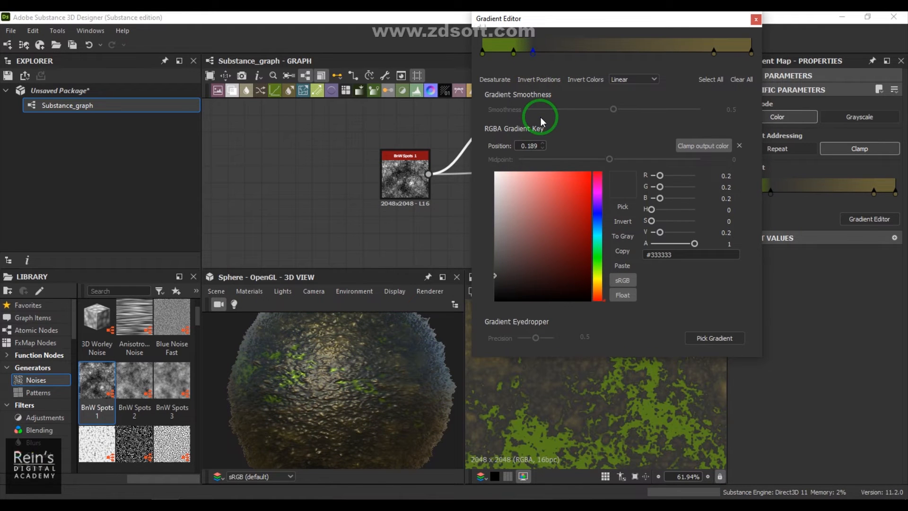
pyautogui.moveTo(440, 338)
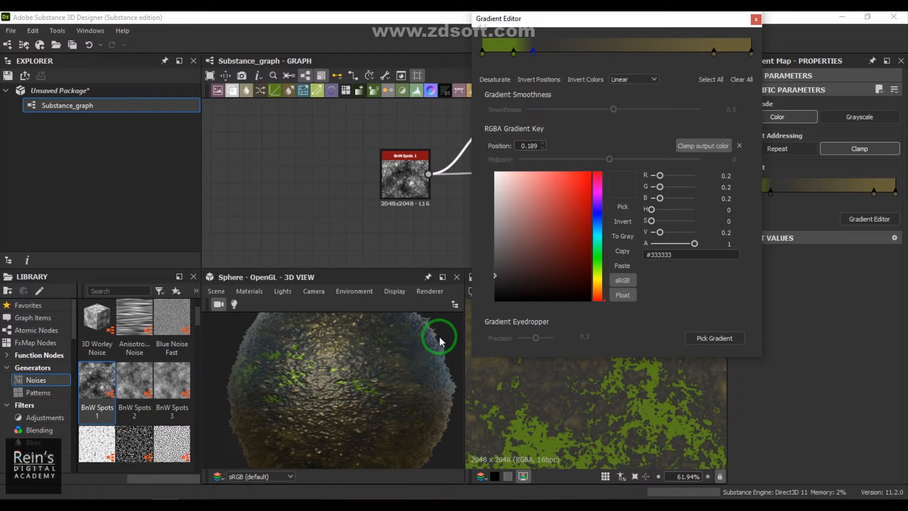
pyautogui.click(482, 52)
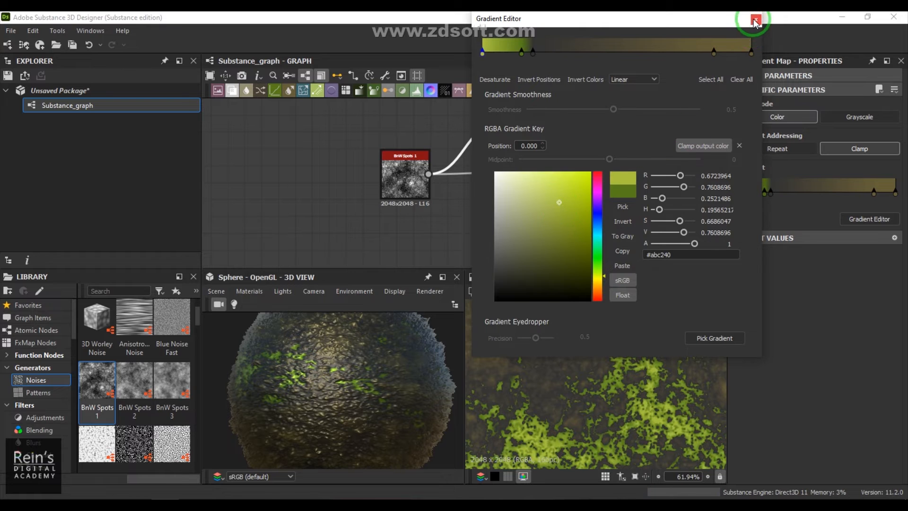
# Step: Set the first key to yellow-green #abc240 and close the Gradient Editor
pyautogui.click(753, 19)
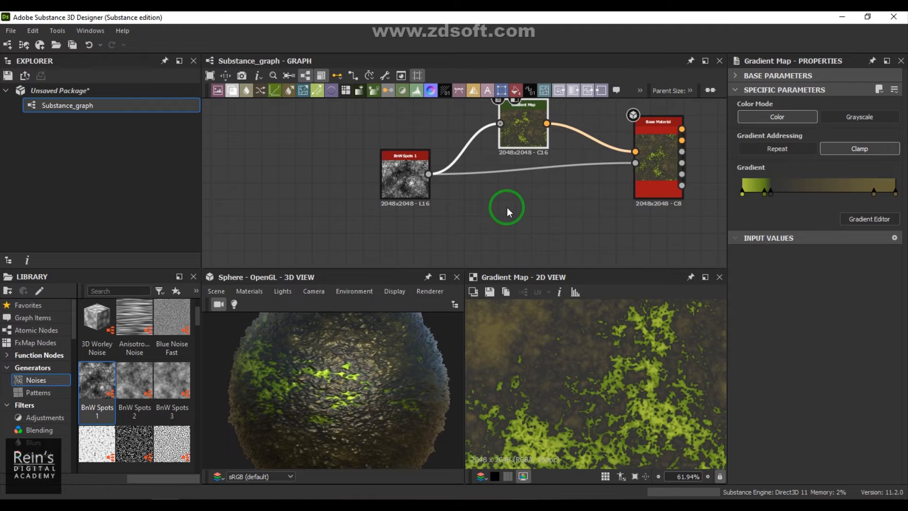
# Step: Try BnW Spots 1 scale at 2 and 3, then return it to 1
pyautogui.click(406, 174)
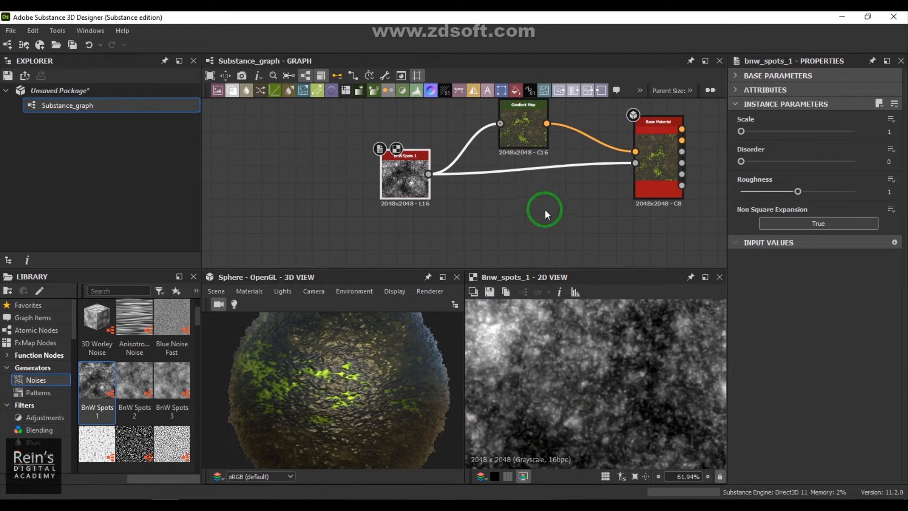
pyautogui.moveTo(742, 131); pyautogui.dragTo(756, 130)
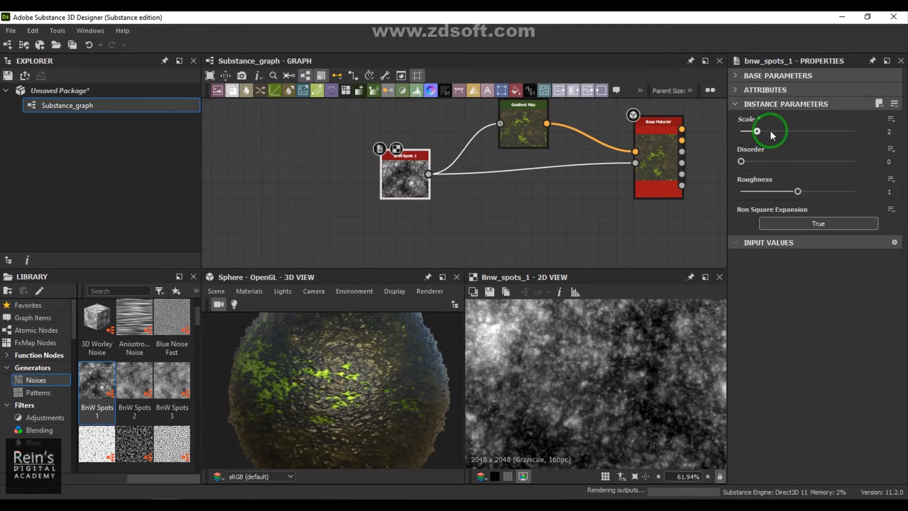
pyautogui.moveTo(757, 130); pyautogui.dragTo(772, 130)
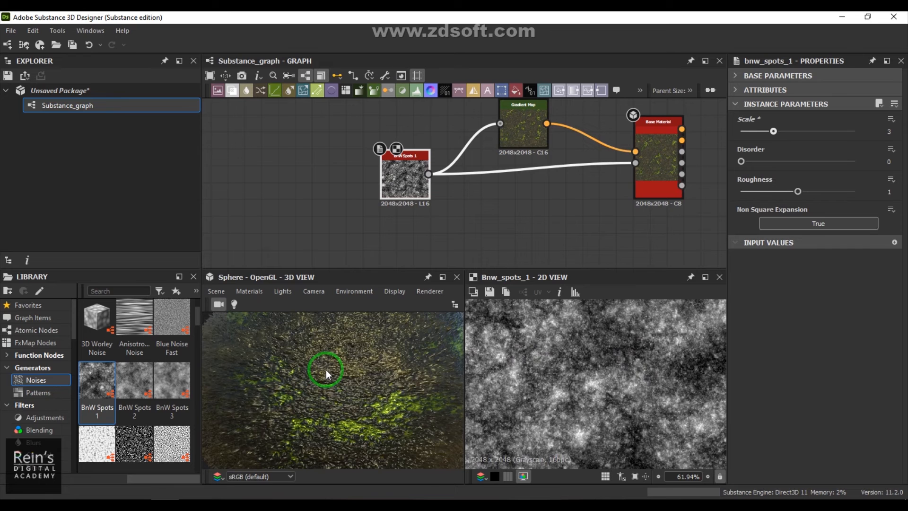
pyautogui.moveTo(773, 130); pyautogui.dragTo(741, 131)
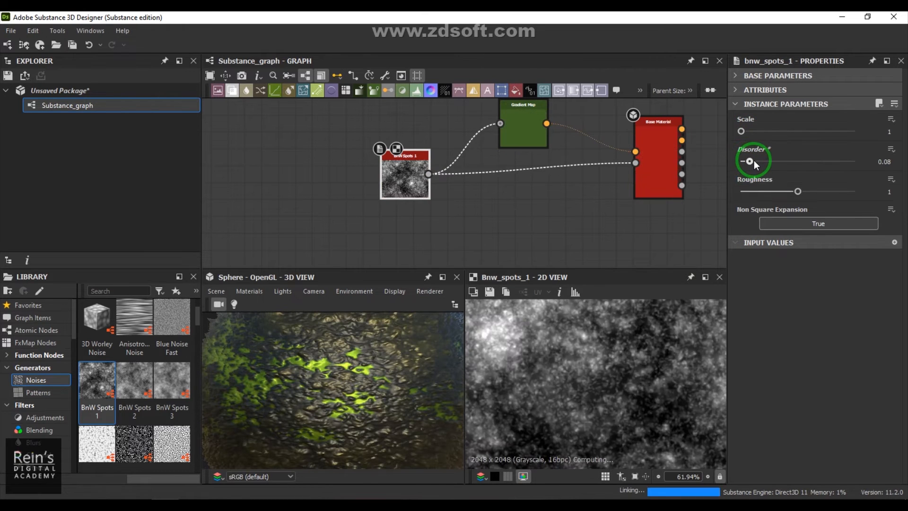
# Step: Set BnW Spots 1 disorder to 0.11 and roughness to about 0.78
pyautogui.moveTo(749, 161); pyautogui.dragTo(755, 160)
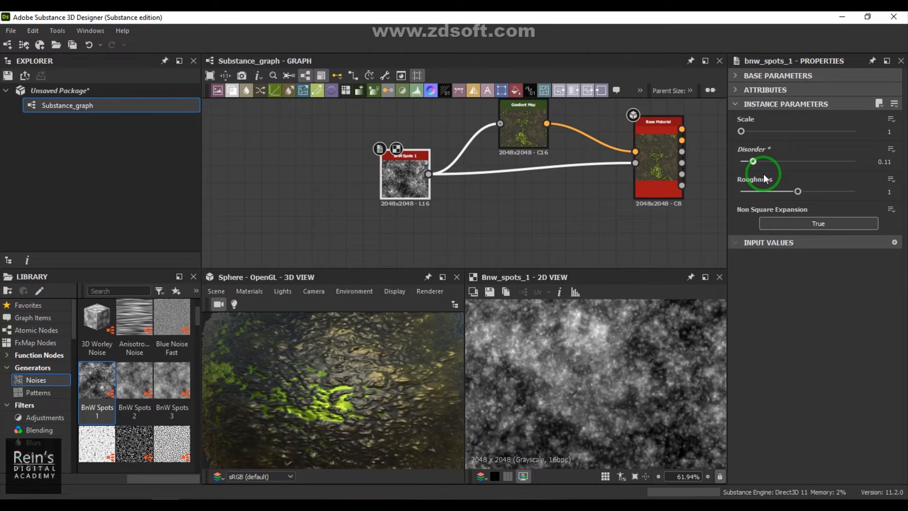
pyautogui.moveTo(798, 190); pyautogui.dragTo(753, 192)
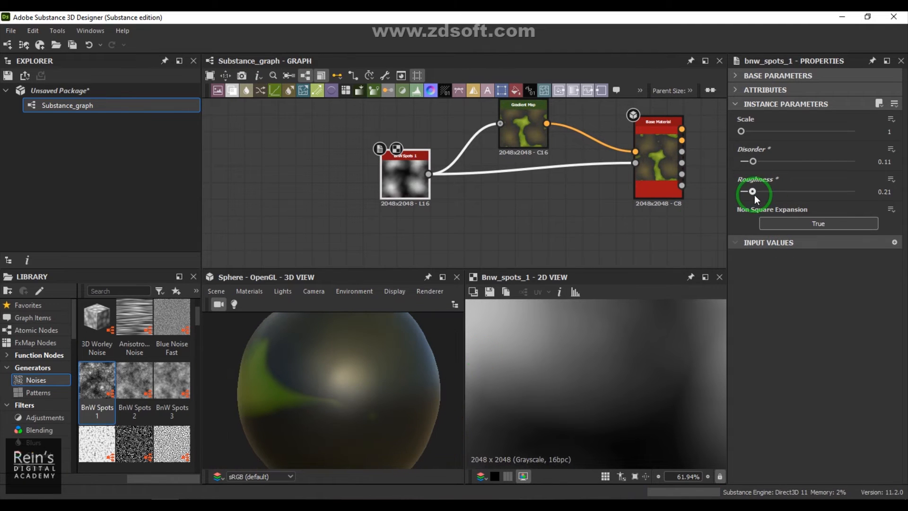
pyautogui.moveTo(752, 191); pyautogui.dragTo(761, 192)
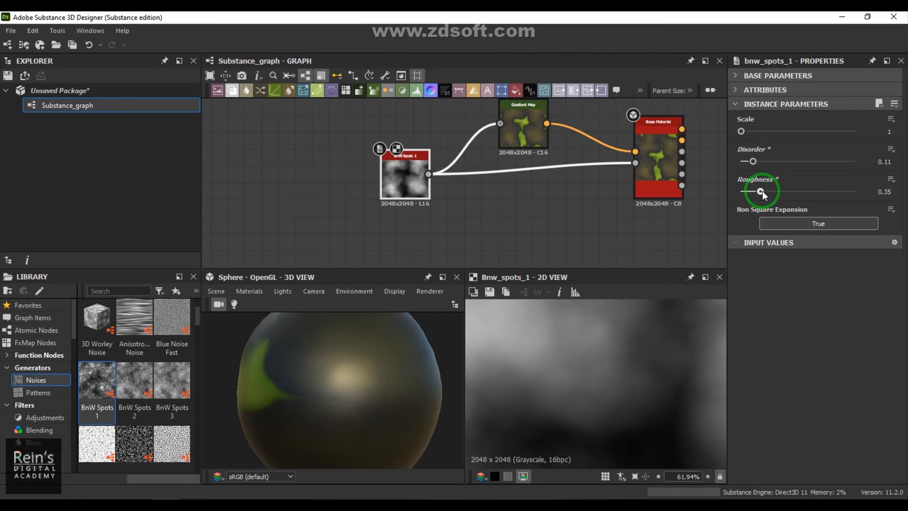
pyautogui.moveTo(756, 192); pyautogui.dragTo(770, 192)
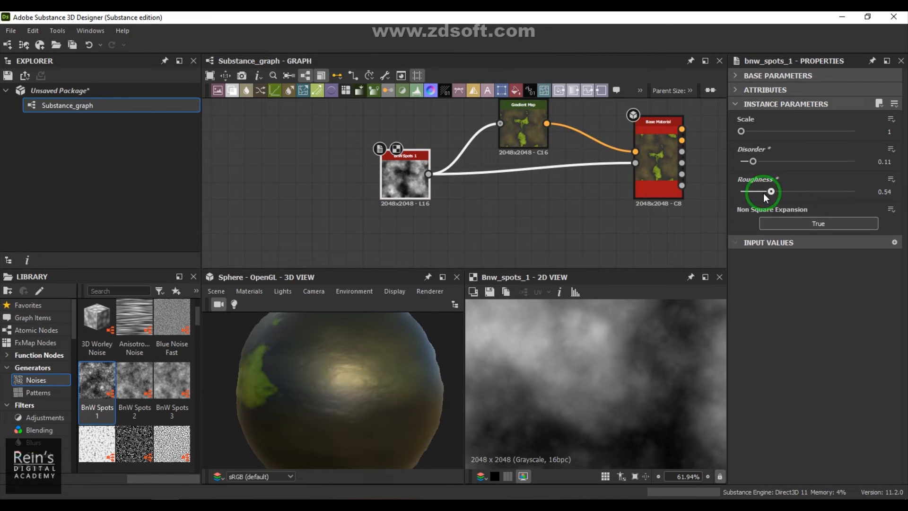
pyautogui.moveTo(770, 191); pyautogui.dragTo(784, 191)
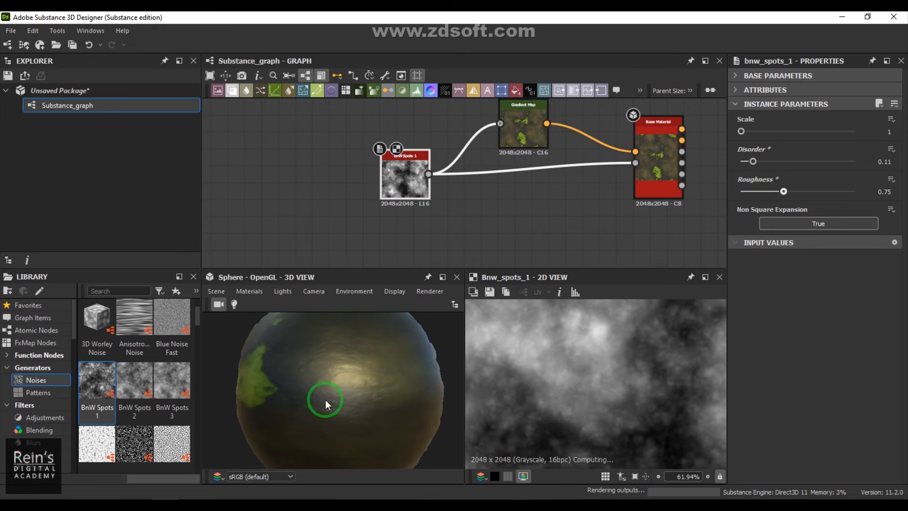
pyautogui.moveTo(324, 404); pyautogui.dragTo(372, 376)
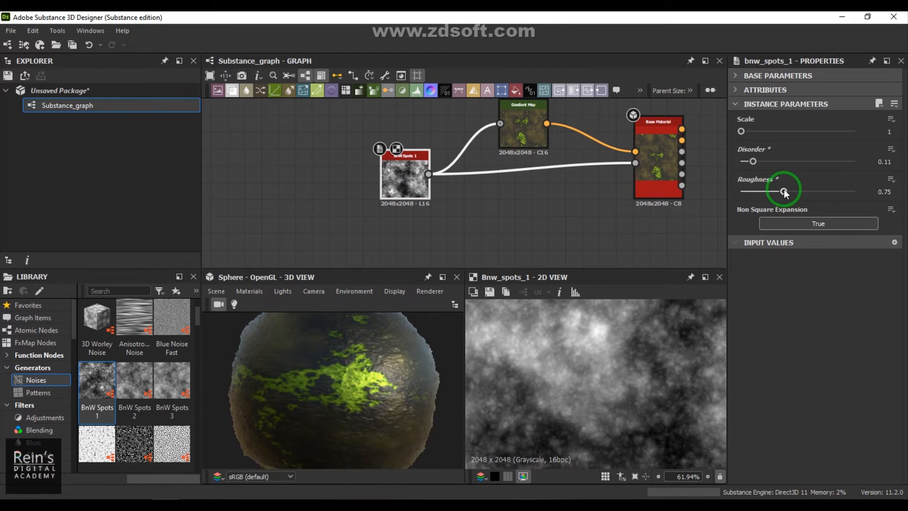
pyautogui.moveTo(782, 191); pyautogui.dragTo(792, 191)
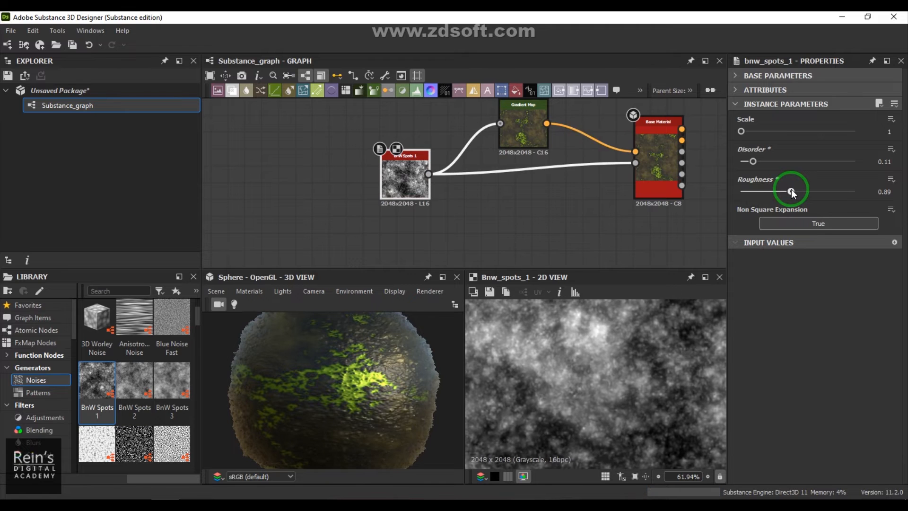
pyautogui.moveTo(792, 191); pyautogui.dragTo(786, 191)
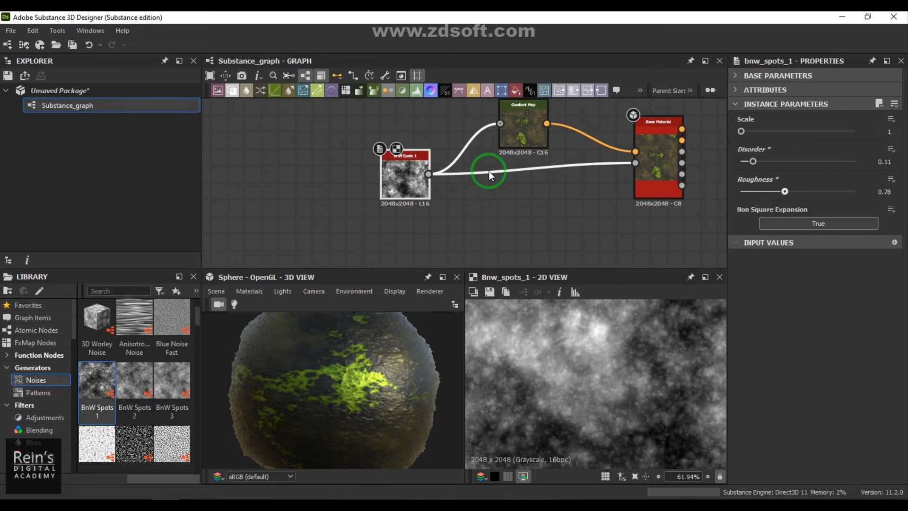
# Step: Recolour the Gradient Map keys yellow, orange and dark red for a molten-lava sphere
pyautogui.click(522, 123)
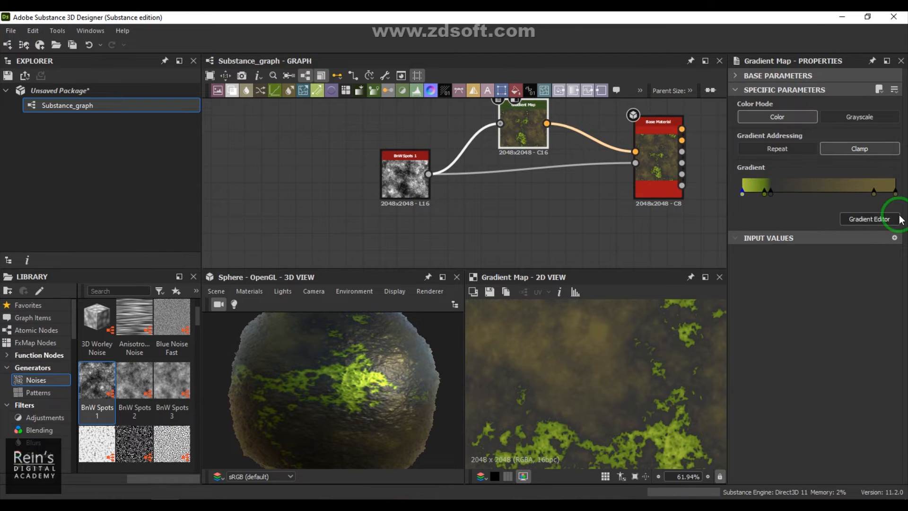
pyautogui.click(868, 218)
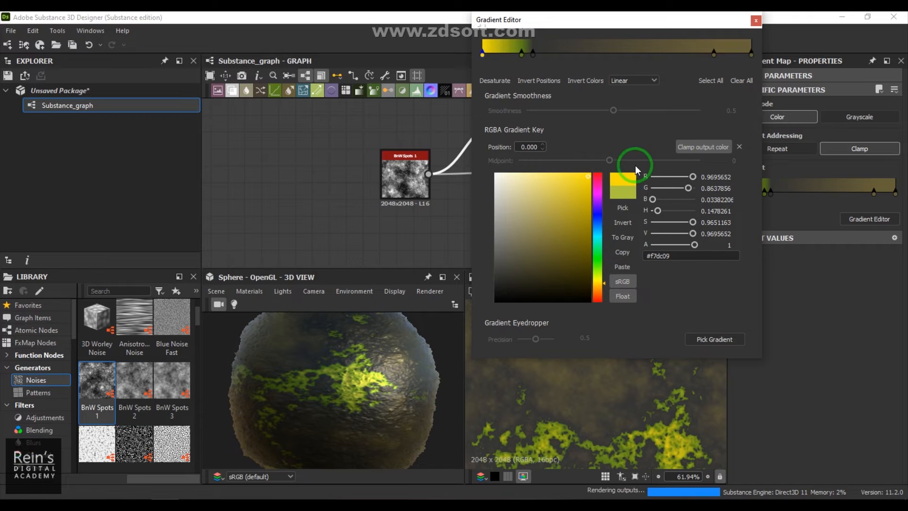
pyautogui.click(520, 52)
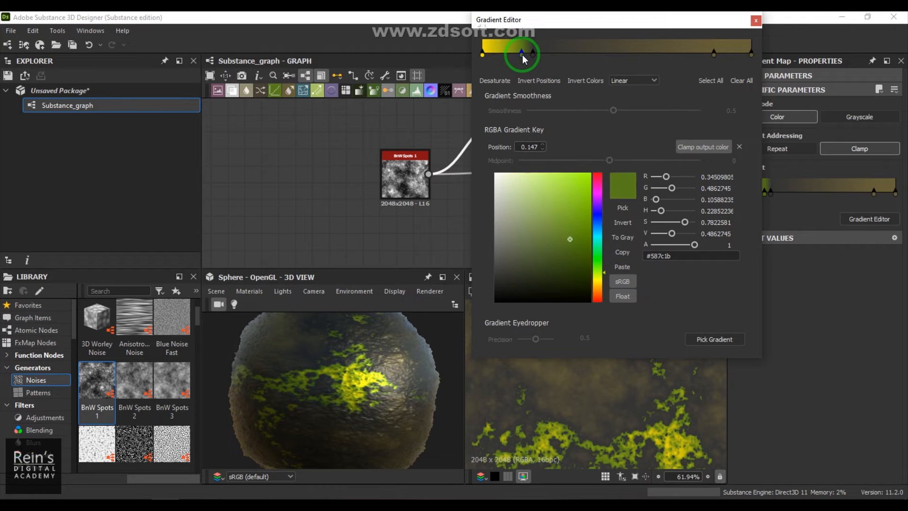
pyautogui.click(576, 234)
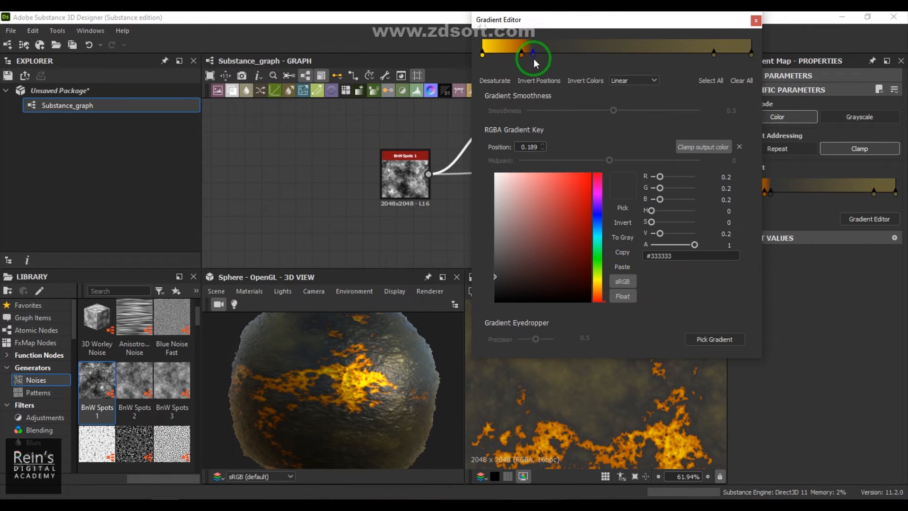
pyautogui.click(599, 222)
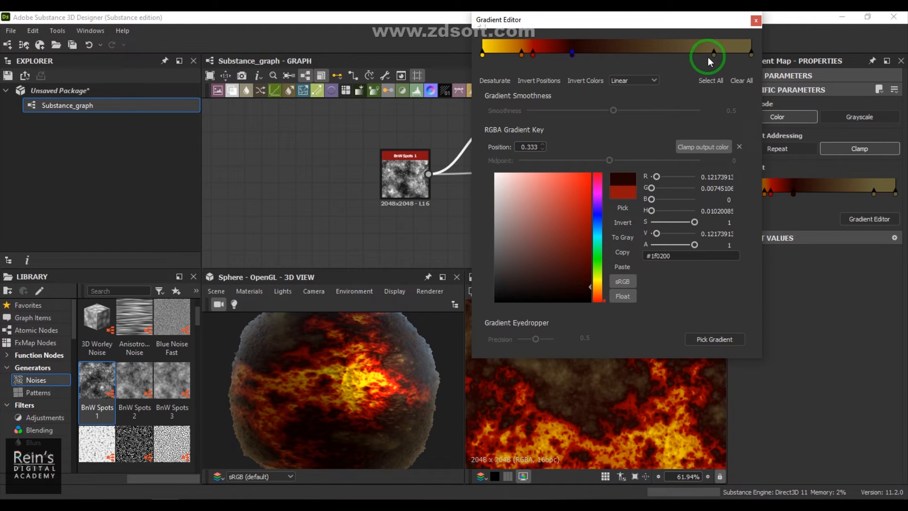
pyautogui.click(749, 53)
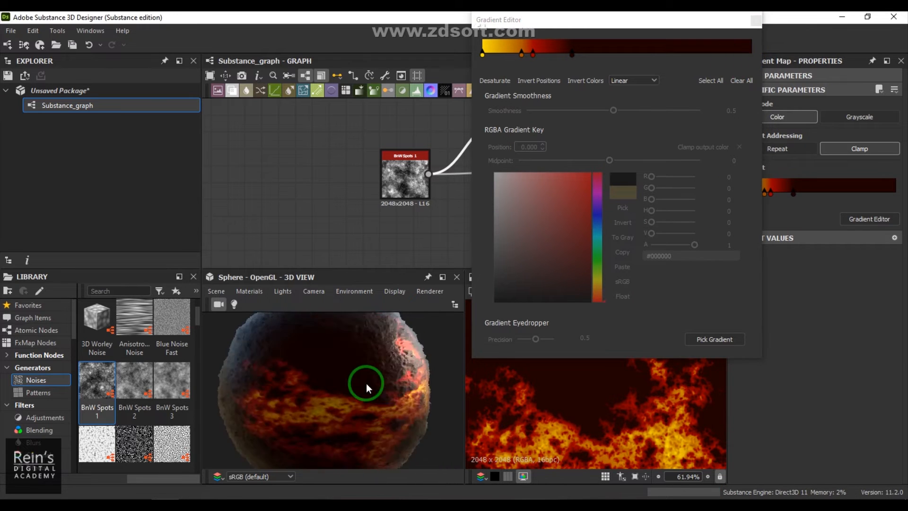
pyautogui.moveTo(366, 387); pyautogui.dragTo(259, 366)
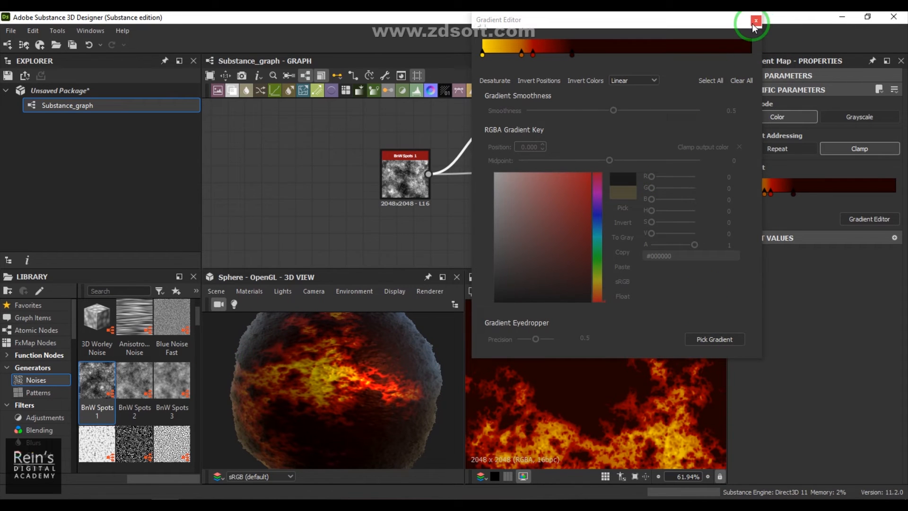
# Step: Close the editor, then set BnW Spots 1 roughness near 0.98 and scale to 2
pyautogui.click(755, 21)
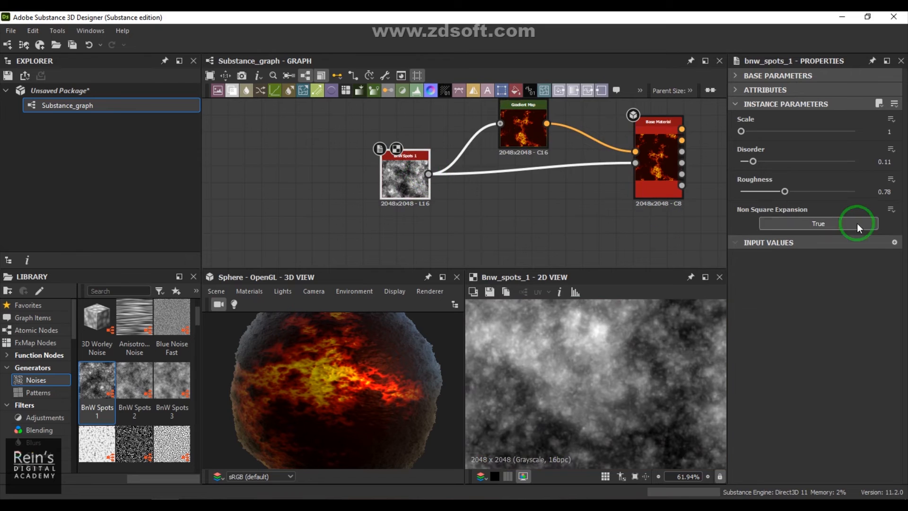
pyautogui.moveTo(782, 191); pyautogui.dragTo(763, 191)
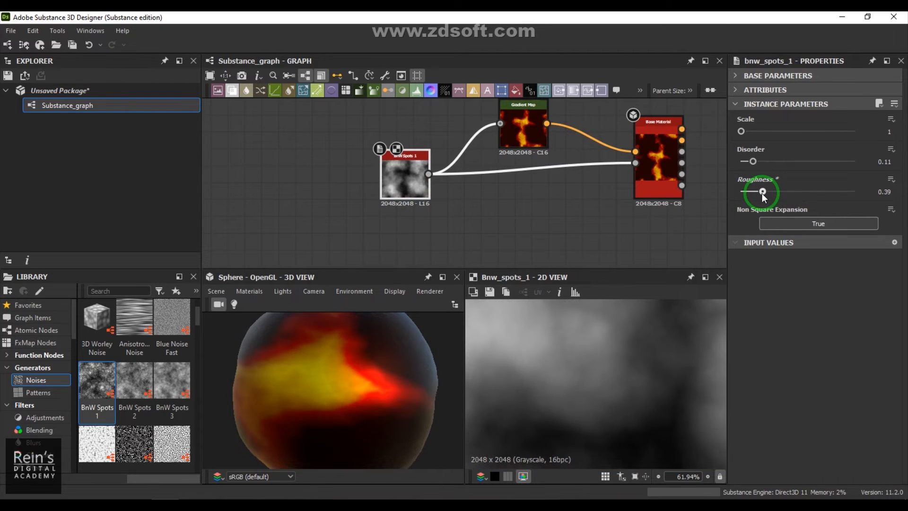
pyautogui.moveTo(762, 192); pyautogui.dragTo(807, 192)
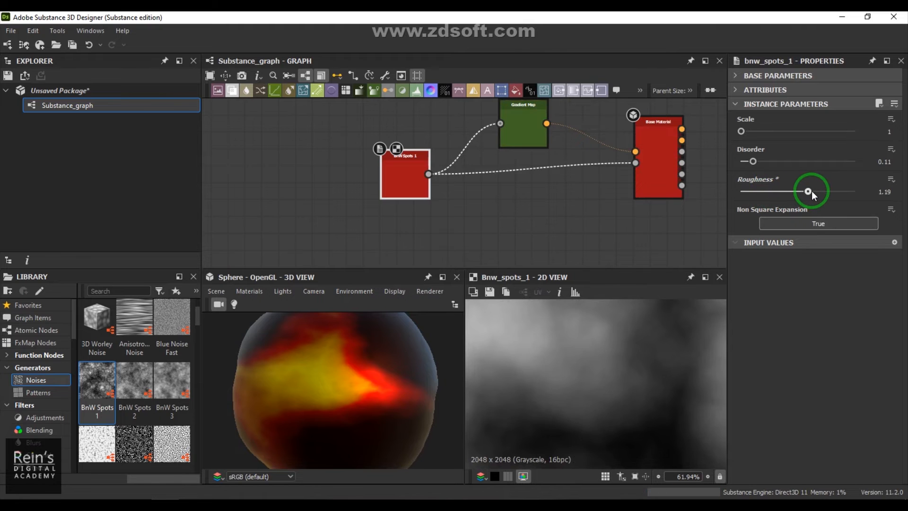
pyautogui.moveTo(806, 191); pyautogui.dragTo(818, 191)
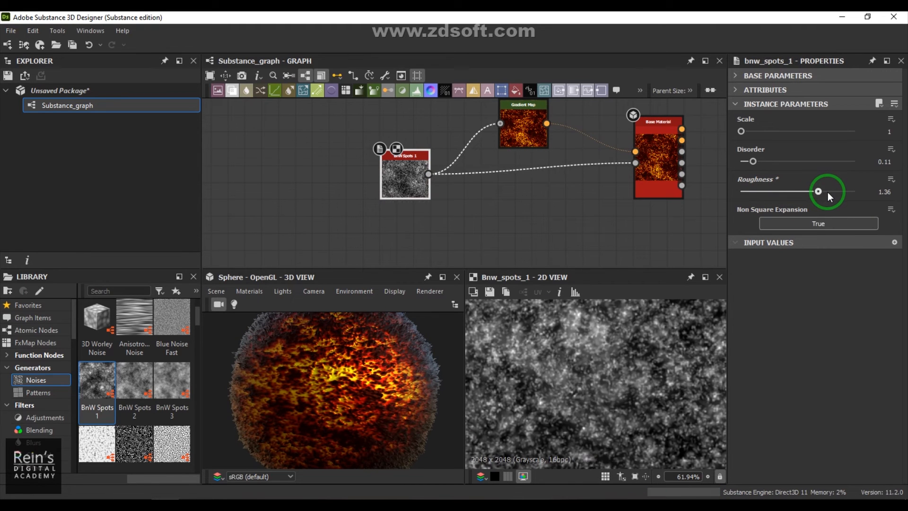
pyautogui.moveTo(817, 191); pyautogui.dragTo(827, 191)
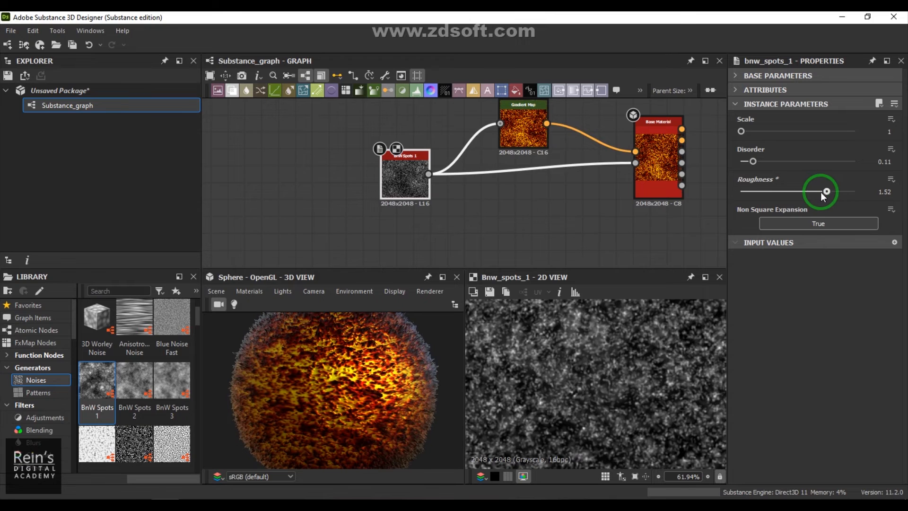
pyautogui.moveTo(825, 192); pyautogui.dragTo(796, 191)
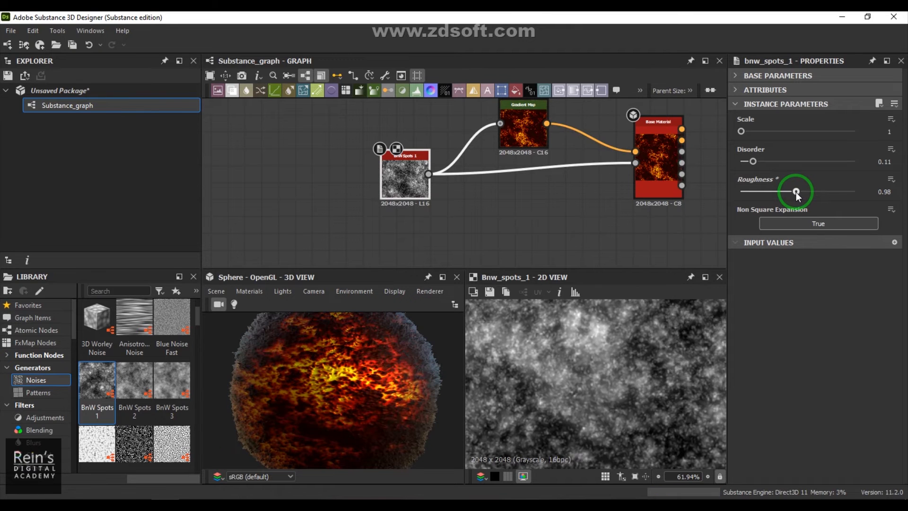
pyautogui.moveTo(741, 131); pyautogui.dragTo(757, 130)
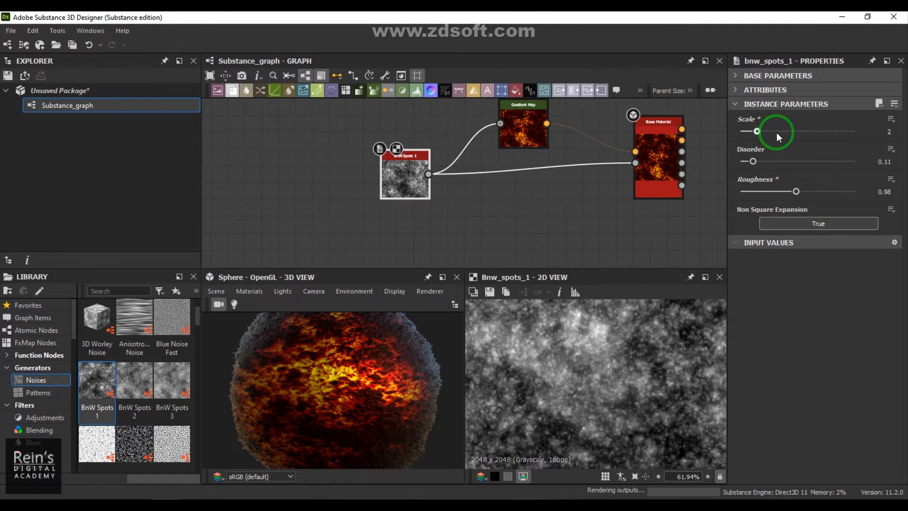
pyautogui.moveTo(757, 130); pyautogui.dragTo(788, 131)
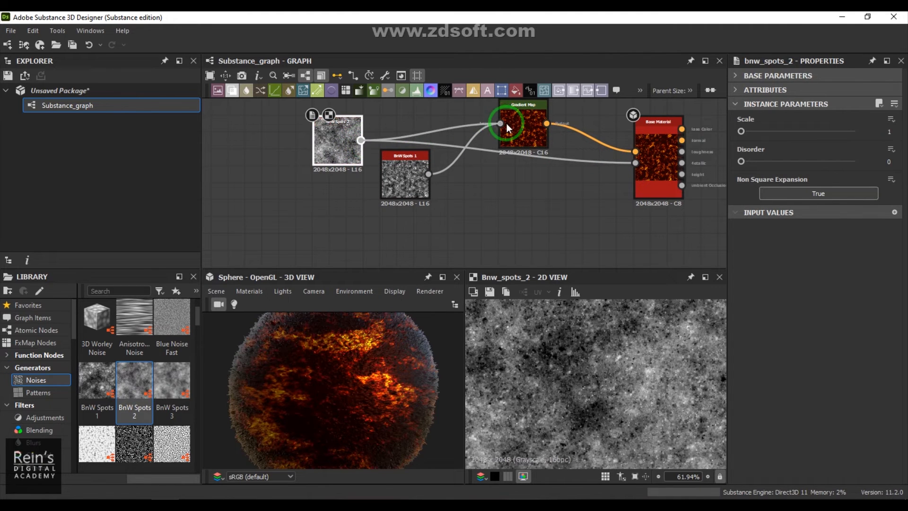
# Step: Put BnW Spots 2 in BnW Spots 1's place feeding the Gradient Map, testing scale 2 and disorder before returning scale to 1
pyautogui.click(404, 174)
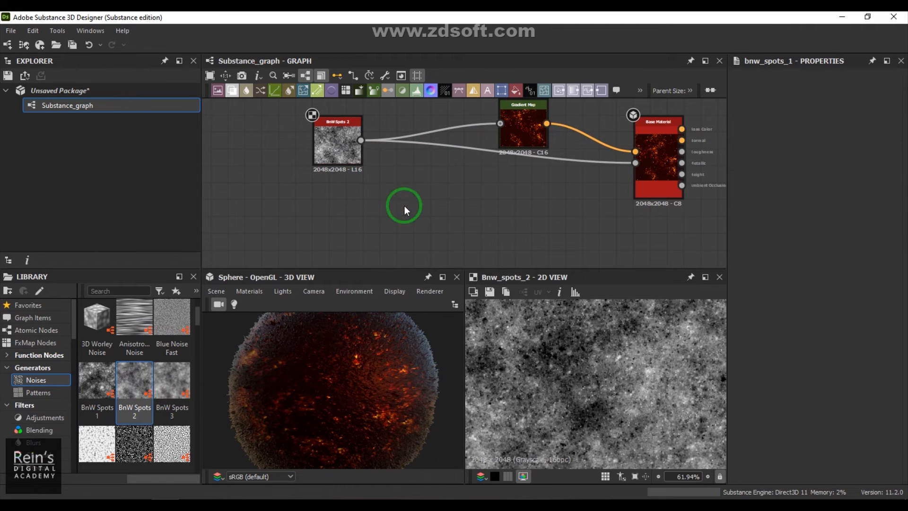
pyautogui.moveTo(337, 138); pyautogui.dragTo(362, 154)
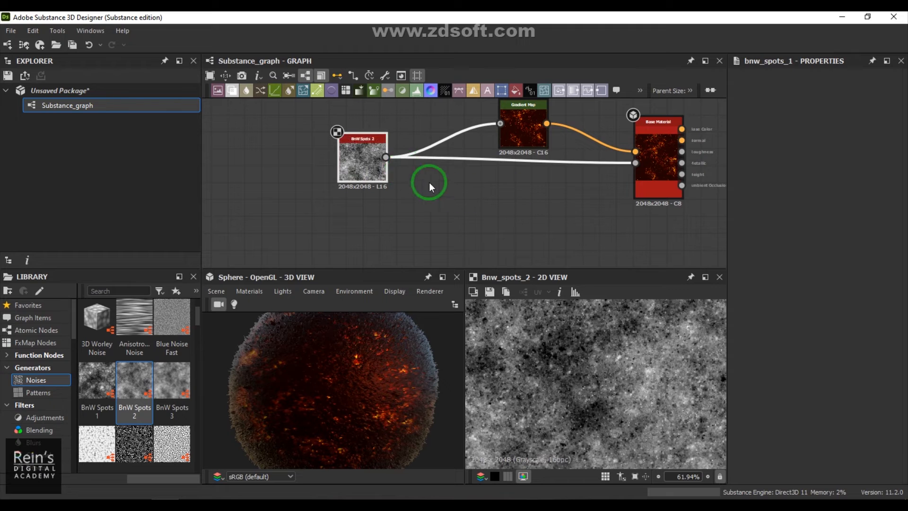
pyautogui.click(363, 159)
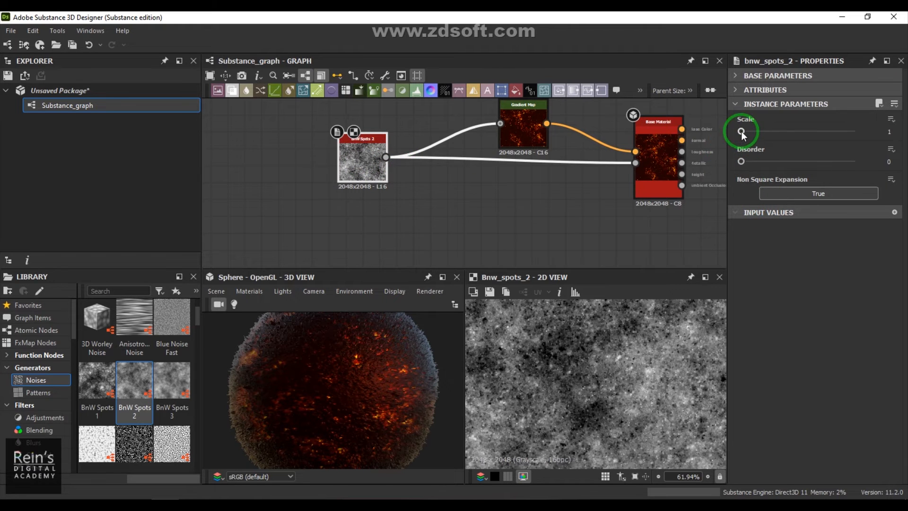
pyautogui.moveTo(743, 133); pyautogui.dragTo(756, 133)
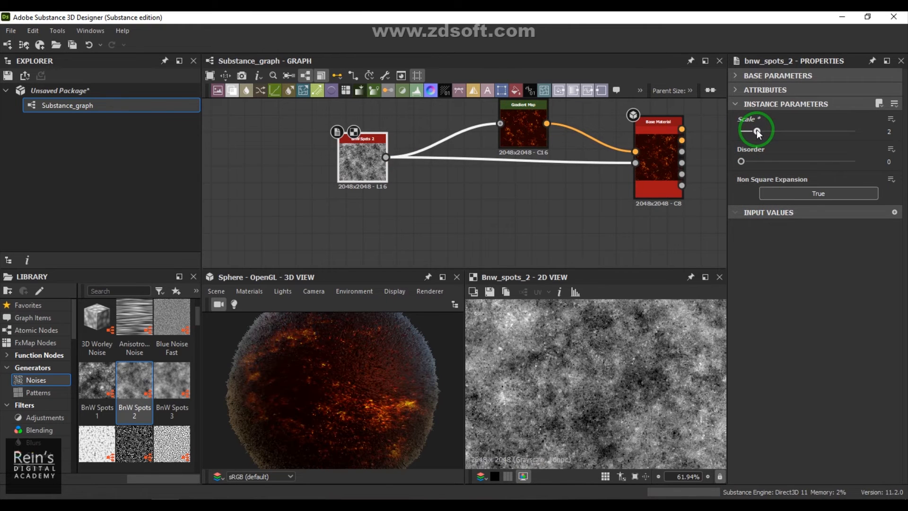
pyautogui.moveTo(756, 130); pyautogui.dragTo(741, 131)
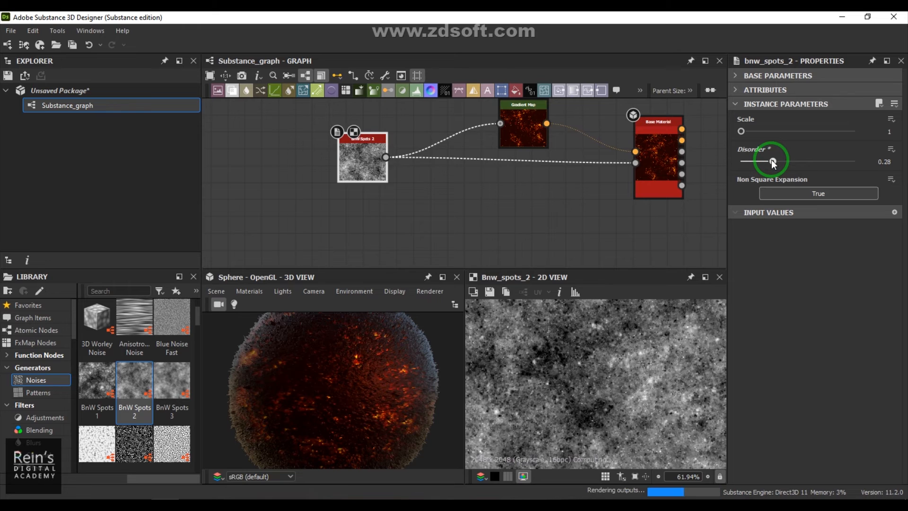
pyautogui.moveTo(772, 162); pyautogui.dragTo(741, 162)
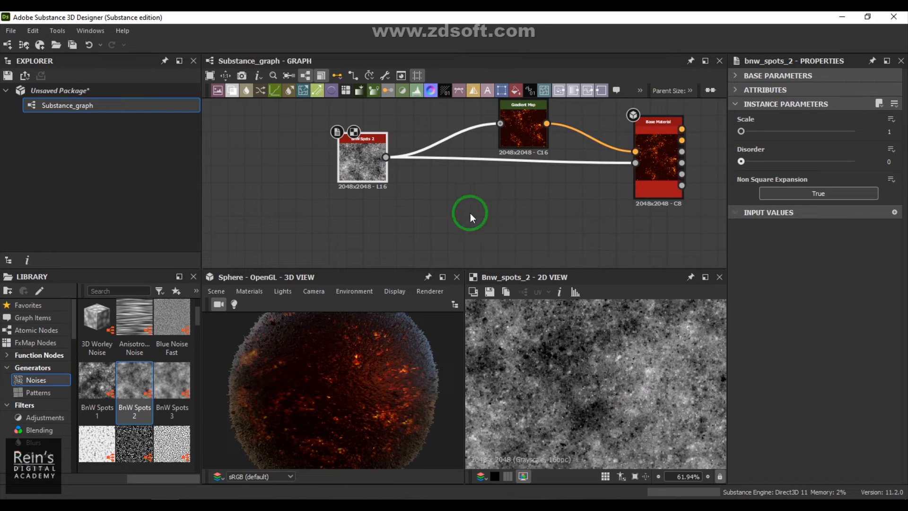
pyautogui.moveTo(434, 217)
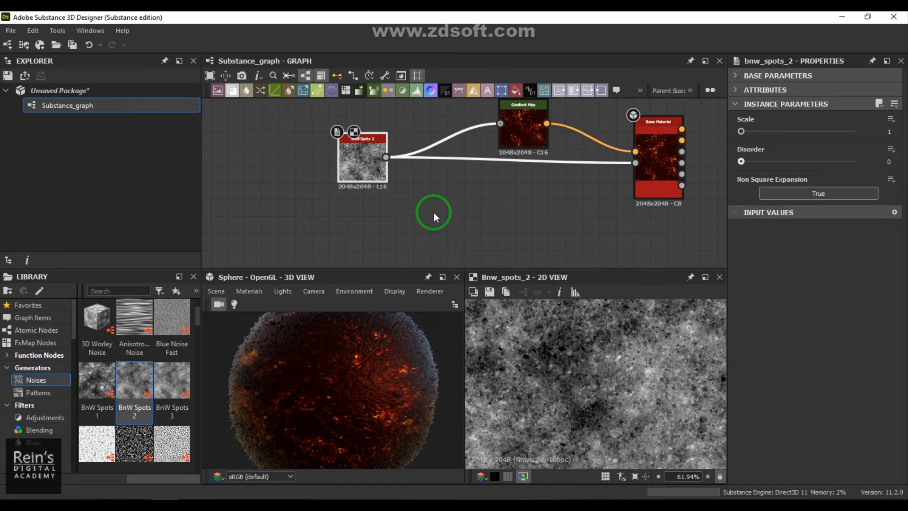
# Step: Insert a Transformation 2D node on the link after BnW Spots 2
pyautogui.doubleClick(433, 212)
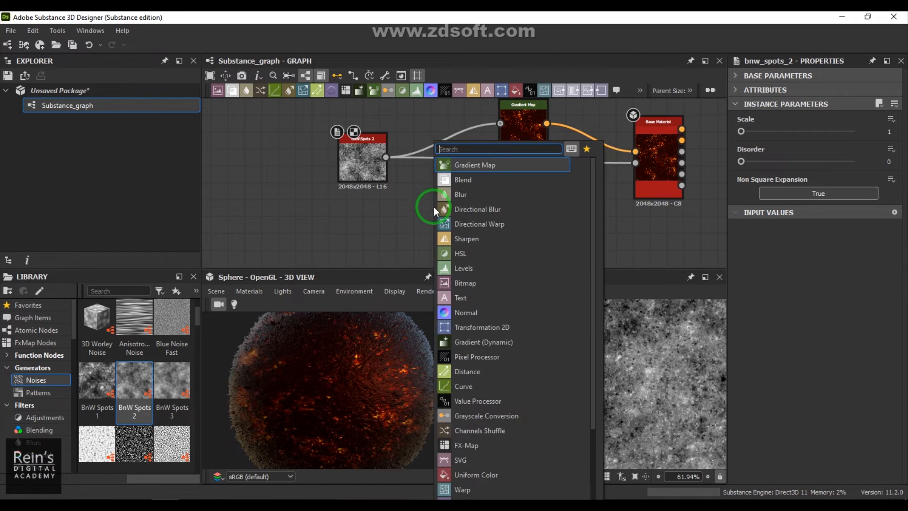
pyautogui.write('tr')
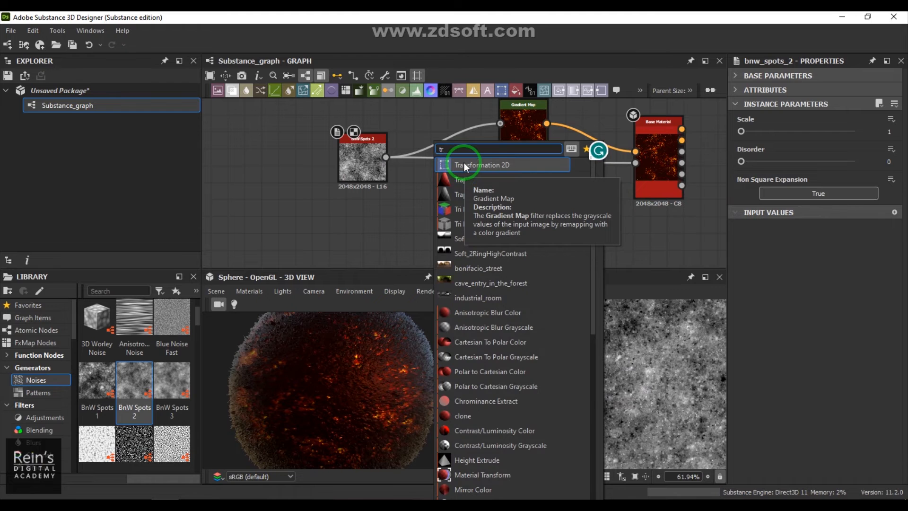
pyautogui.click(483, 165)
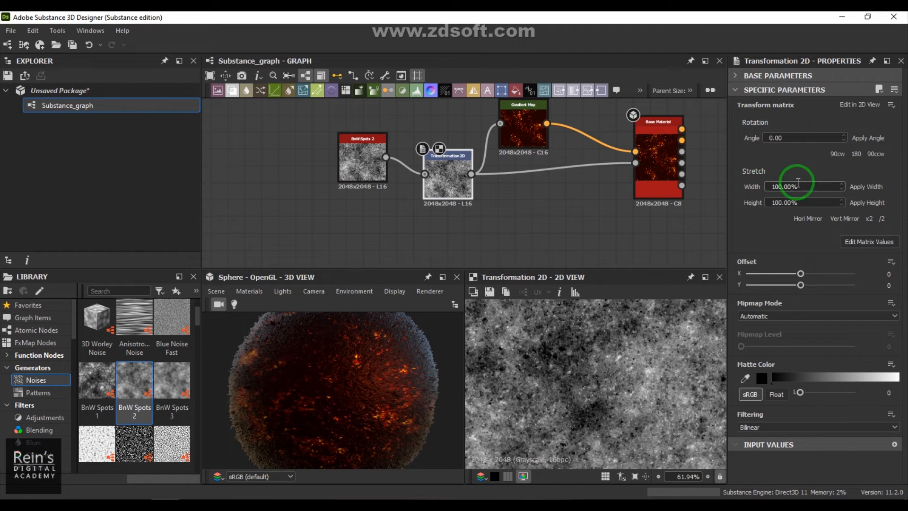
# Step: Try stretch width/height at 1000% and 500%, then reset both to 100%
pyautogui.write('1000.00%')
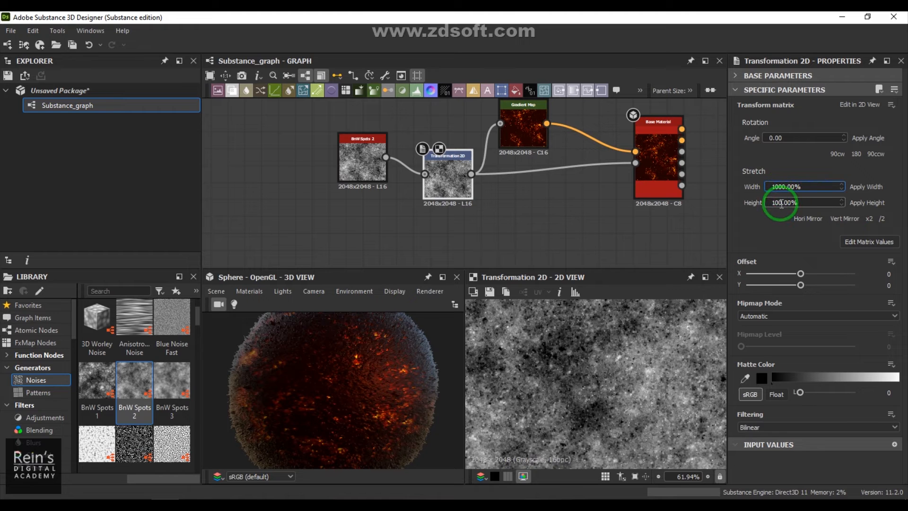
pyautogui.write('1000.00%')
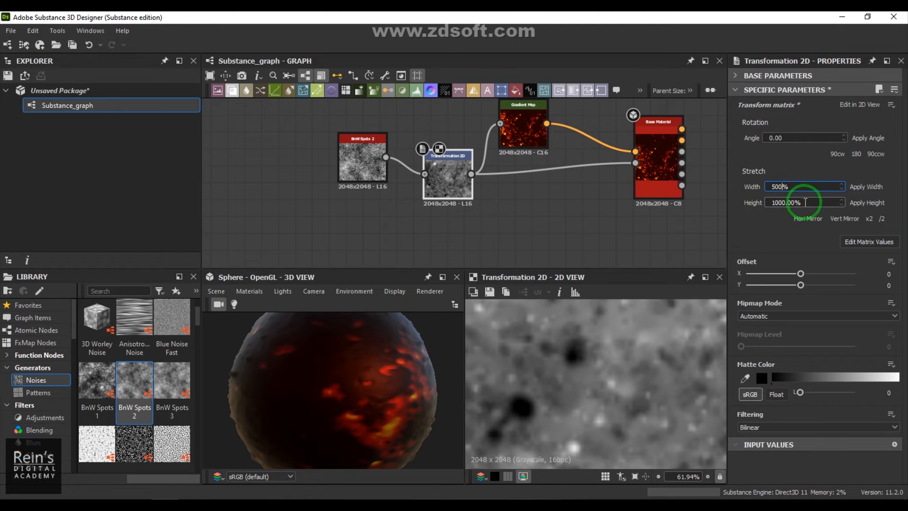
pyautogui.write('500.00%')
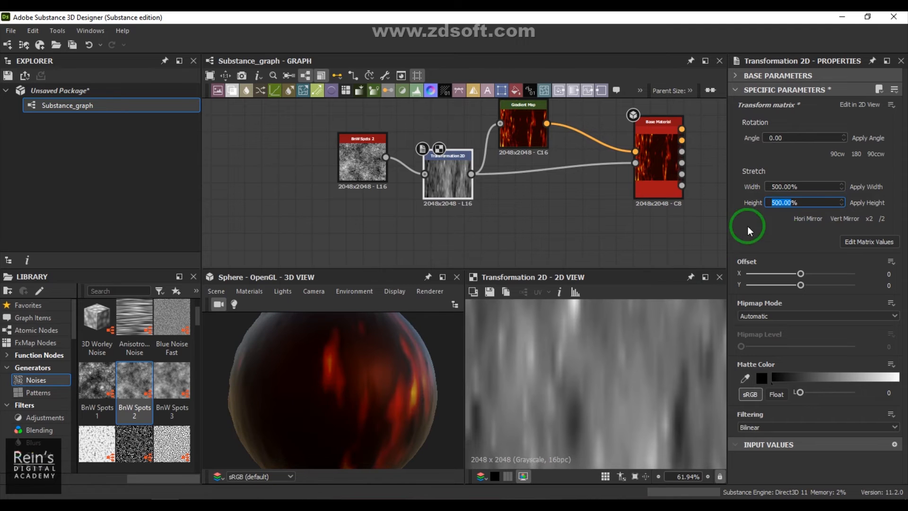
pyautogui.click(804, 186)
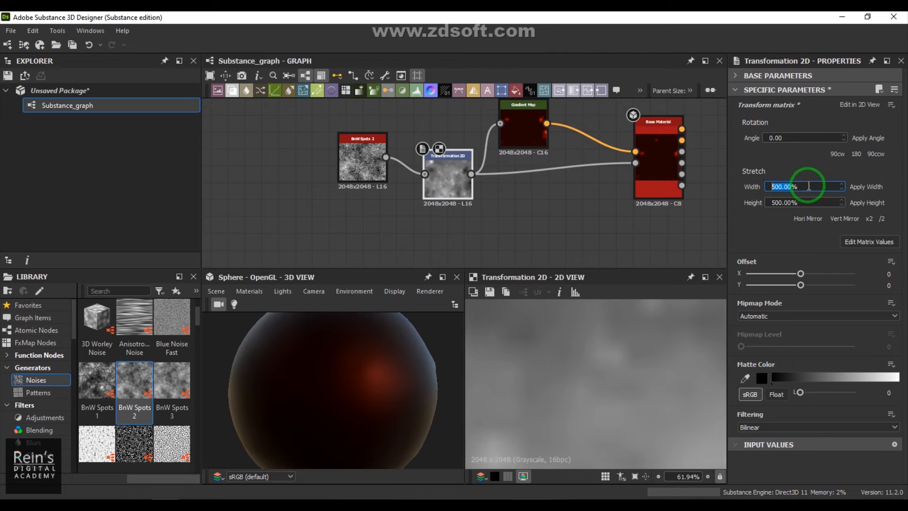
pyautogui.write('100.00%')
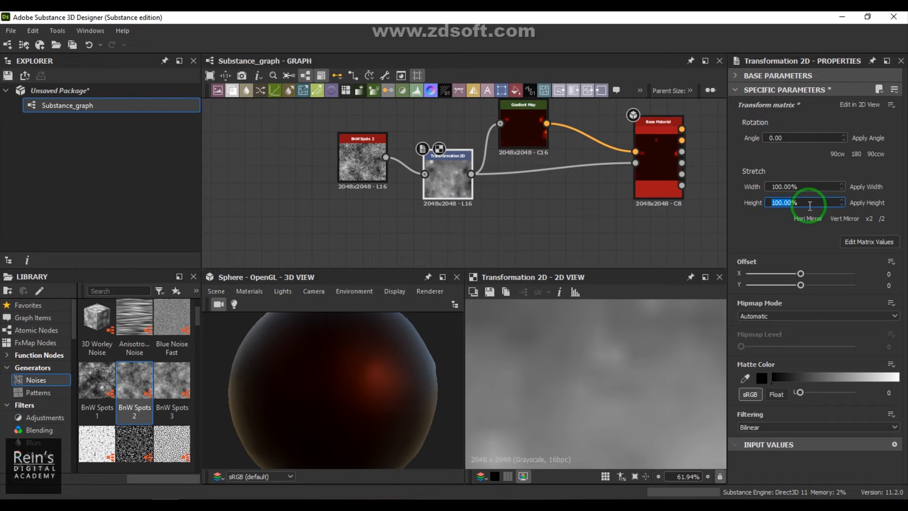
pyautogui.click(804, 187)
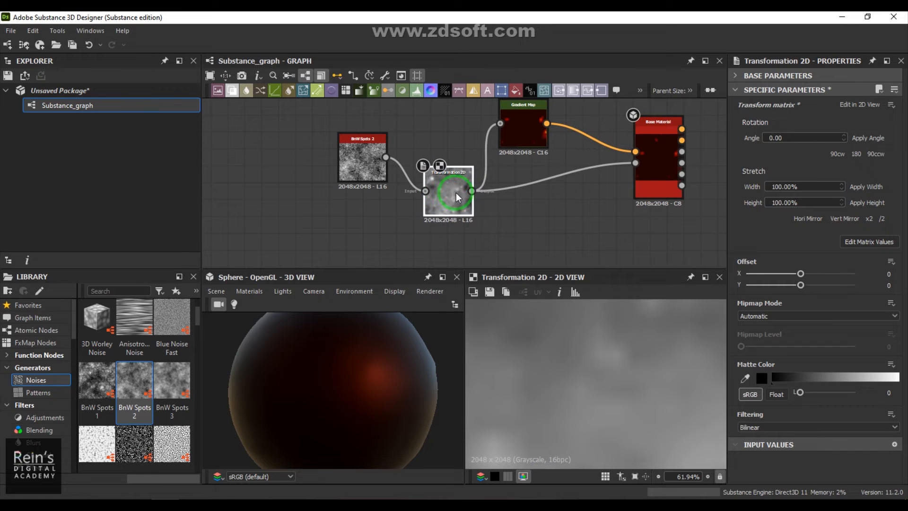
# Step: Delete the Transformation 2D node and add unconnected BnW Spots 1 and BnW Spots 3 noises
pyautogui.click(805, 202)
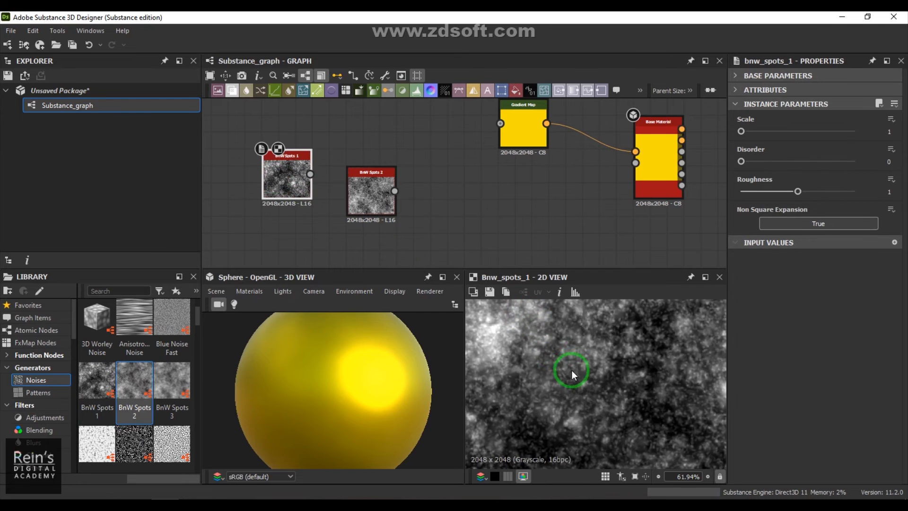
pyautogui.scroll(-3)
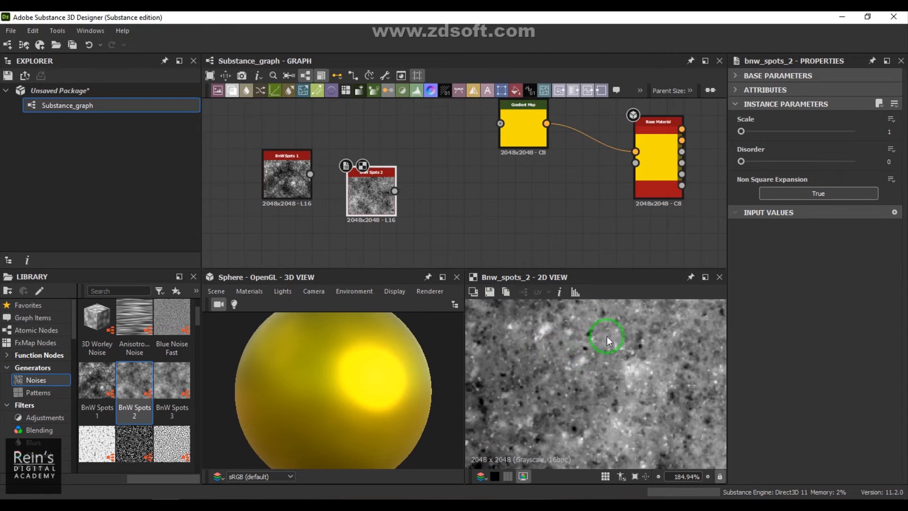
pyautogui.moveTo(587, 337)
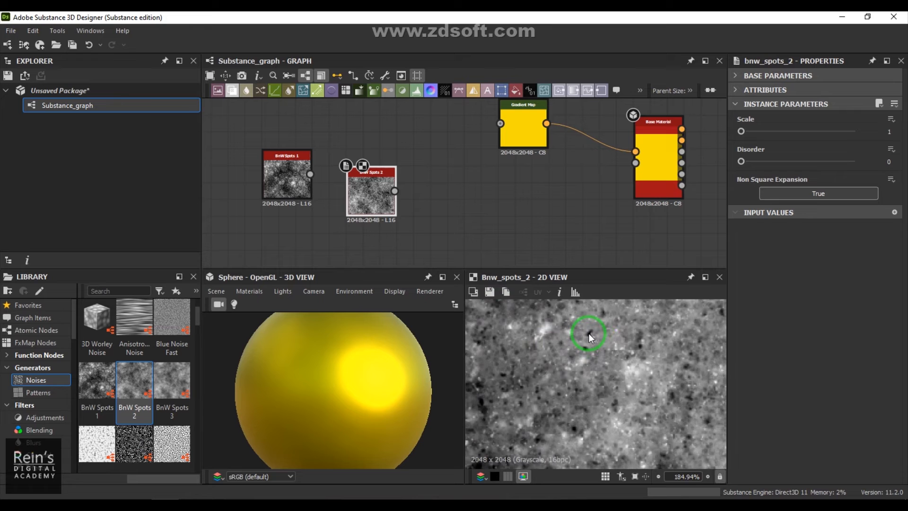
pyautogui.moveTo(567, 404)
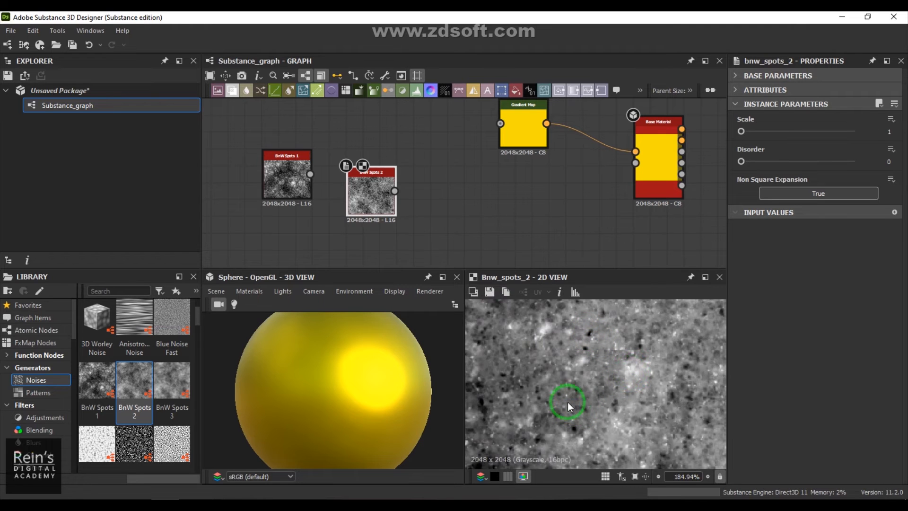
pyautogui.click(287, 177)
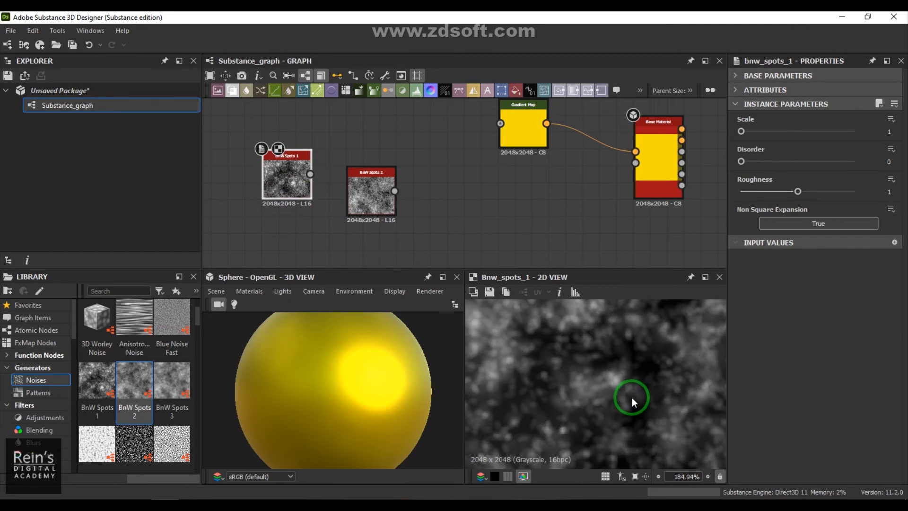
pyautogui.scroll(-3)
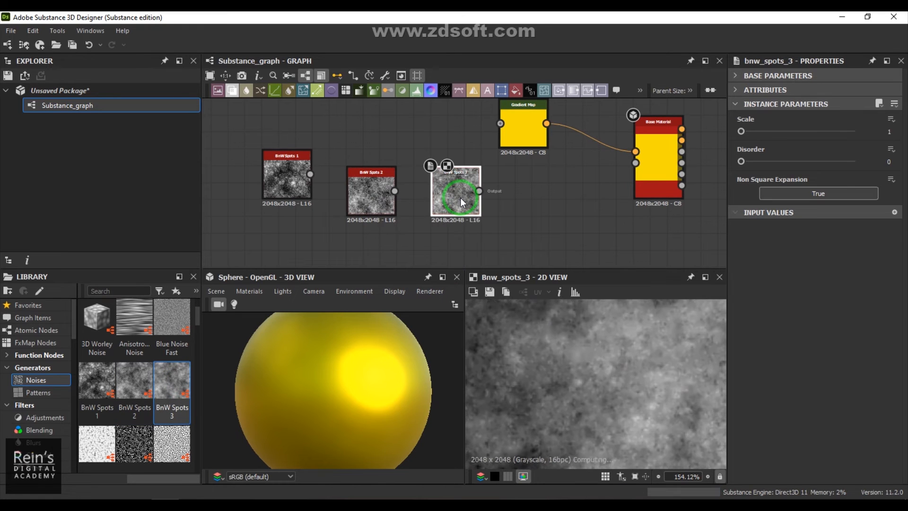
# Step: Connect BnW Spots 3 to the Gradient Map and Base Material inputs
pyautogui.scroll(-3)
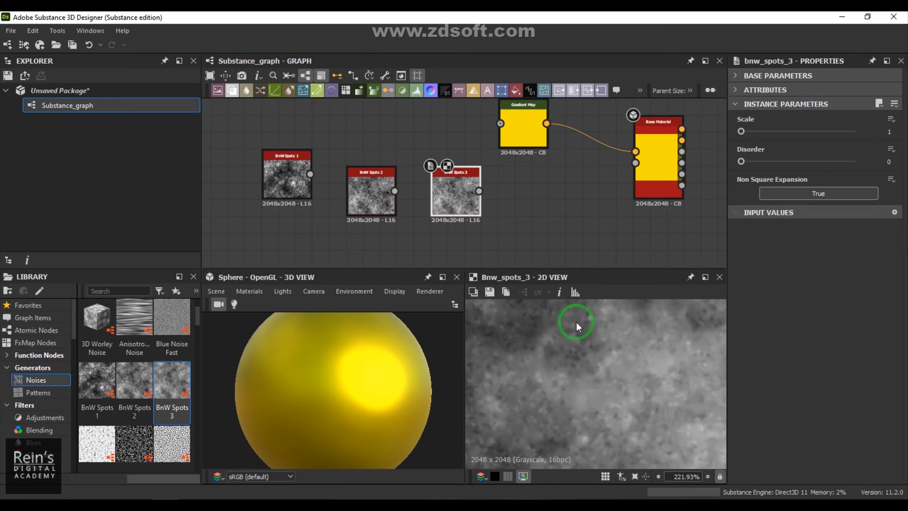
pyautogui.moveTo(479, 191); pyautogui.dragTo(636, 161)
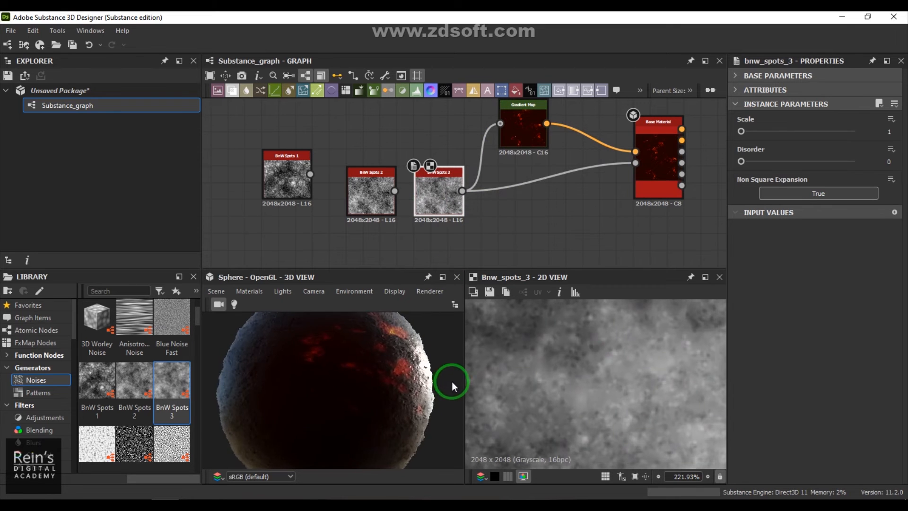
pyautogui.moveTo(453, 385); pyautogui.dragTo(376, 427)
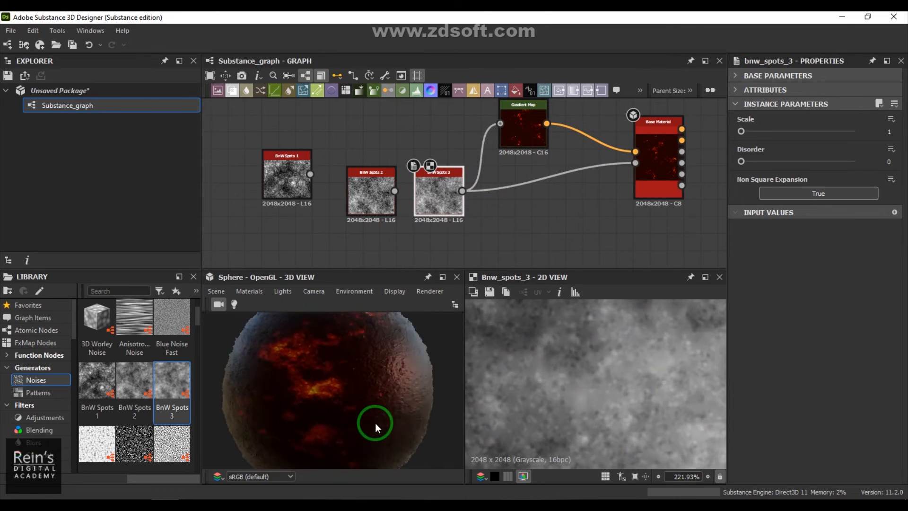
pyautogui.moveTo(374, 427); pyautogui.dragTo(337, 431)
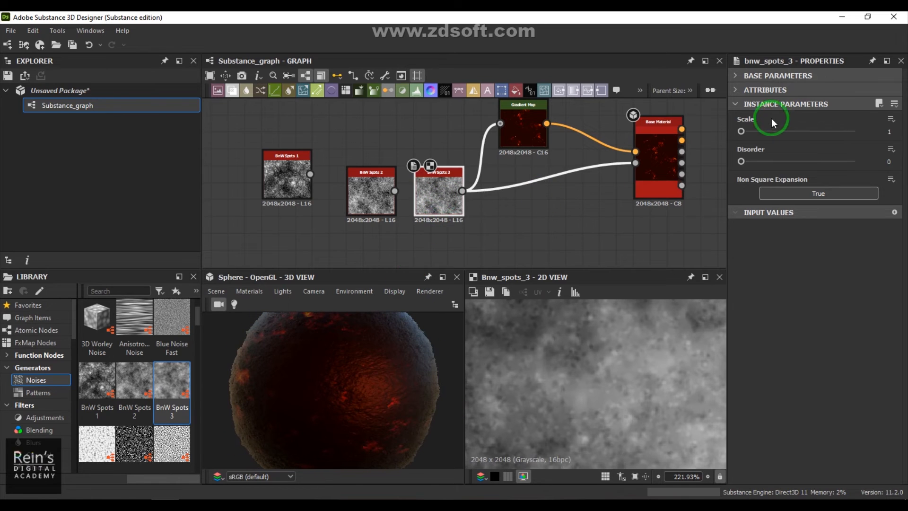
# Step: Try BnW Spots 3 scale at 2 and 3, then set it back to 1
pyautogui.moveTo(741, 131); pyautogui.dragTo(756, 130)
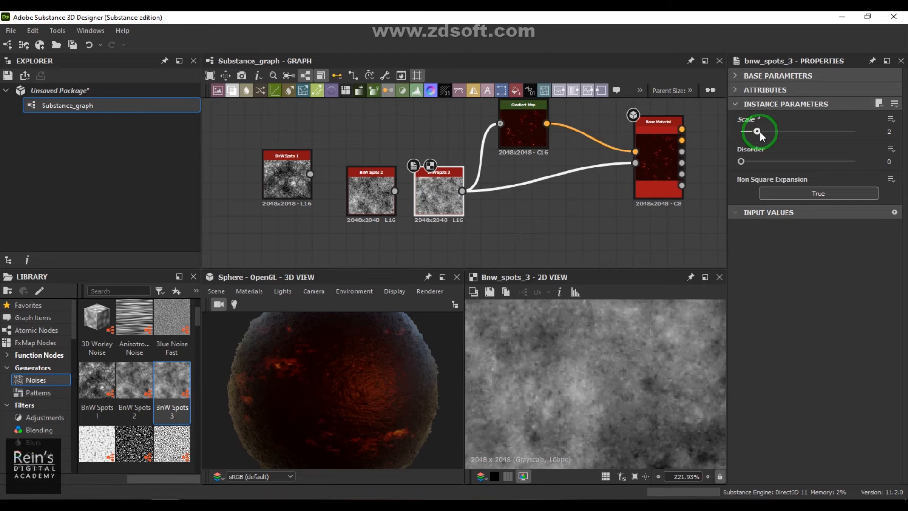
pyautogui.moveTo(756, 130); pyautogui.dragTo(773, 131)
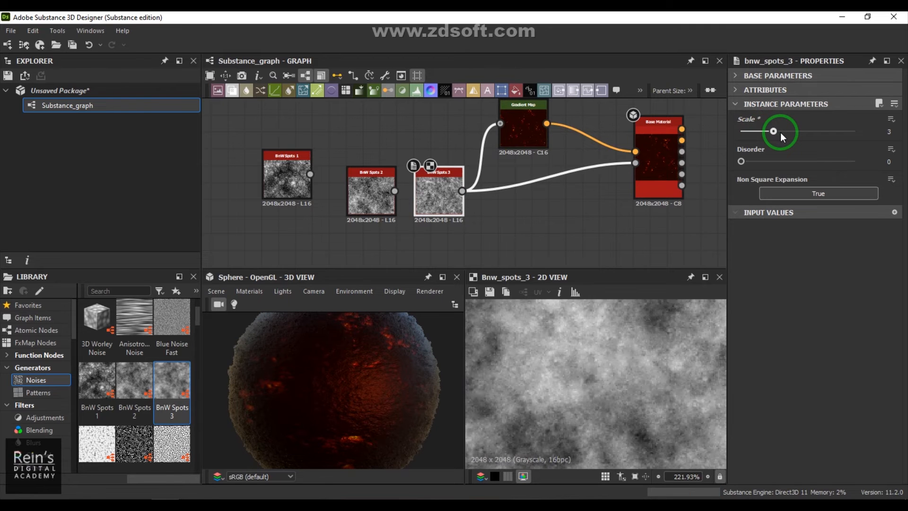
pyautogui.moveTo(773, 131); pyautogui.dragTo(739, 130)
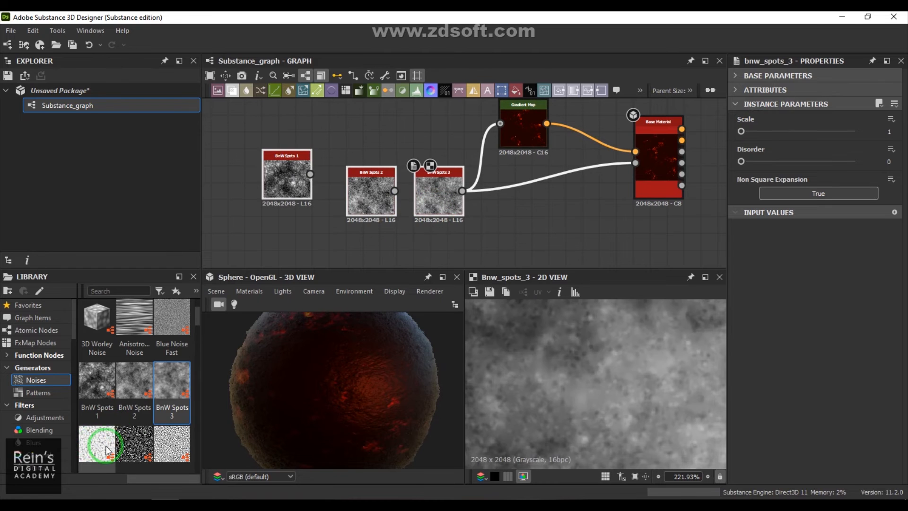
pyautogui.moveTo(207, 393)
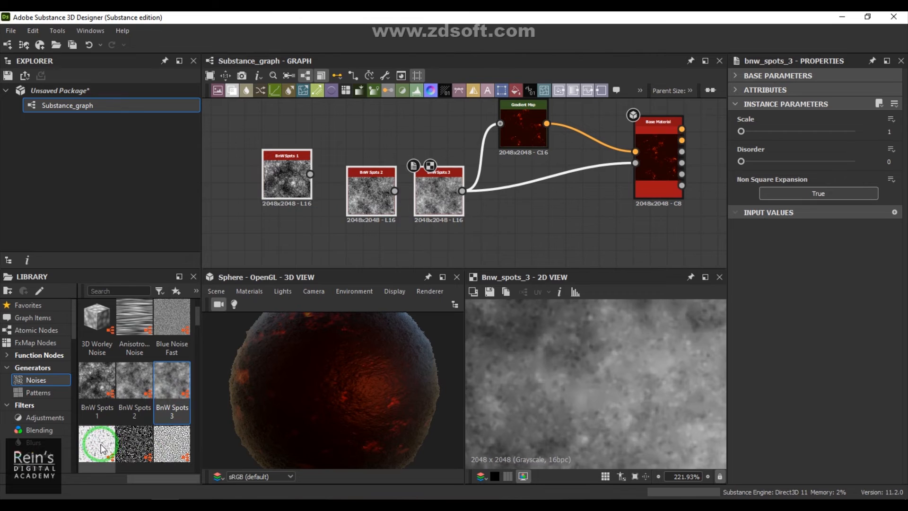
# Step: Add a Cells 1 noise, connect it to Base Material and Gradient Map, and set its scale to 114
pyautogui.moveTo(97, 443); pyautogui.dragTo(342, 119)
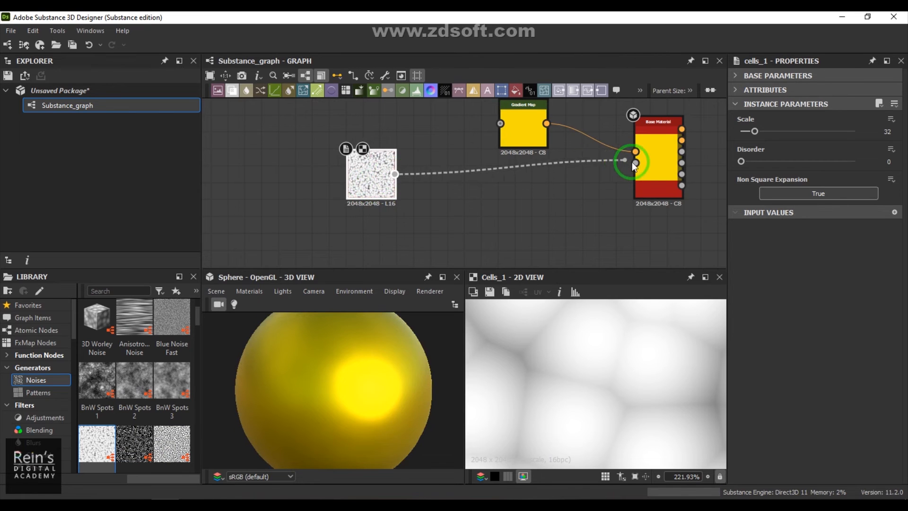
pyautogui.moveTo(393, 174); pyautogui.dragTo(635, 161)
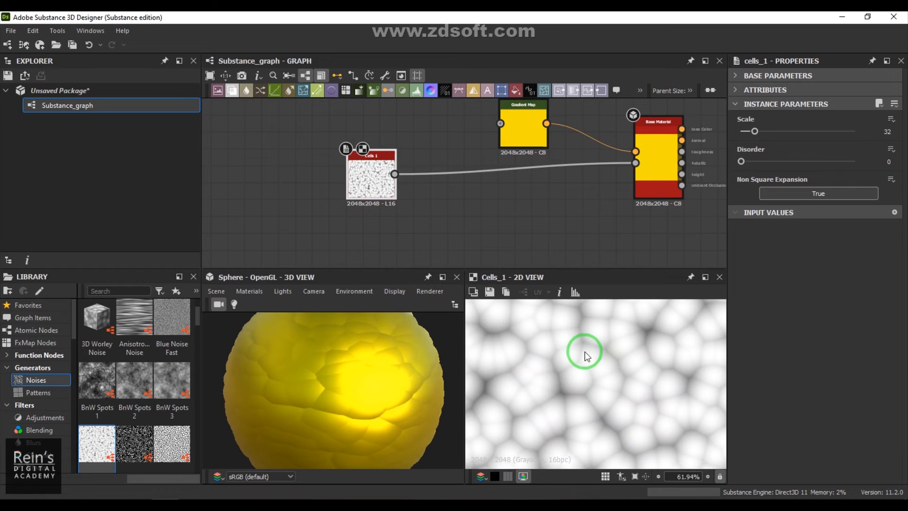
pyautogui.moveTo(605, 374)
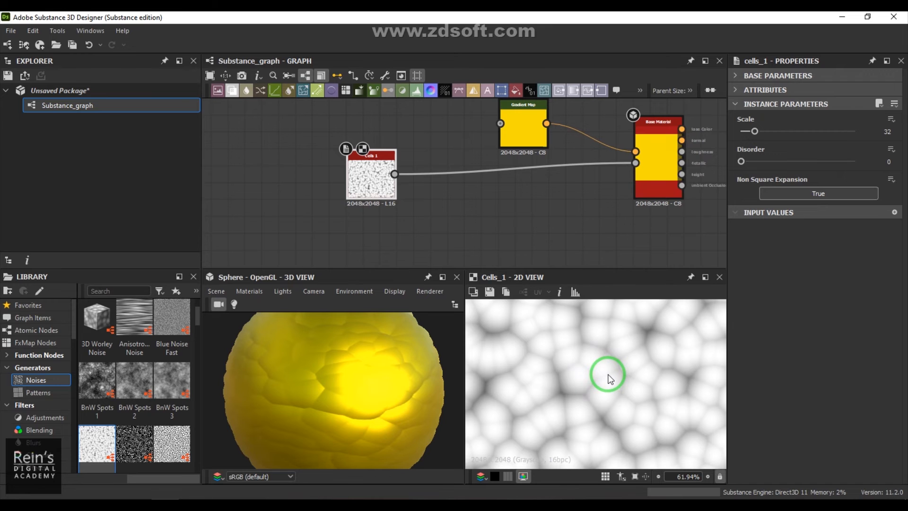
pyautogui.moveTo(643, 403)
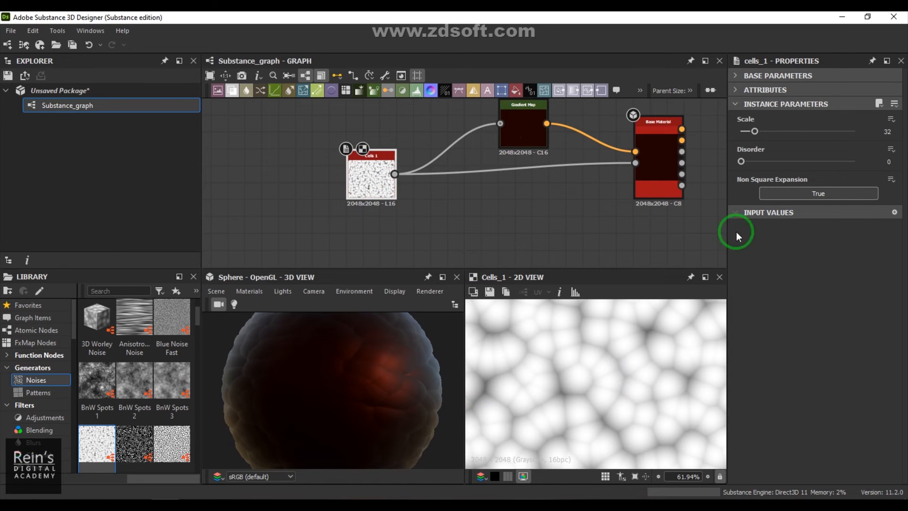
pyautogui.moveTo(753, 130); pyautogui.dragTo(790, 131)
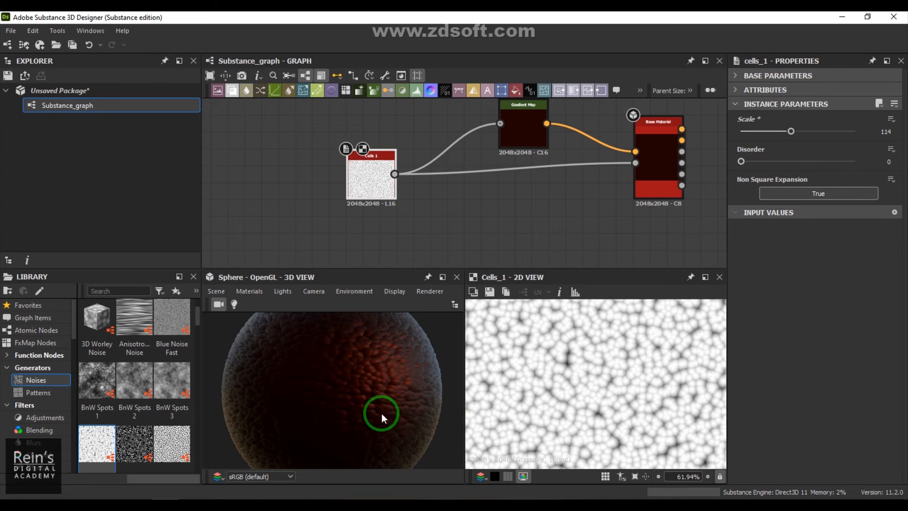
pyautogui.moveTo(381, 416); pyautogui.dragTo(316, 397)
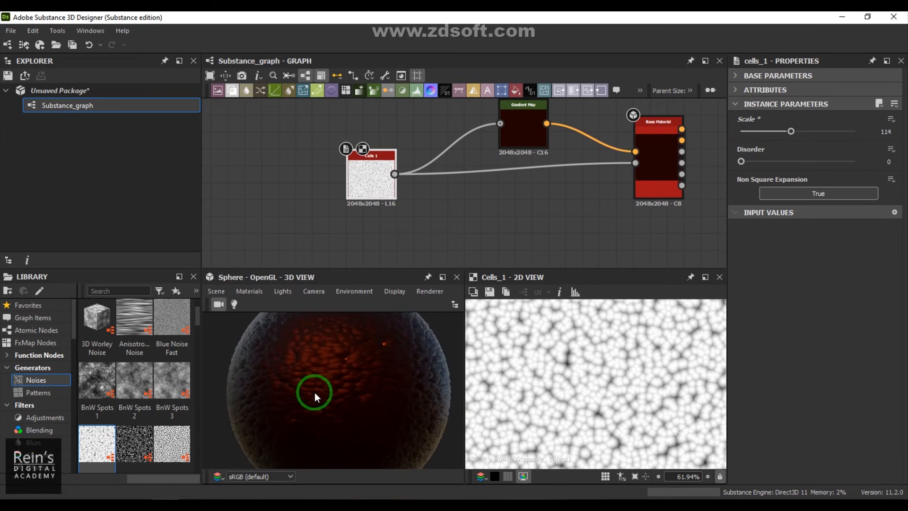
pyautogui.click(523, 122)
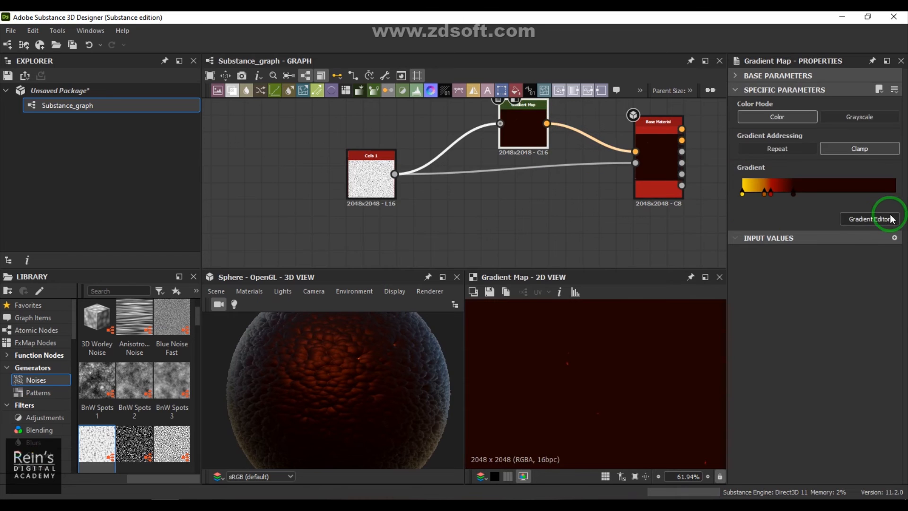
# Step: Set the last gradient key to neutral grey in the Gradient Editor and close it
pyautogui.click(868, 218)
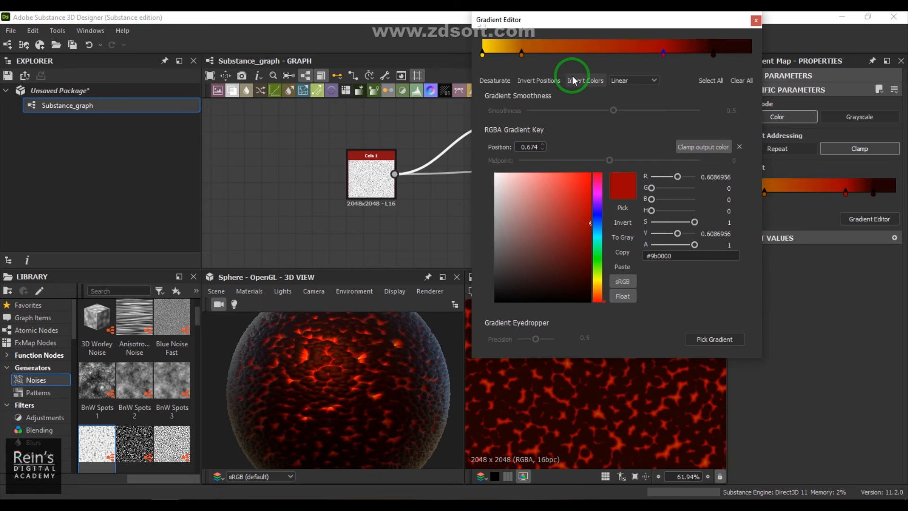
pyautogui.click(582, 53)
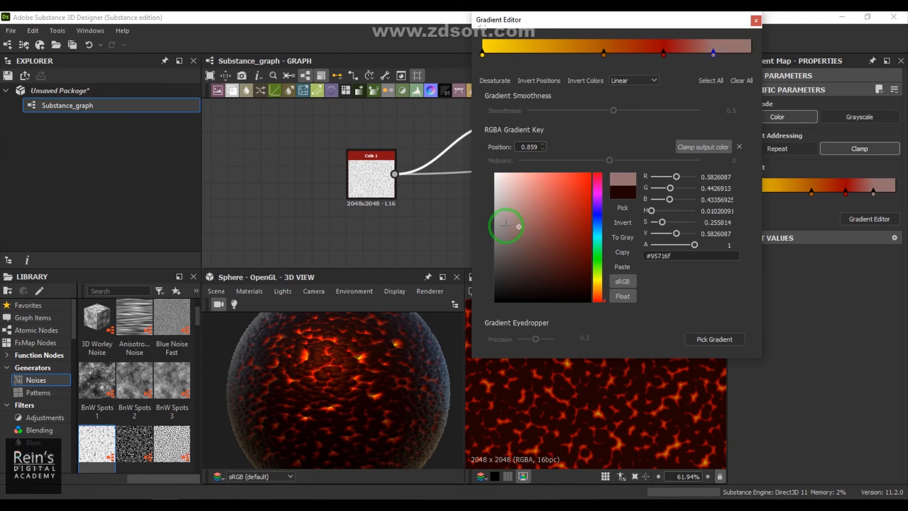
pyautogui.click(498, 242)
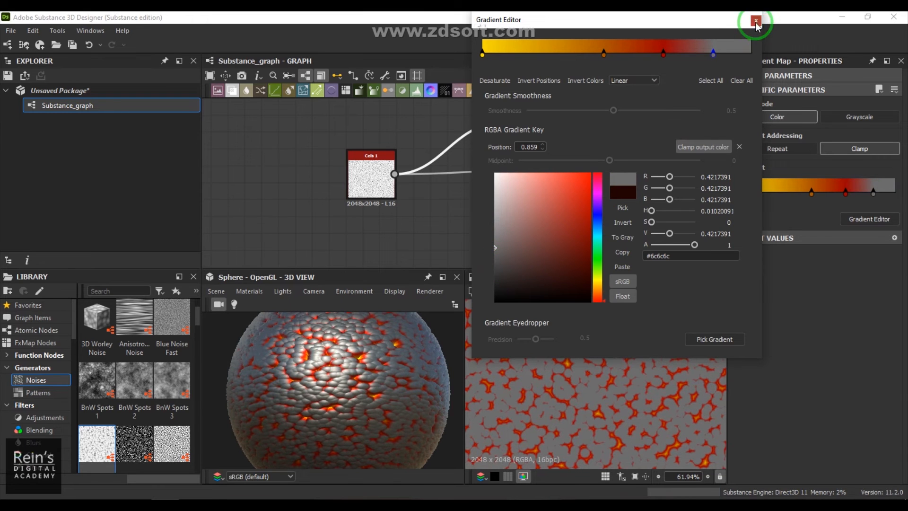
pyautogui.click(755, 20)
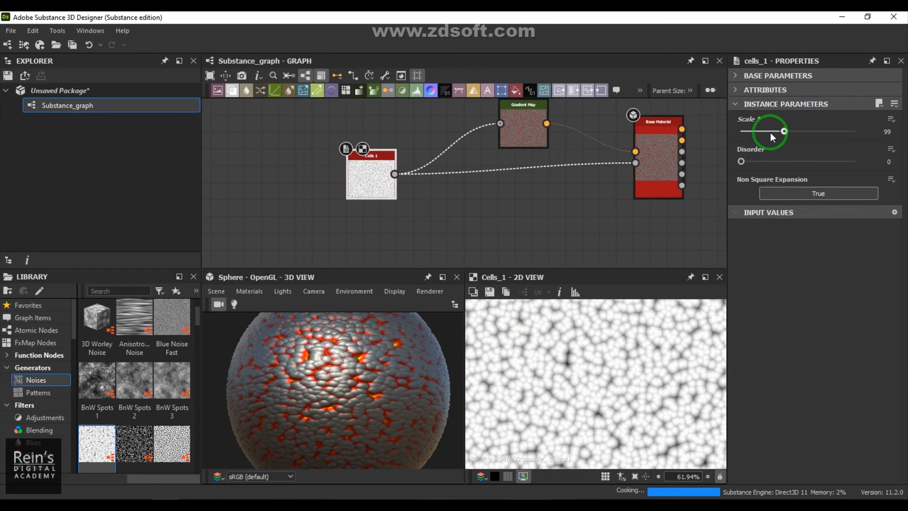
# Step: Raise the Cells 1 Scale to 166 for finer scales on the sphere
pyautogui.moveTo(783, 131); pyautogui.dragTo(754, 131)
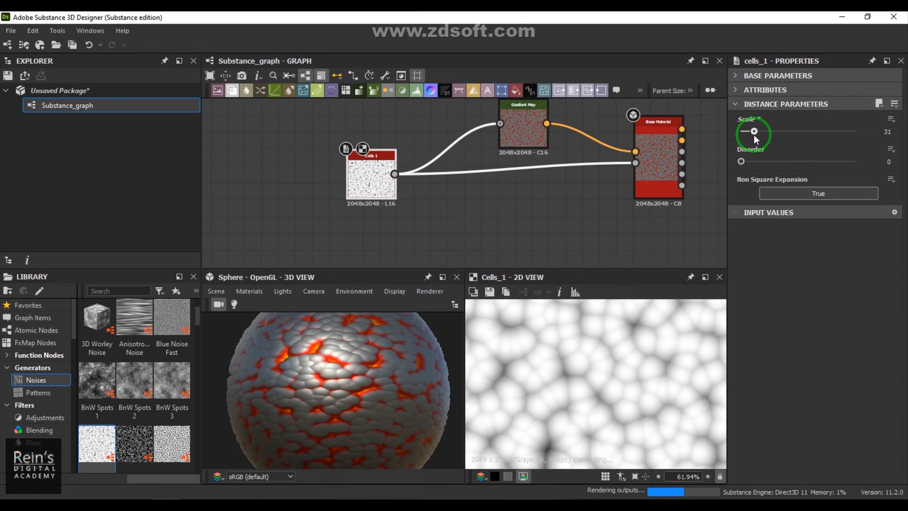
pyautogui.moveTo(753, 131); pyautogui.dragTo(813, 130)
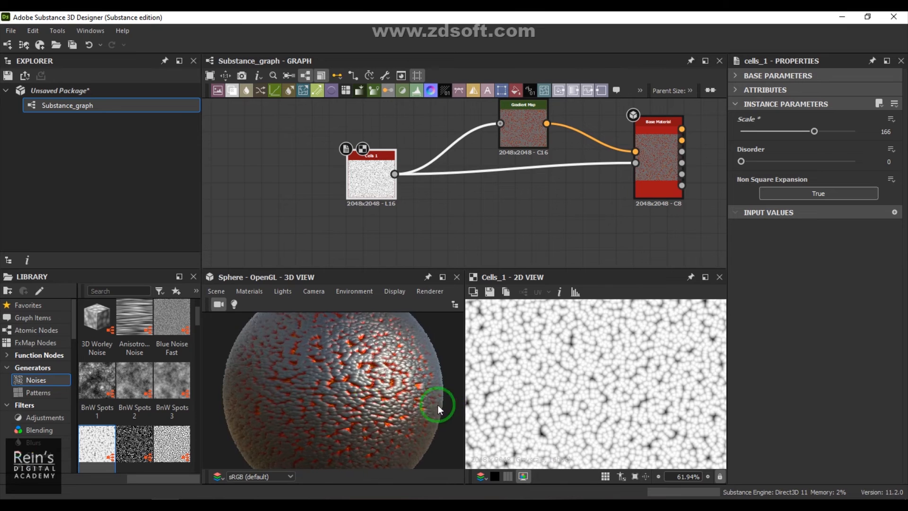
pyautogui.moveTo(437, 406); pyautogui.dragTo(347, 405)
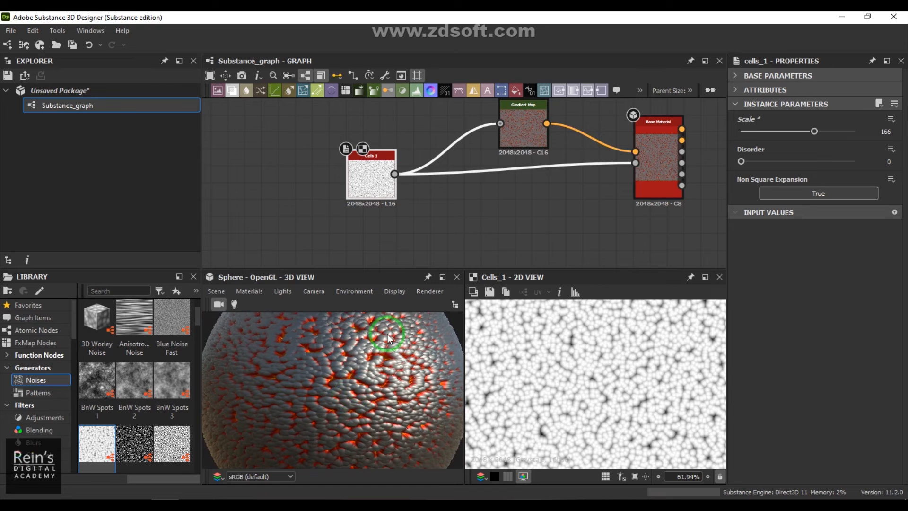
pyautogui.moveTo(139, 437)
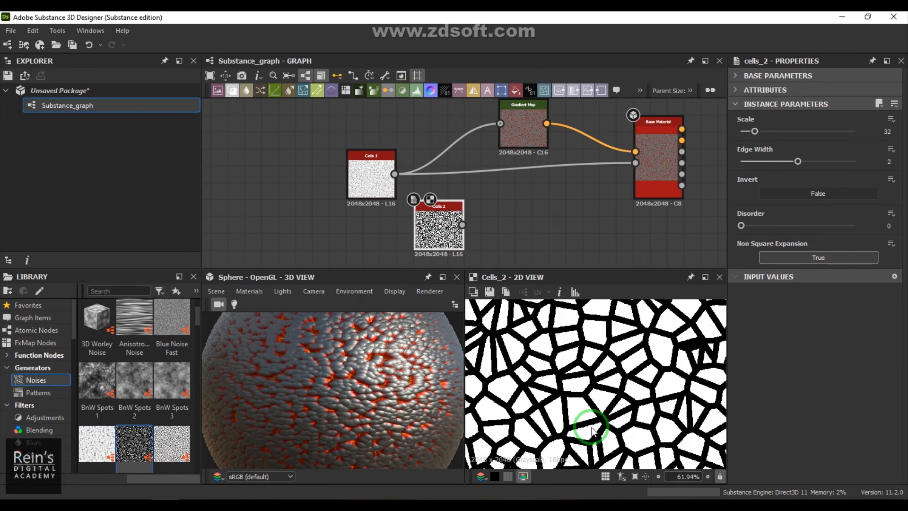
# Step: Settle the Cells 2 Scale at 30
pyautogui.scroll(-3)
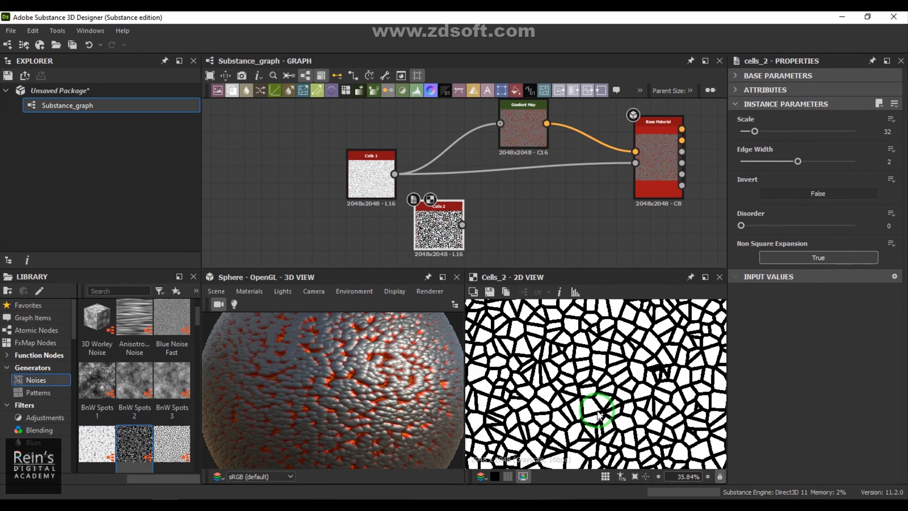
pyautogui.moveTo(617, 379)
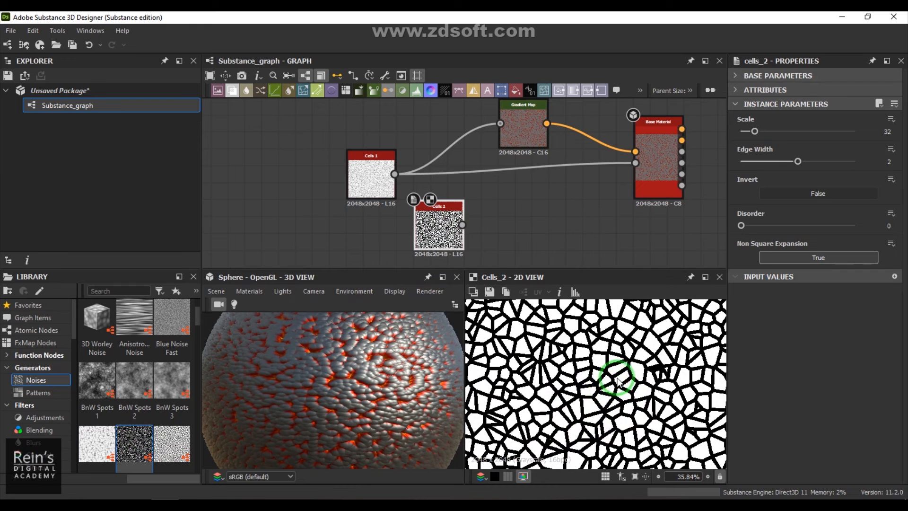
pyautogui.moveTo(480, 232)
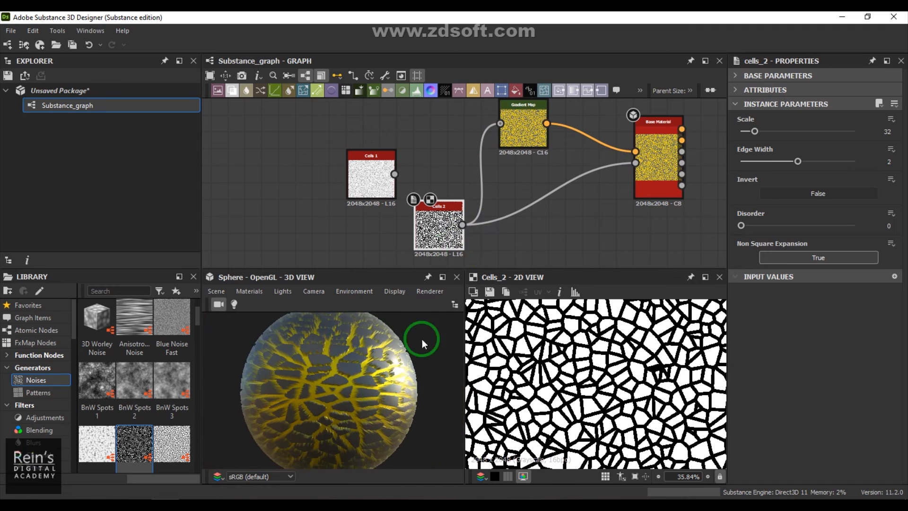
pyautogui.moveTo(753, 130)
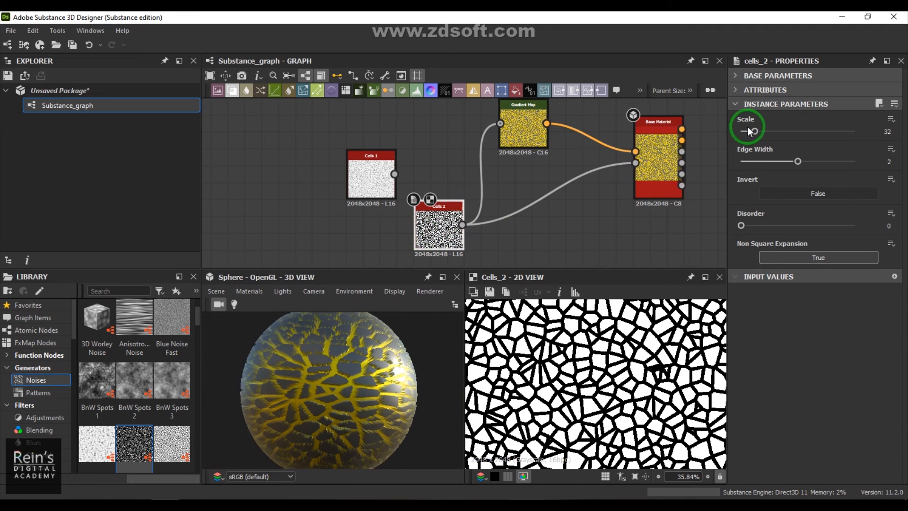
pyautogui.moveTo(757, 130); pyautogui.dragTo(747, 131)
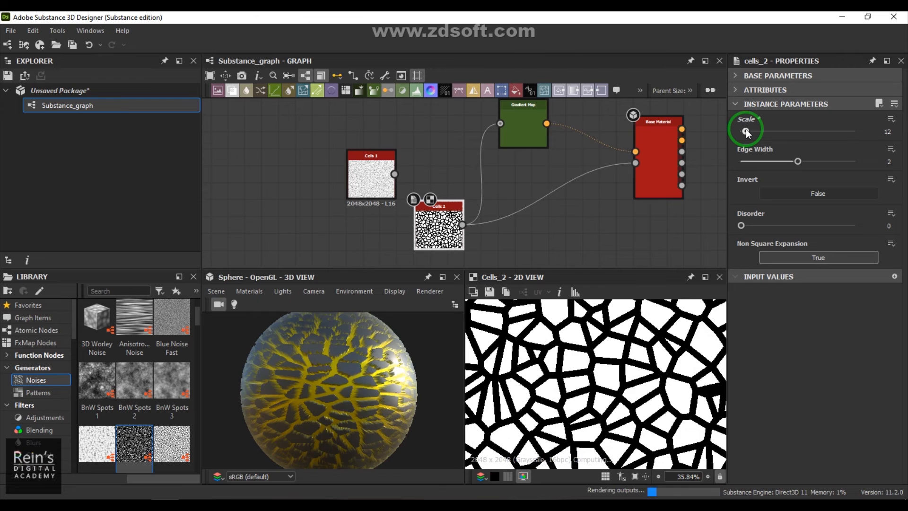
pyautogui.moveTo(747, 131); pyautogui.dragTo(764, 130)
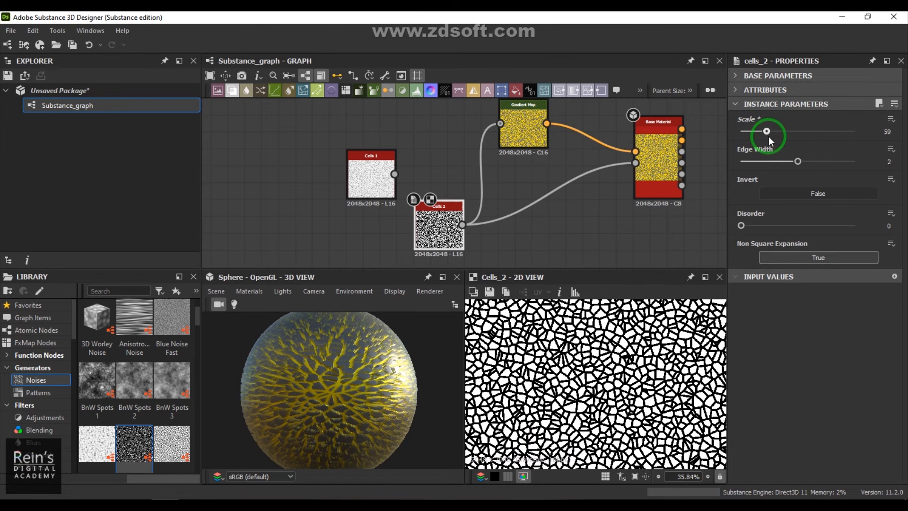
pyautogui.moveTo(765, 130); pyautogui.dragTo(754, 131)
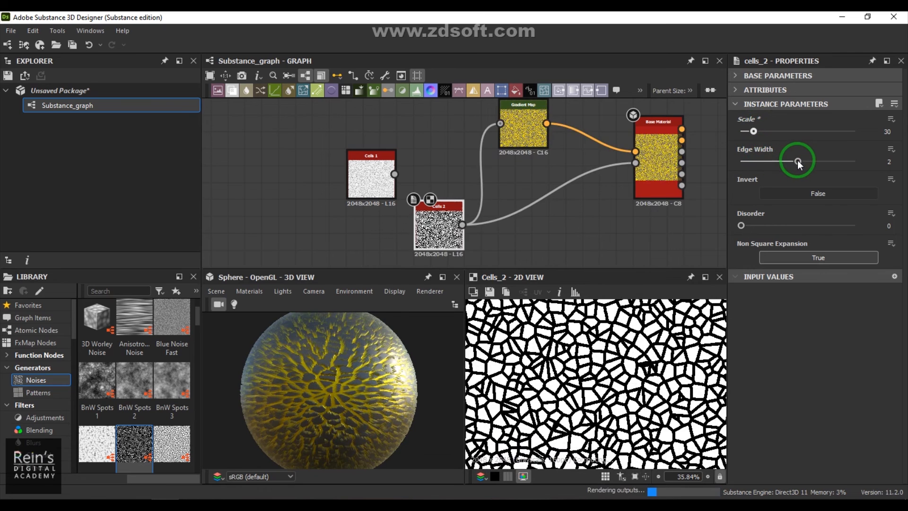
# Step: Thin the Cells 2 Edge Width down to 0.42 and inspect the cracks
pyautogui.moveTo(797, 161); pyautogui.dragTo(760, 162)
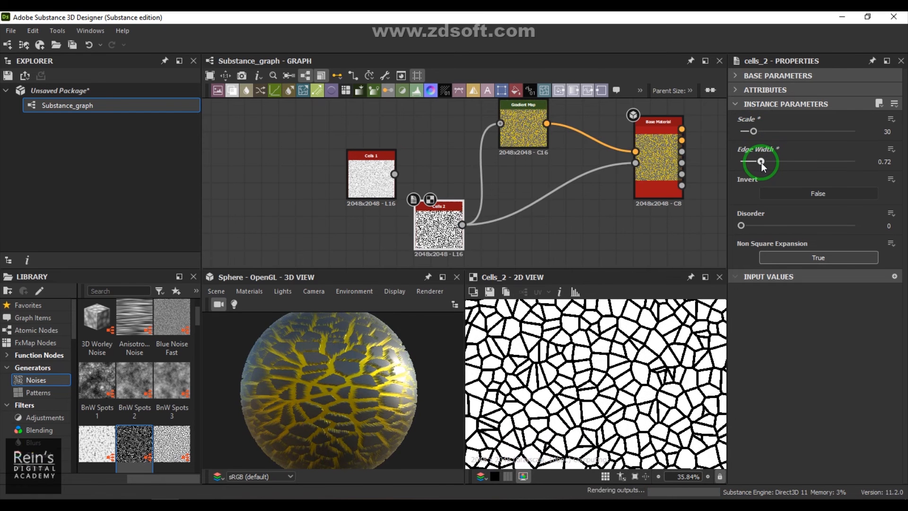
pyautogui.moveTo(761, 161); pyautogui.dragTo(755, 162)
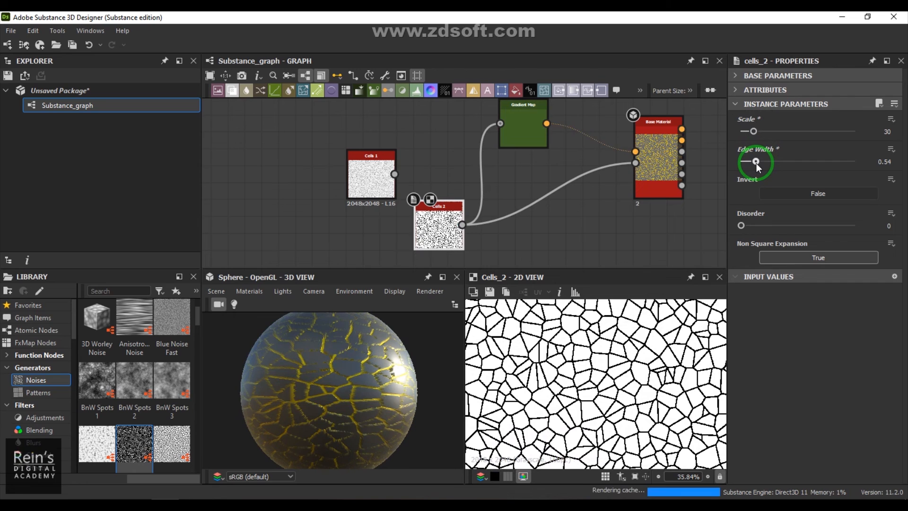
pyautogui.moveTo(757, 161); pyautogui.dragTo(754, 161)
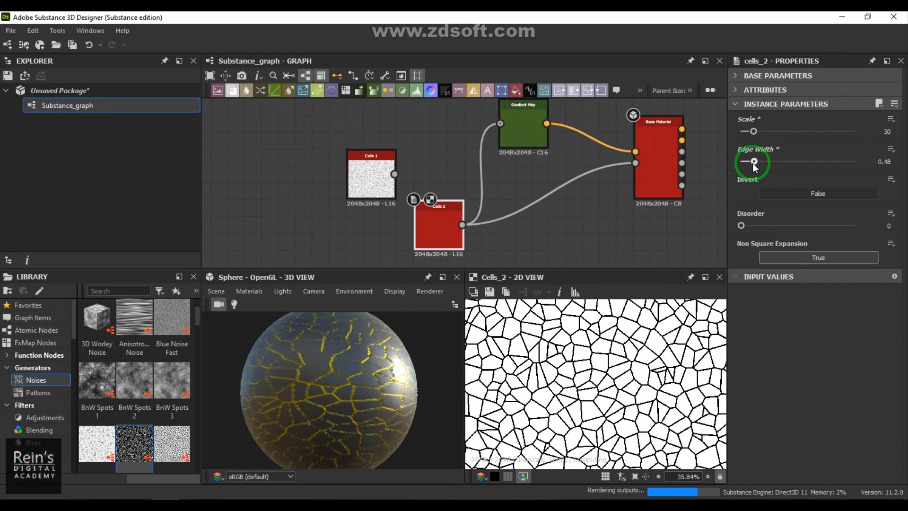
pyautogui.moveTo(755, 161); pyautogui.dragTo(752, 161)
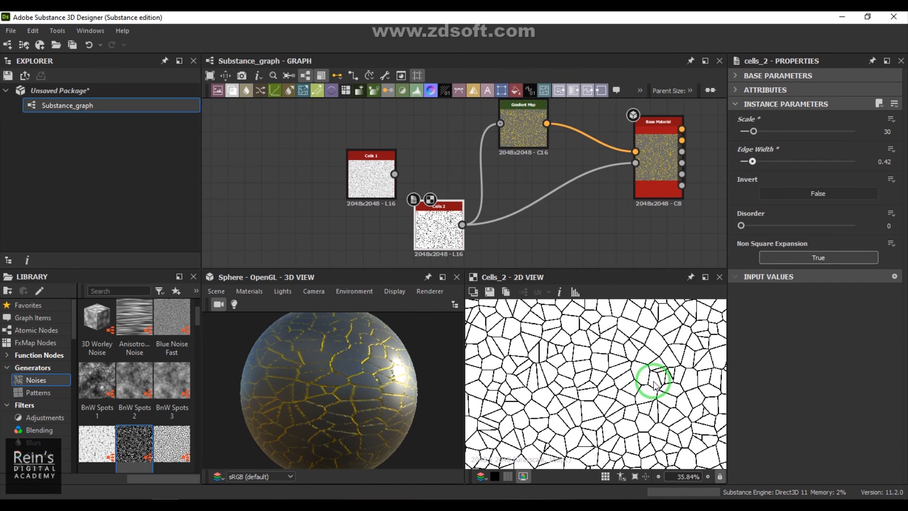
pyautogui.moveTo(654, 382); pyautogui.dragTo(278, 399)
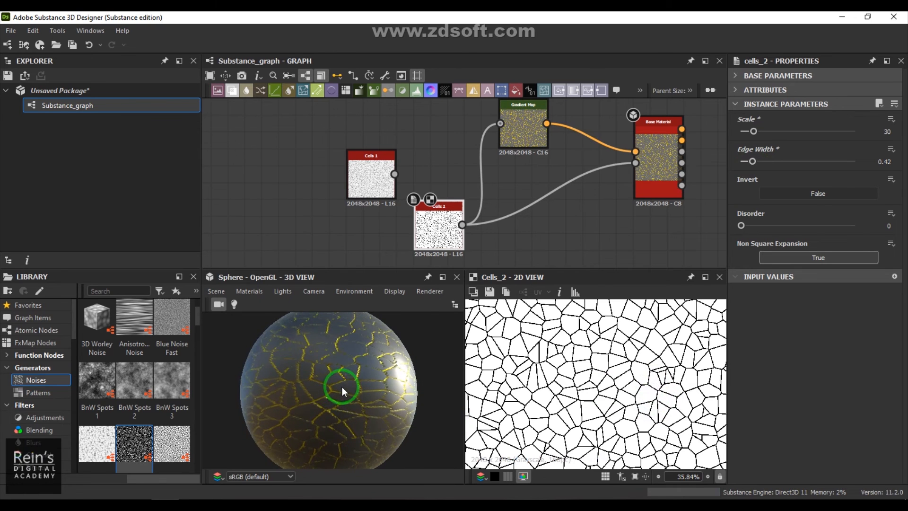
pyautogui.moveTo(342, 391); pyautogui.dragTo(306, 399)
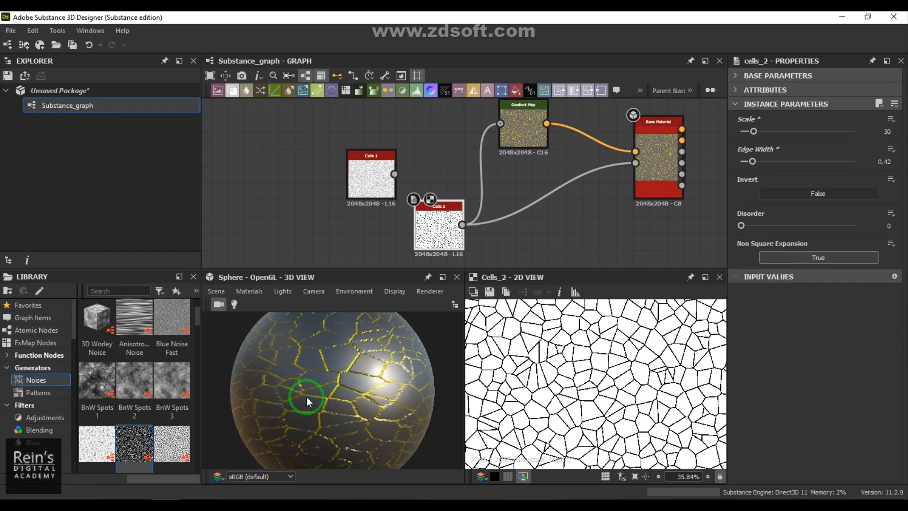
pyautogui.moveTo(307, 401); pyautogui.dragTo(347, 401)
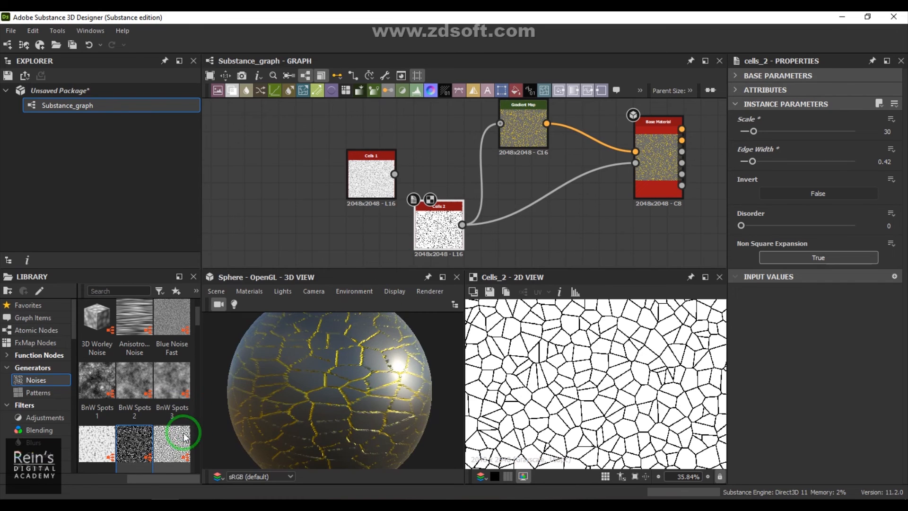
# Step: Add a Cells 3 noise node to the graph from the Library
pyautogui.moveTo(172, 446); pyautogui.dragTo(341, 128)
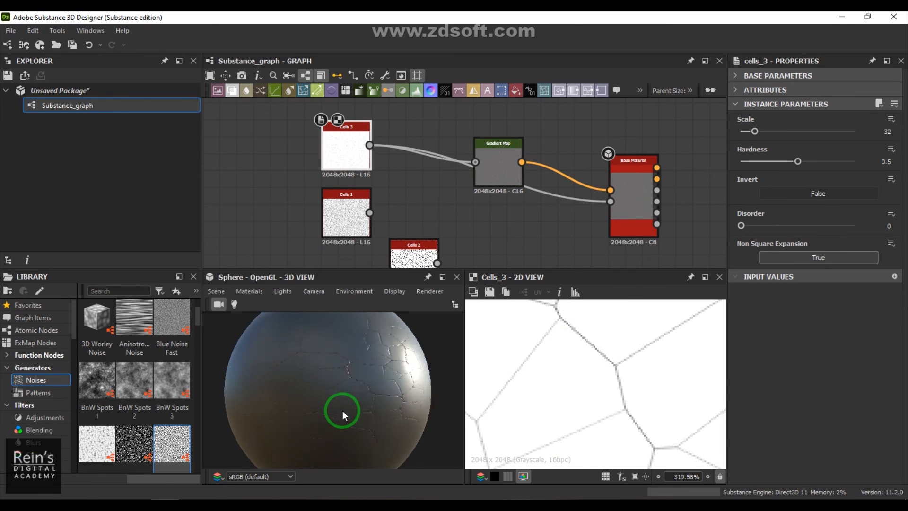
pyautogui.moveTo(346, 145); pyautogui.dragTo(414, 196)
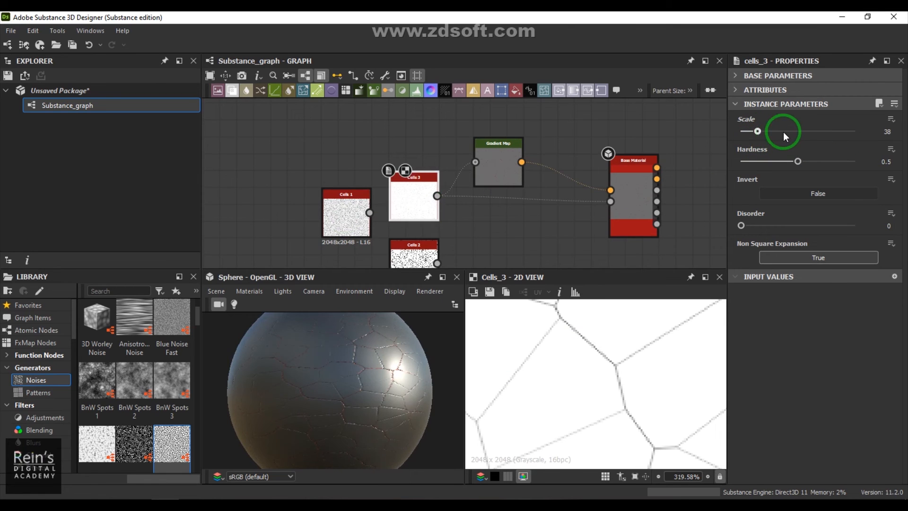
pyautogui.moveTo(756, 130); pyautogui.dragTo(796, 130)
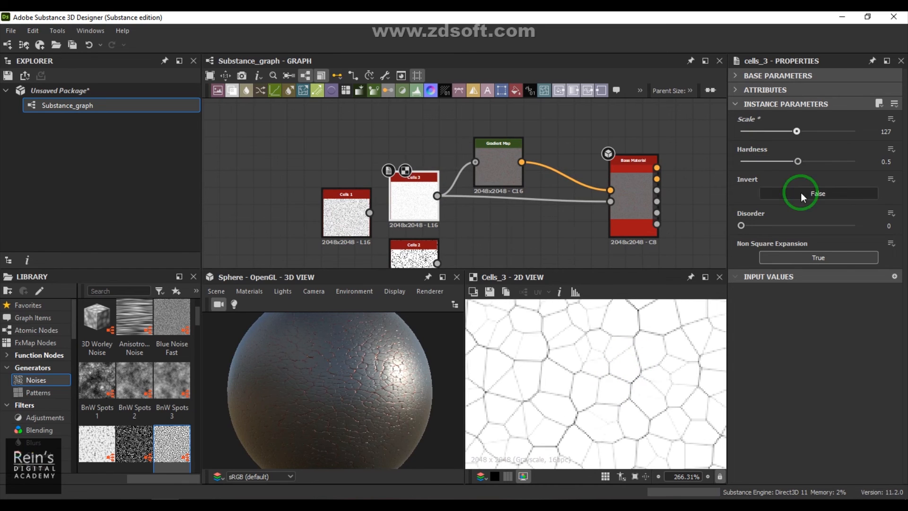
pyautogui.moveTo(797, 160); pyautogui.dragTo(834, 161)
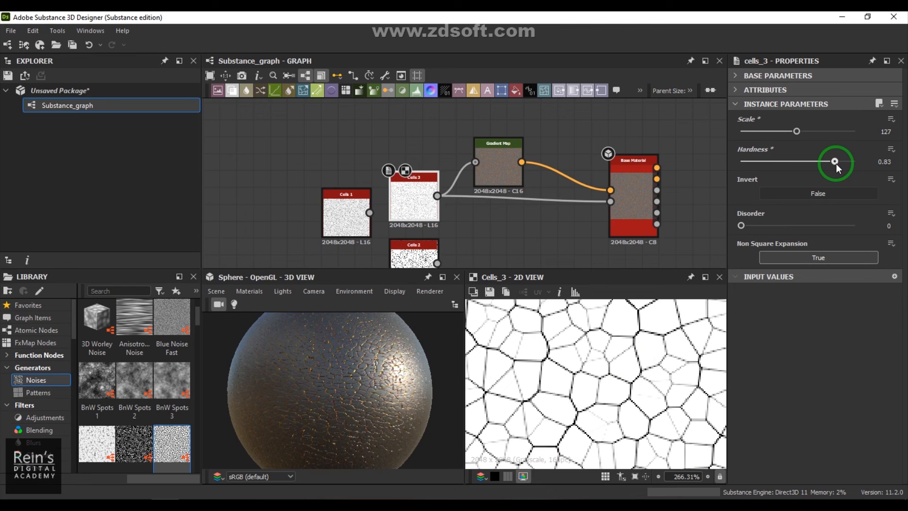
pyautogui.moveTo(796, 131); pyautogui.dragTo(765, 130)
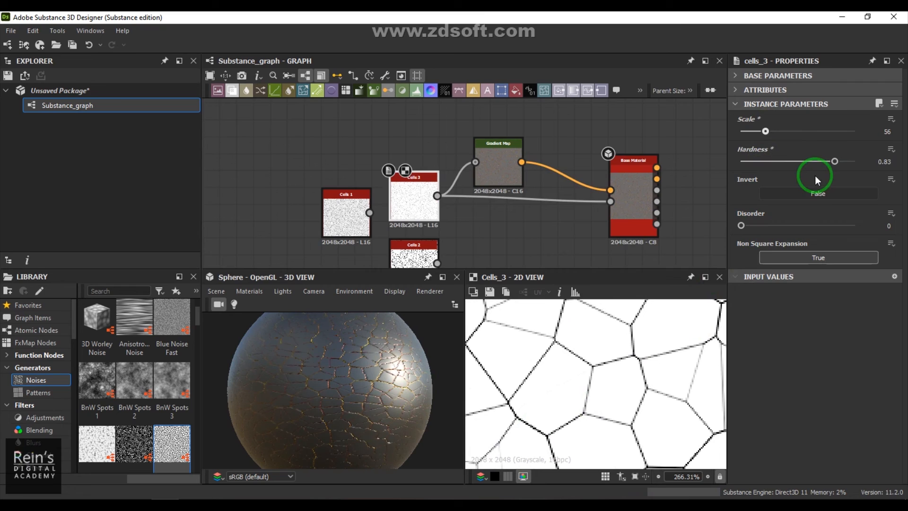
pyautogui.moveTo(834, 160); pyautogui.dragTo(752, 160)
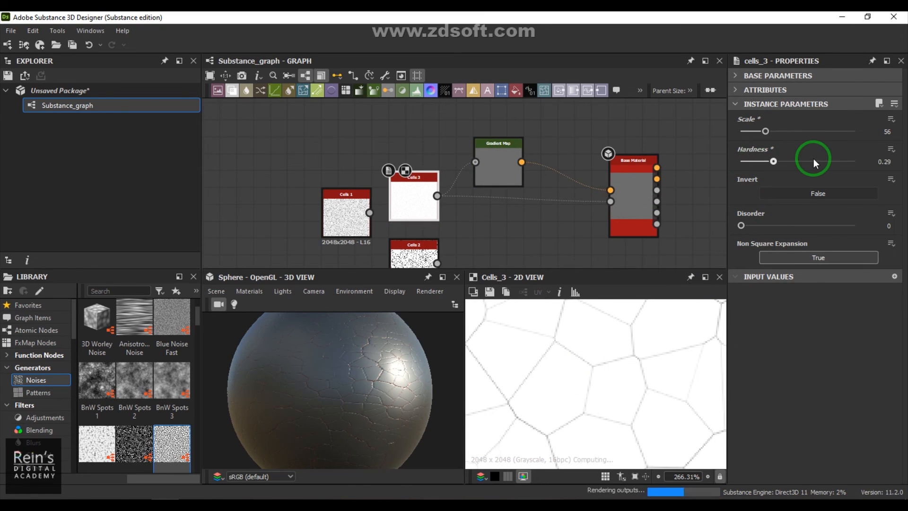
pyautogui.moveTo(772, 161); pyautogui.dragTo(813, 161)
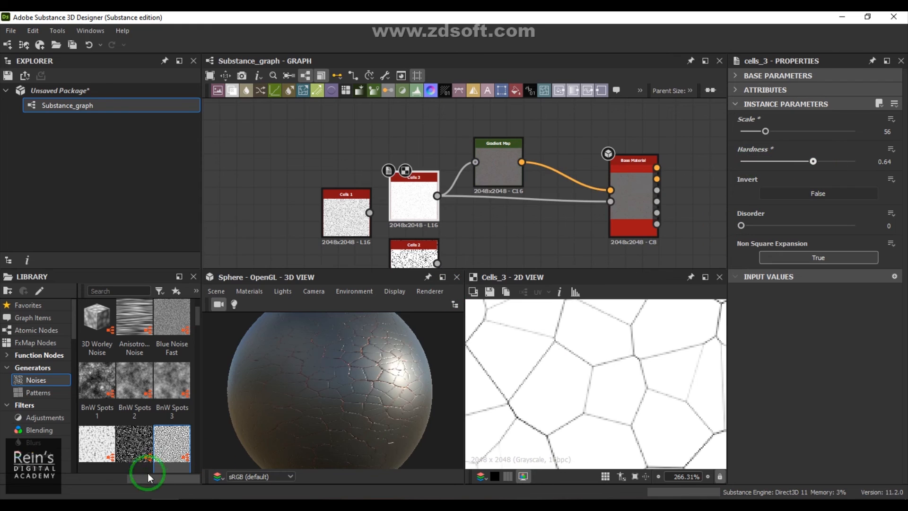
pyautogui.scroll(-3)
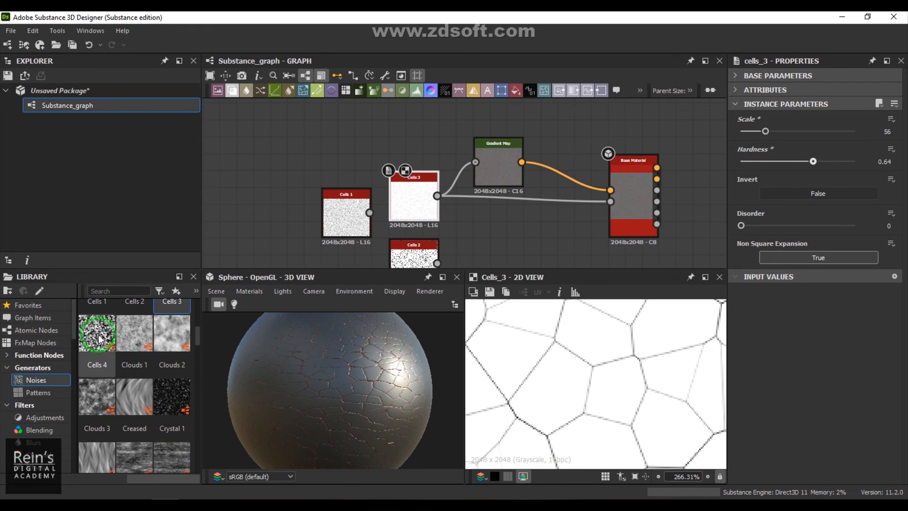
pyautogui.moveTo(96, 333); pyautogui.dragTo(342, 142)
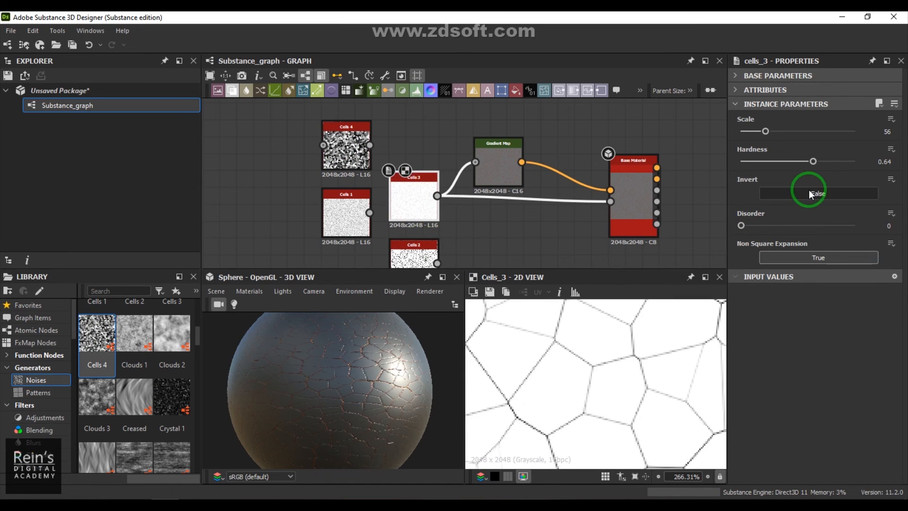
pyautogui.click(817, 193)
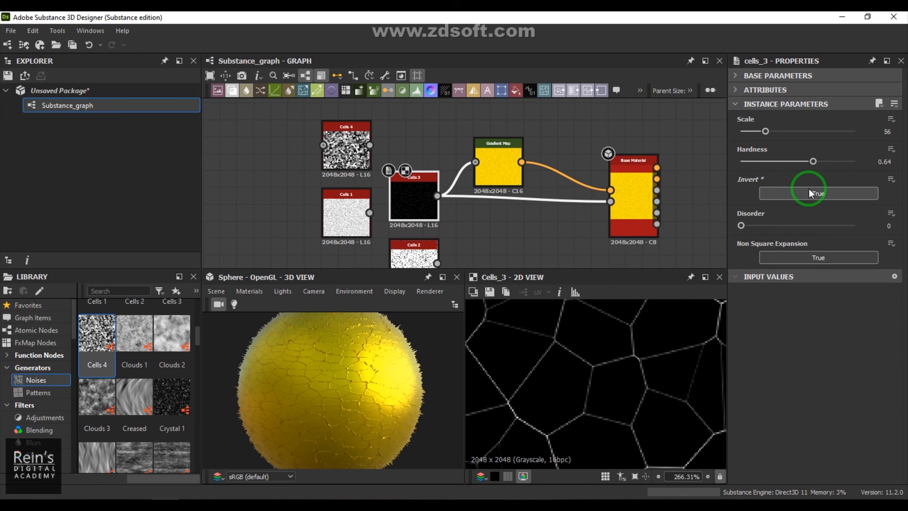
pyautogui.click(817, 193)
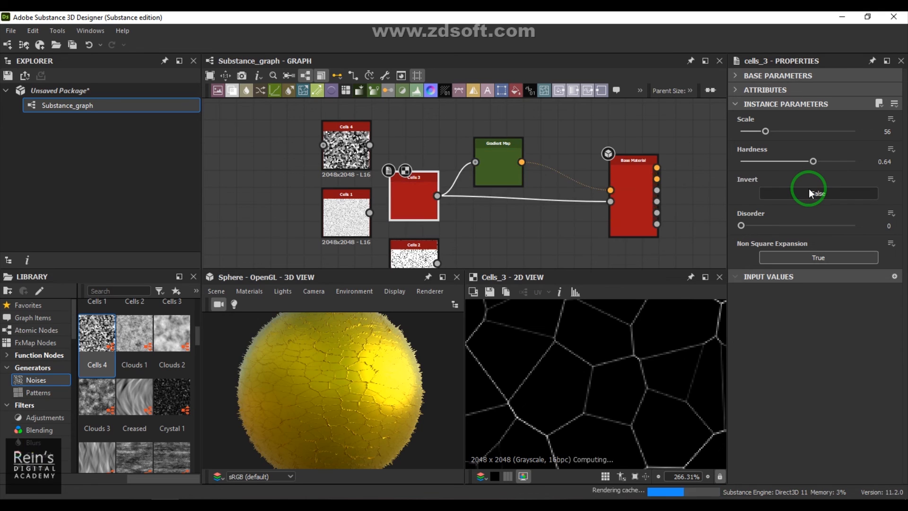
pyautogui.click(817, 193)
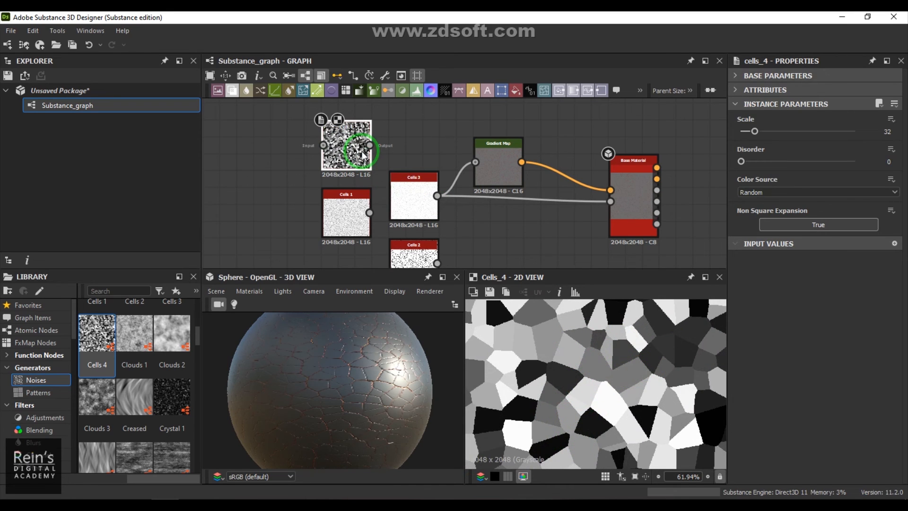
# Step: Connect Cells 4 into the Gradient Map chain and set its Color Source to Image Input
pyautogui.moveTo(369, 145); pyautogui.dragTo(469, 168)
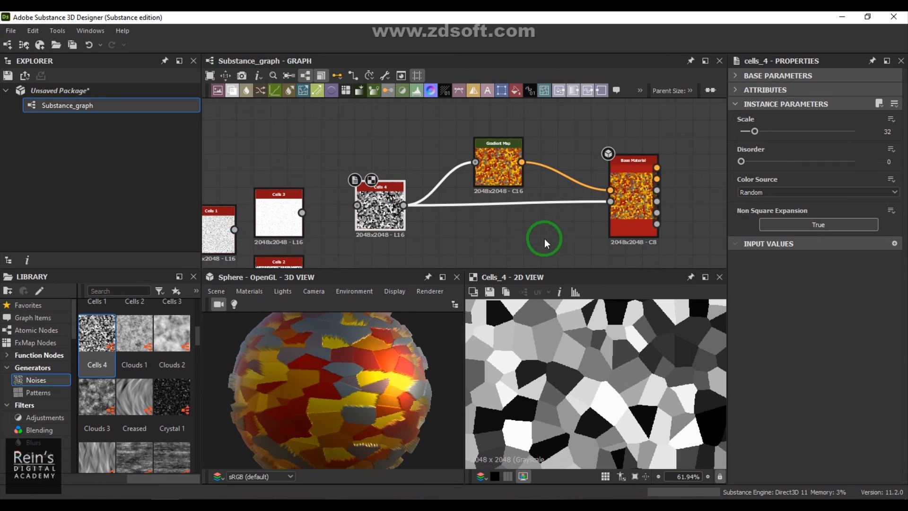
pyautogui.click(816, 192)
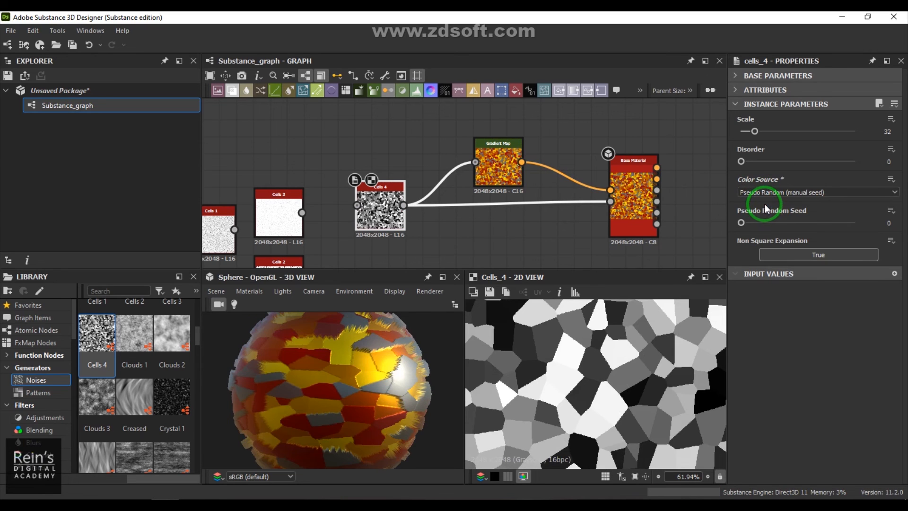
pyautogui.click(816, 192)
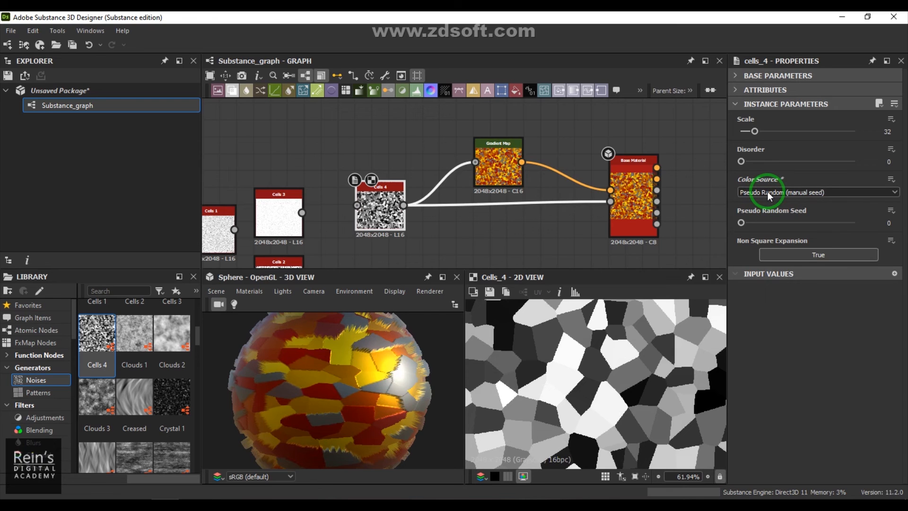
pyautogui.click(816, 191)
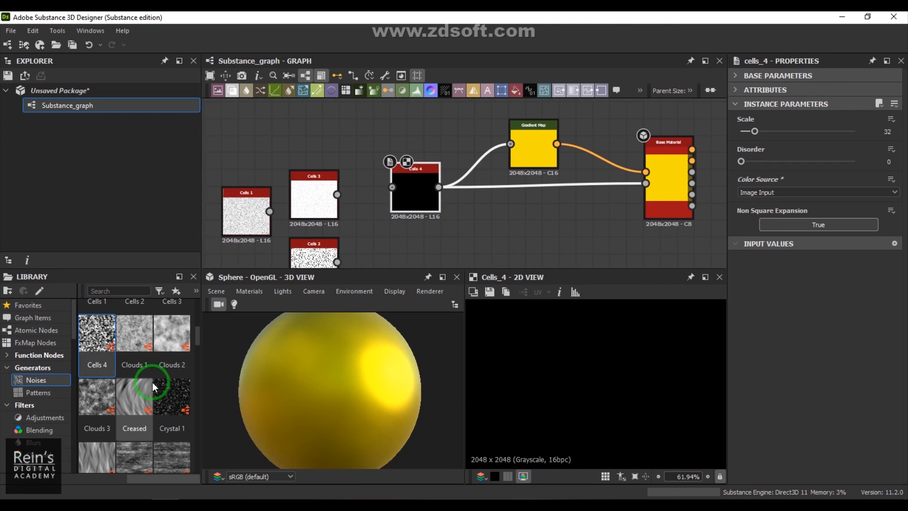
# Step: Add an Alveolus node from Generators > Patterns beside Cells 4
pyautogui.scroll(-3)
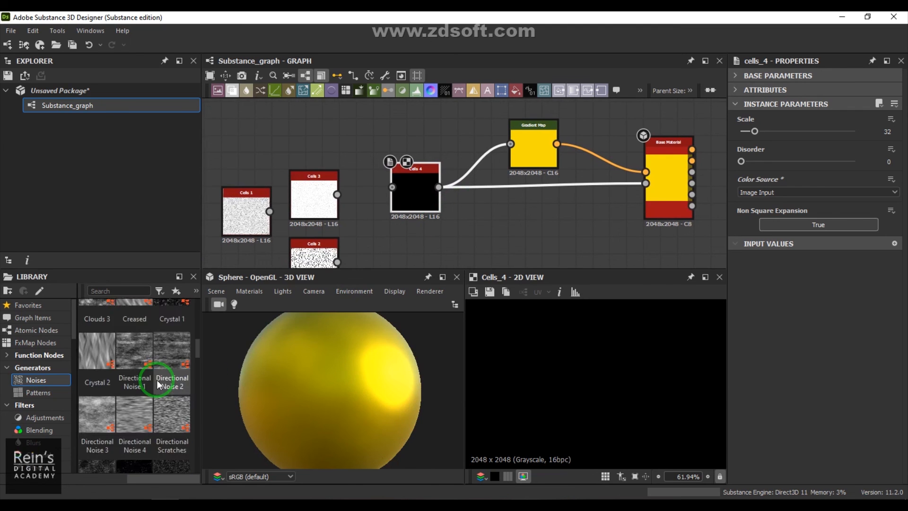
pyautogui.scroll(-3)
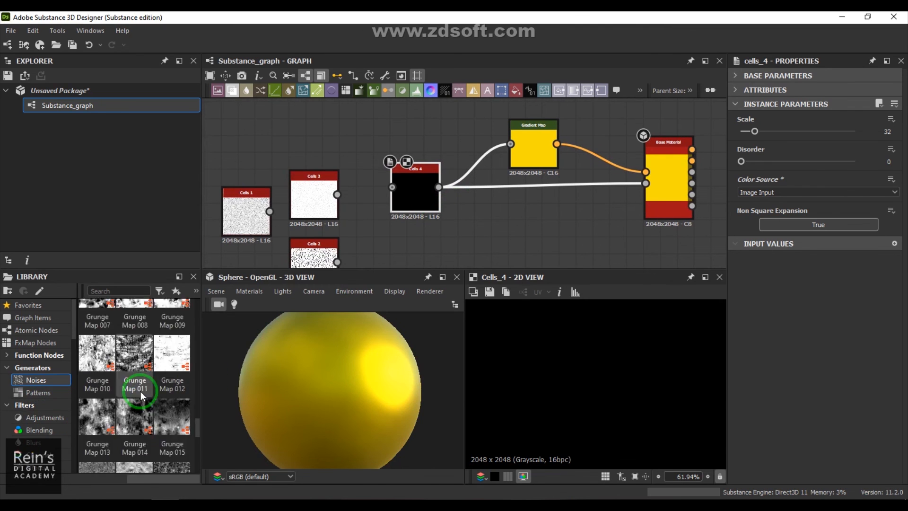
pyautogui.click(37, 391)
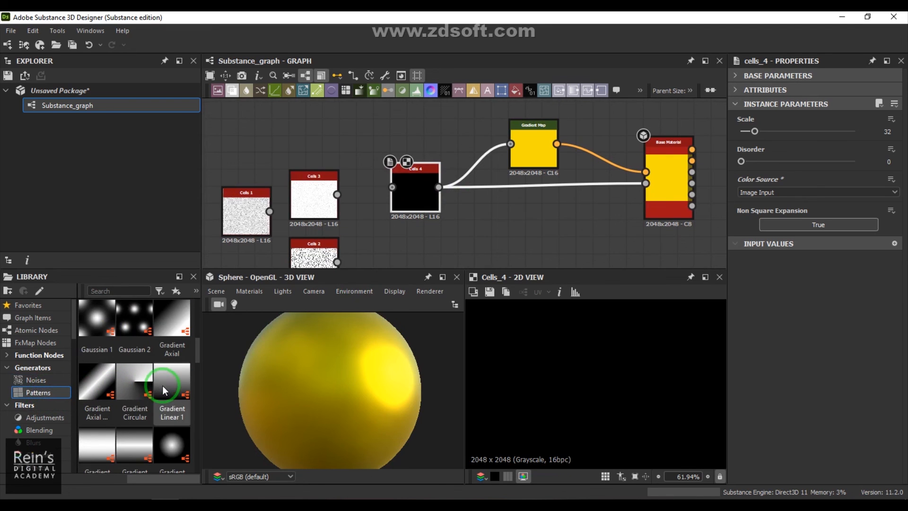
pyautogui.moveTo(135, 322)
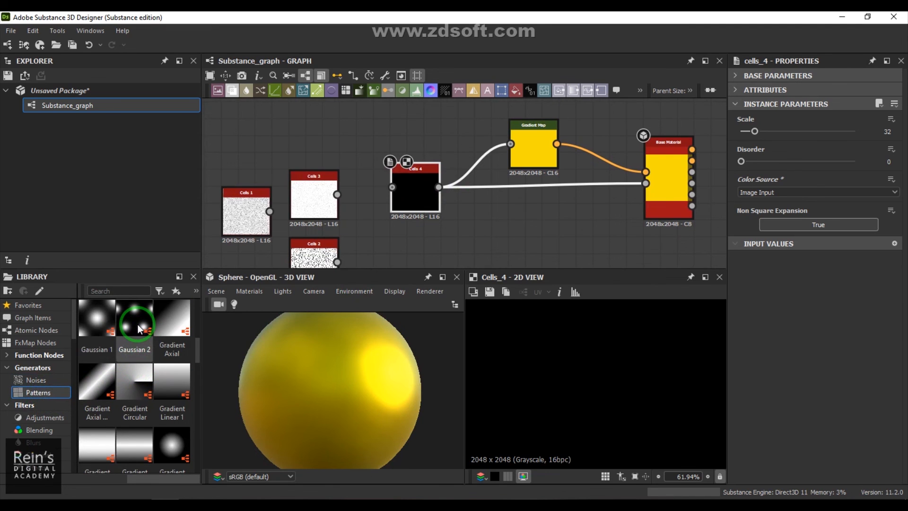
pyautogui.moveTo(168, 403)
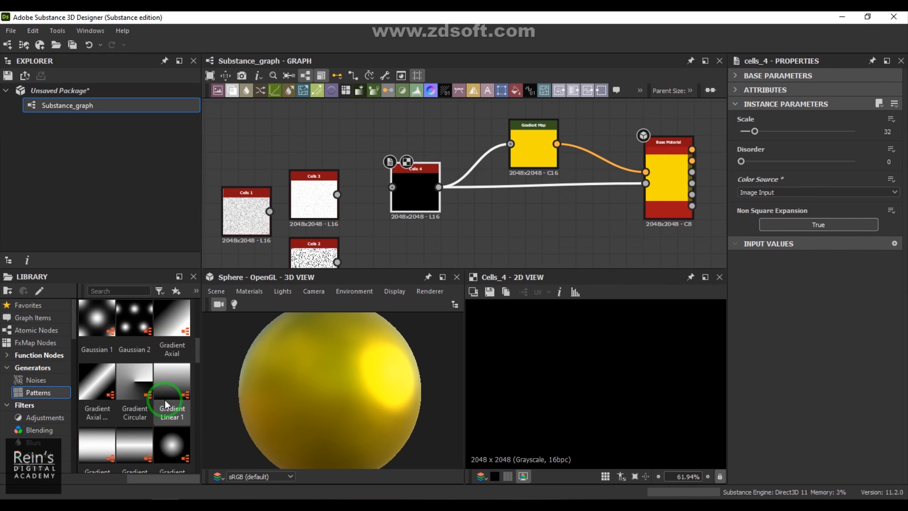
pyautogui.scroll(-3)
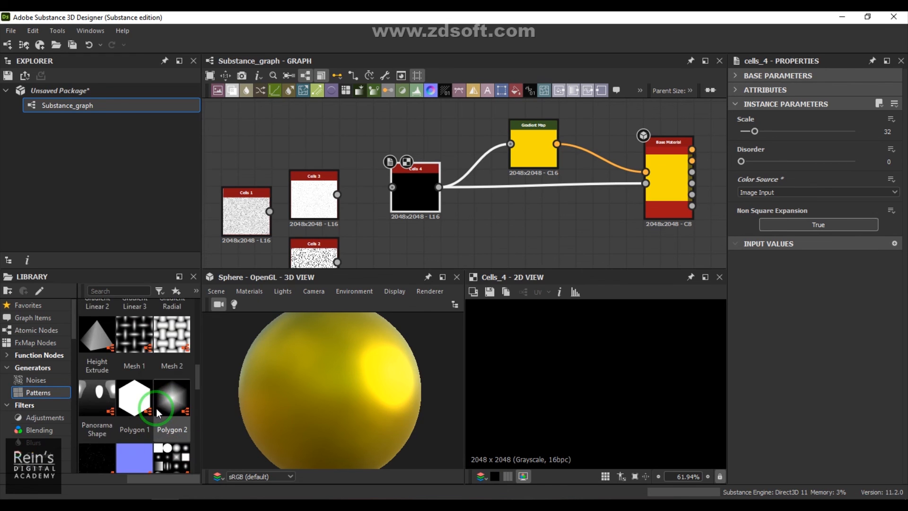
pyautogui.scroll(-3)
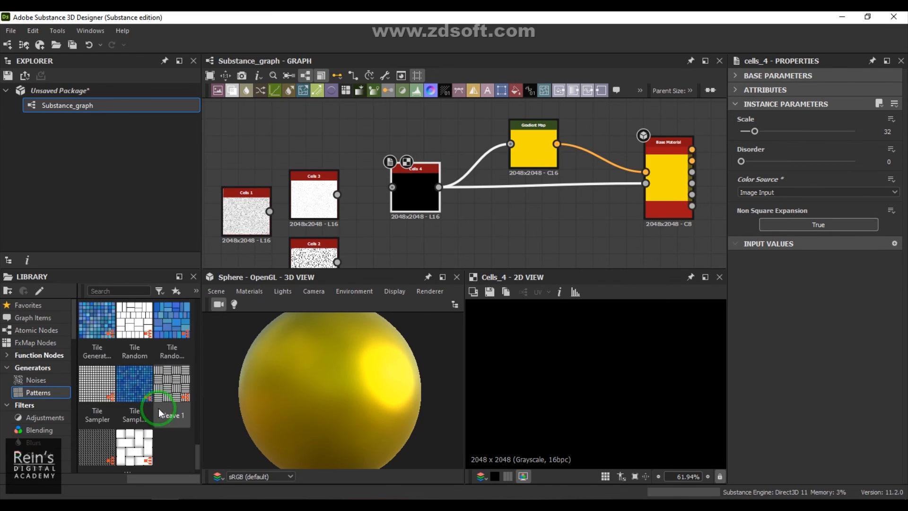
pyautogui.scroll(-3)
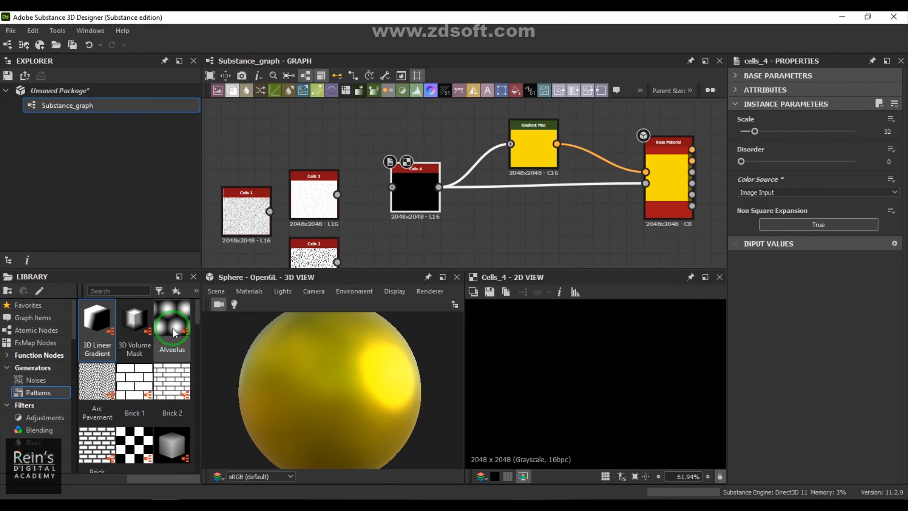
pyautogui.moveTo(171, 330); pyautogui.dragTo(356, 142)
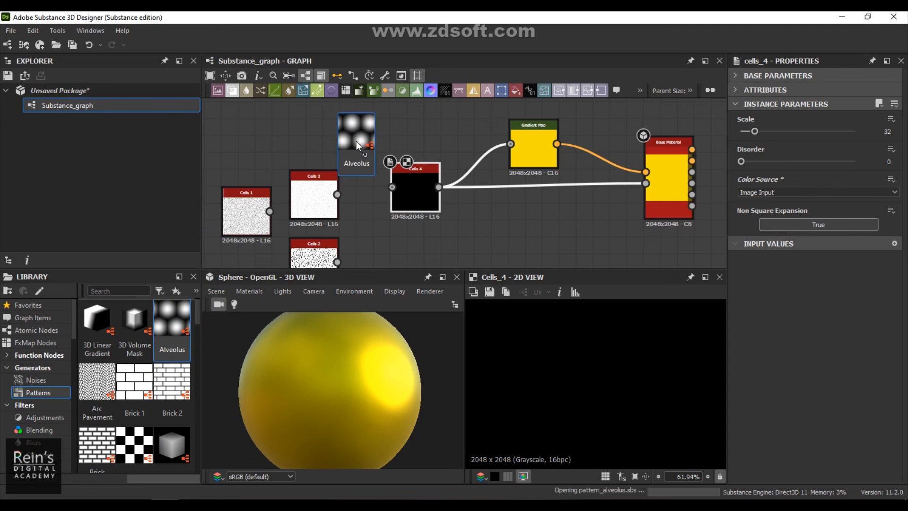
pyautogui.click(356, 144)
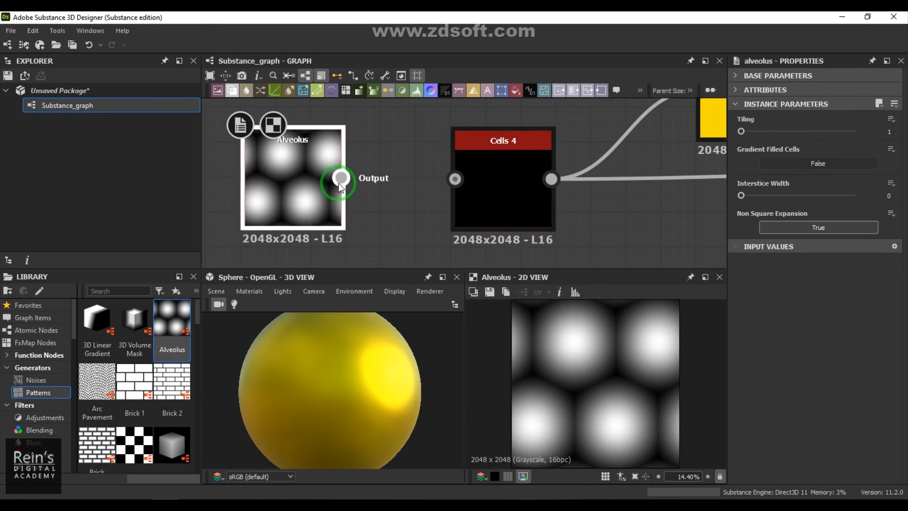
# Step: Feed Alveolus into Cells 4 and set Alveolus Tiling to 6
pyautogui.moveTo(341, 178); pyautogui.dragTo(455, 179)
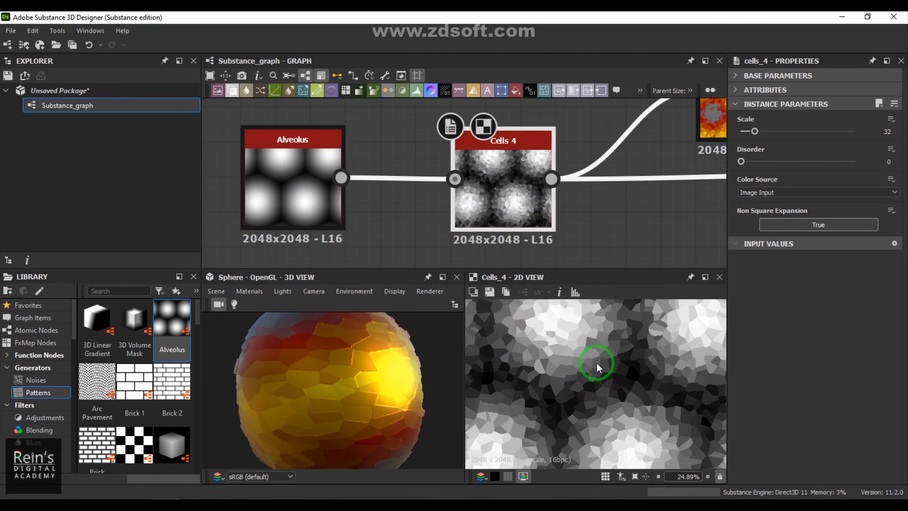
pyautogui.scroll(-3)
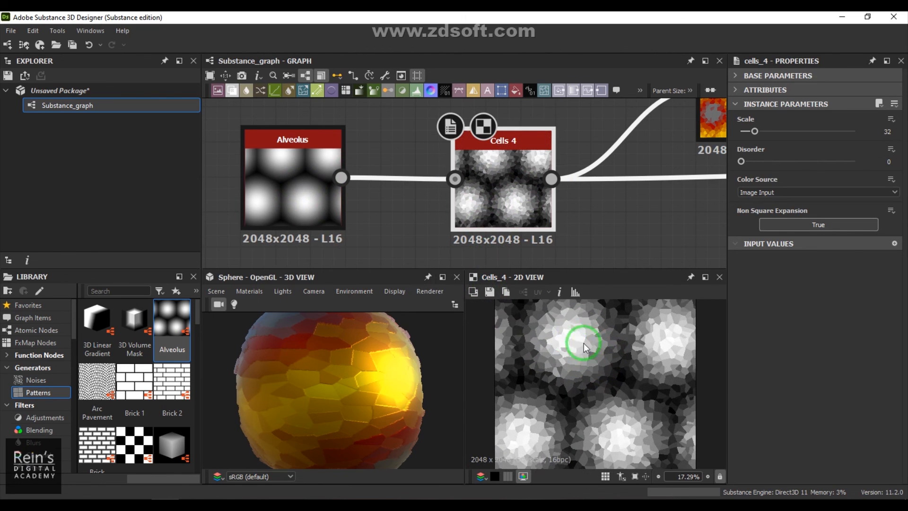
pyautogui.moveTo(581, 340)
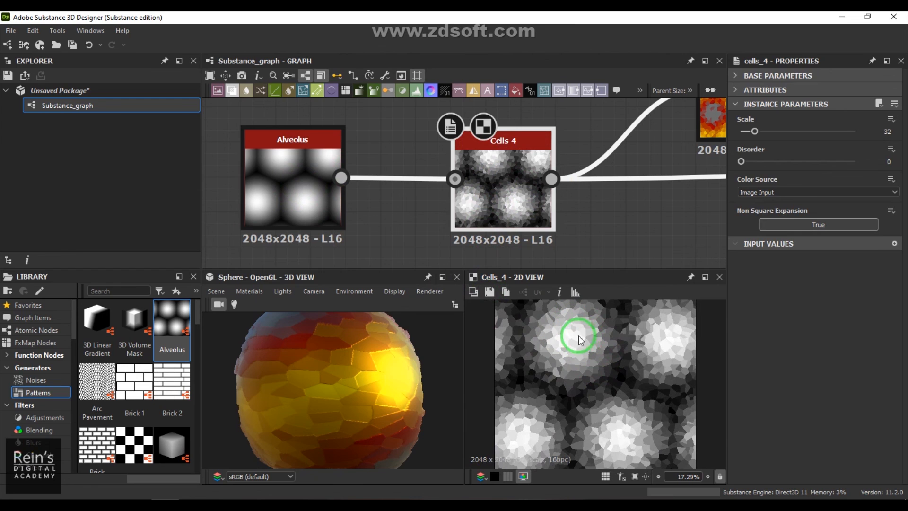
pyautogui.moveTo(571, 330)
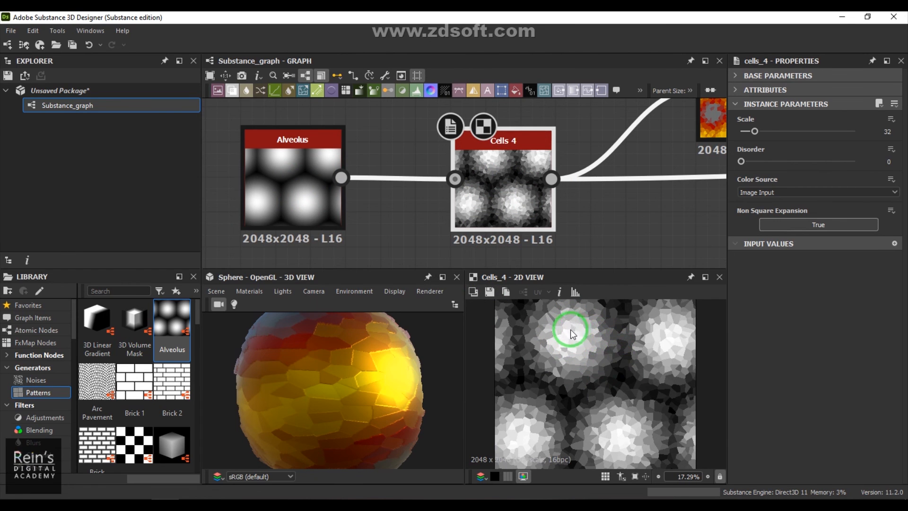
pyautogui.moveTo(357, 412)
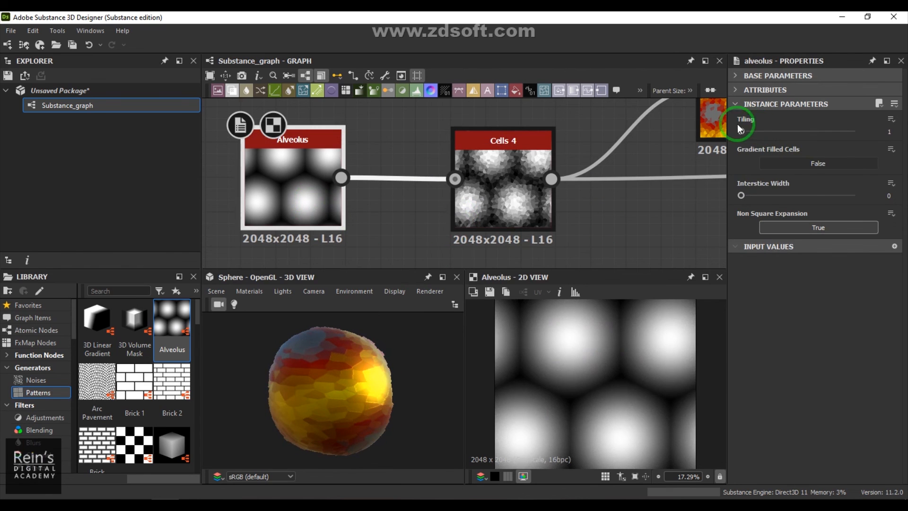
pyautogui.moveTo(742, 131); pyautogui.dragTo(778, 132)
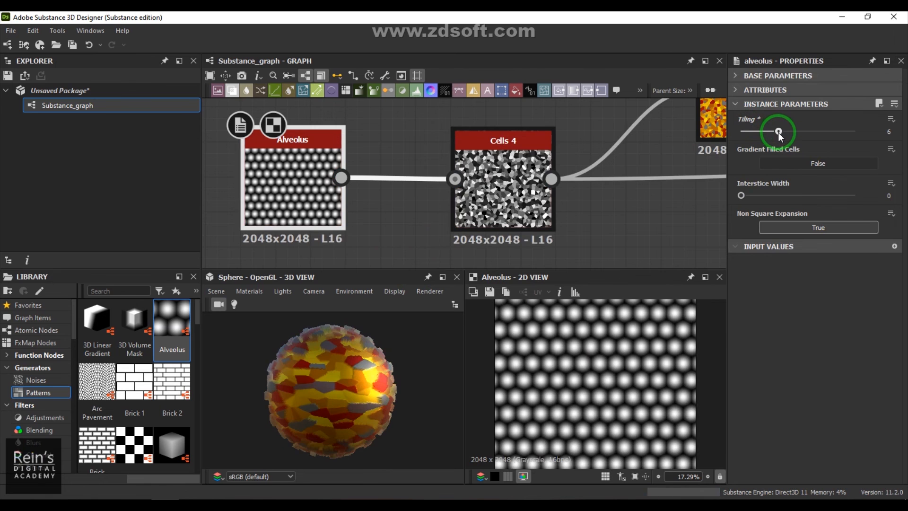
# Step: Raise the Cells 4 Scale to 190, then browse the noise generators
pyautogui.click(502, 140)
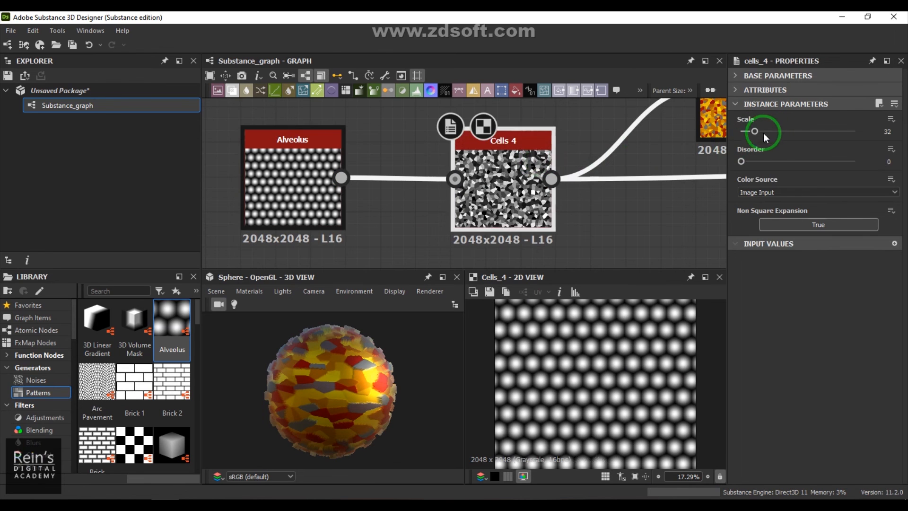
pyautogui.moveTo(755, 130); pyautogui.dragTo(825, 130)
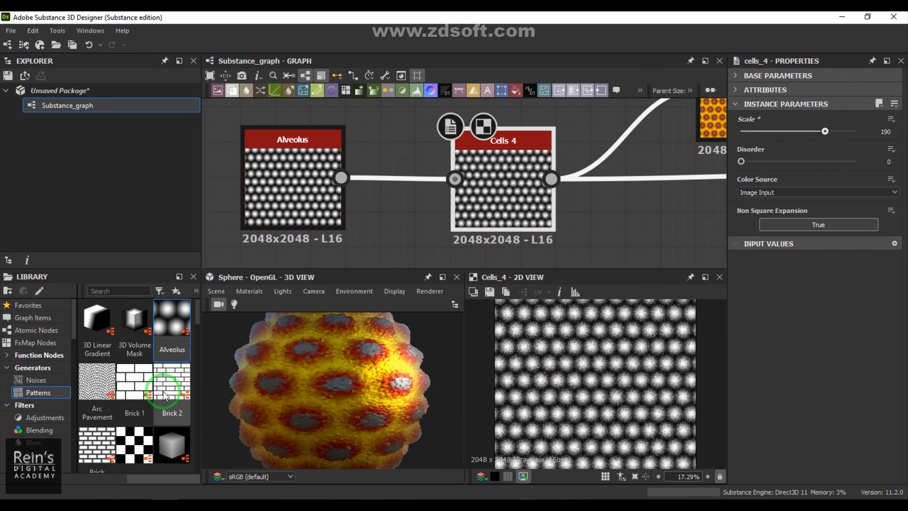
pyautogui.click(35, 380)
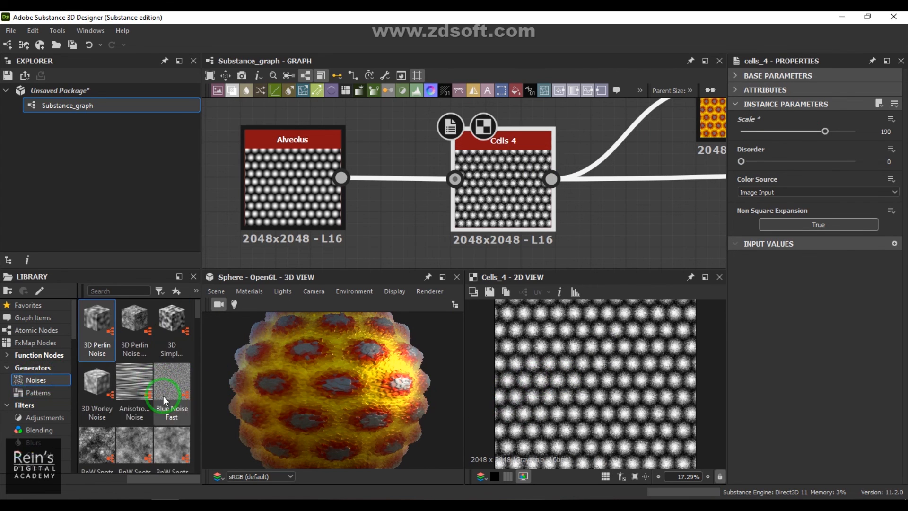
pyautogui.scroll(-3)
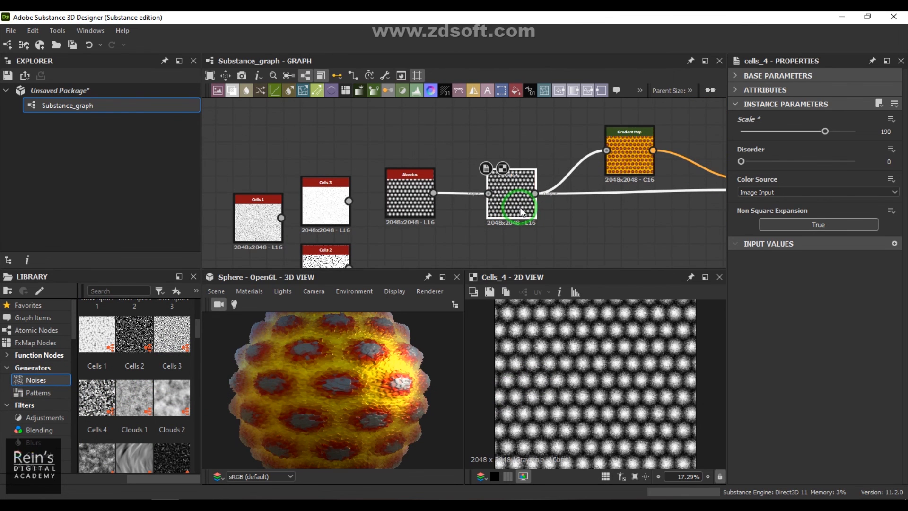
pyautogui.moveTo(518, 208)
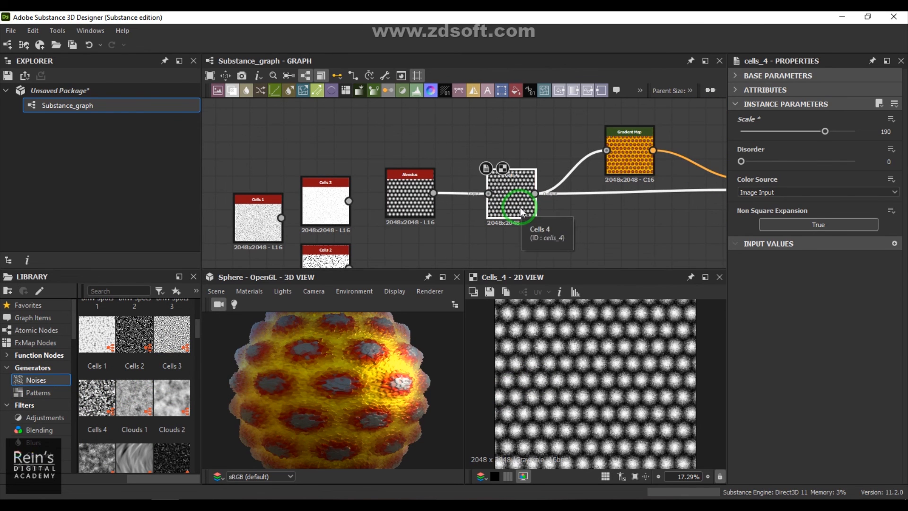